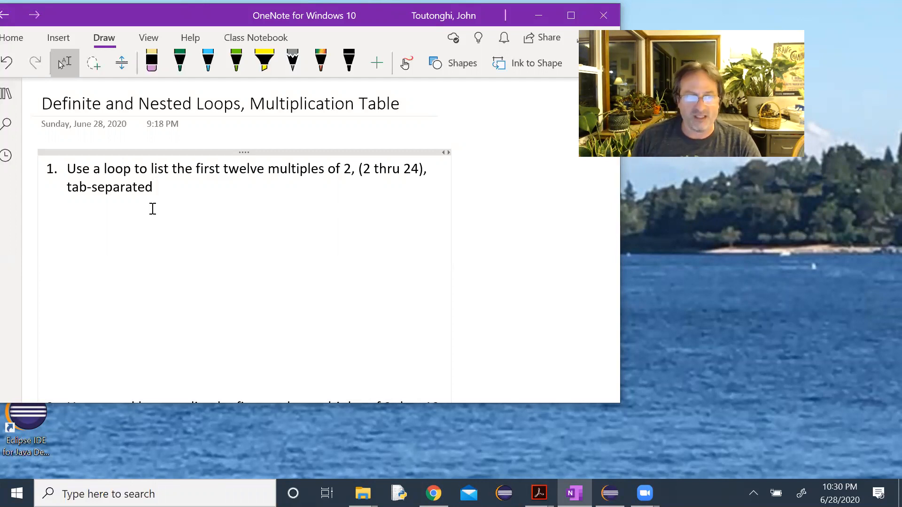
- Handwrite in green ink the steps Analyze, Specs, Design and the multiples 2, 4 … 24
click(179, 62)
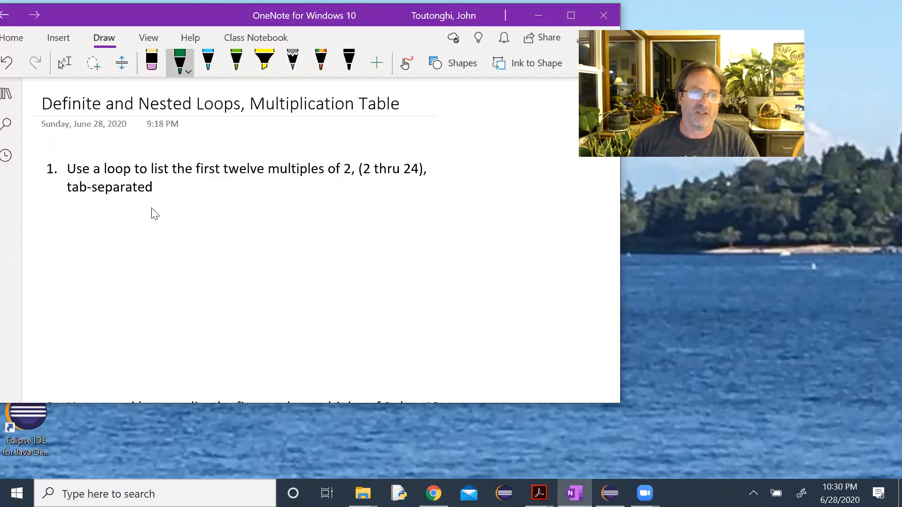
click(65, 214)
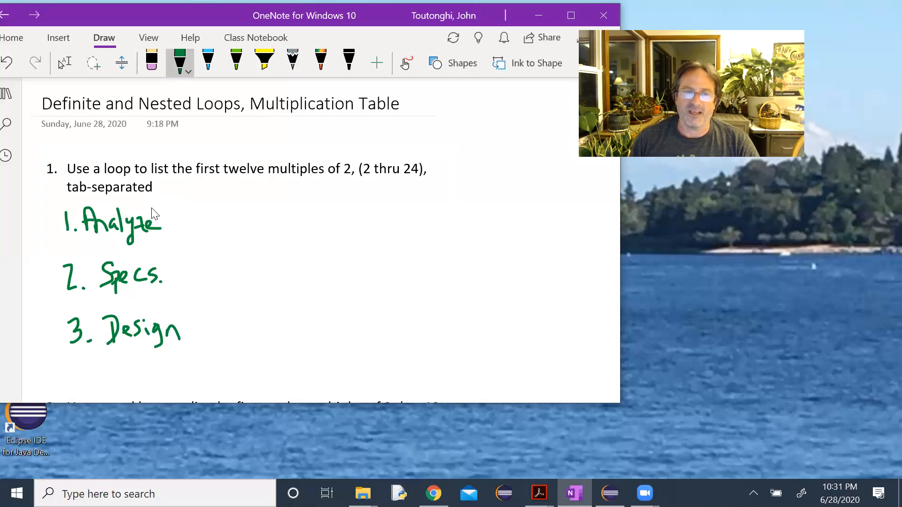
drag(255, 199, 267, 217)
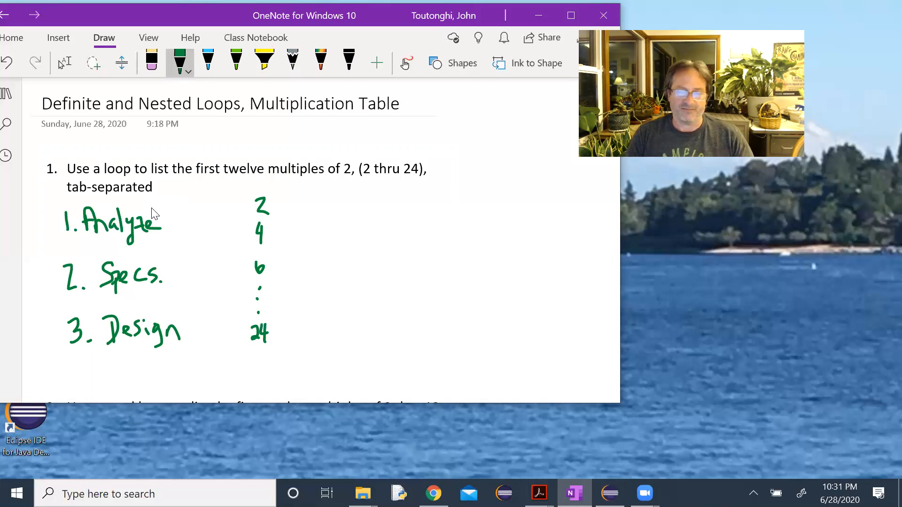
click(64, 63)
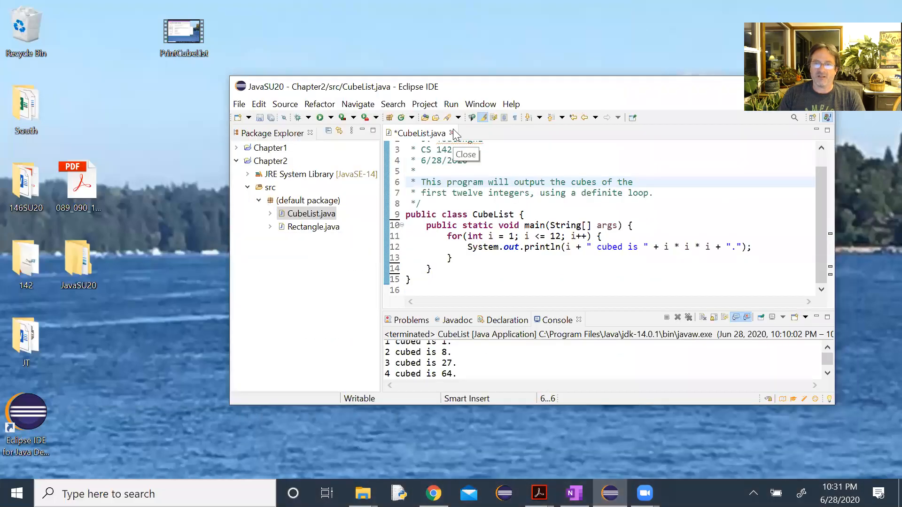
- Close the CubeList.java editor so no source file is open
click(452, 133)
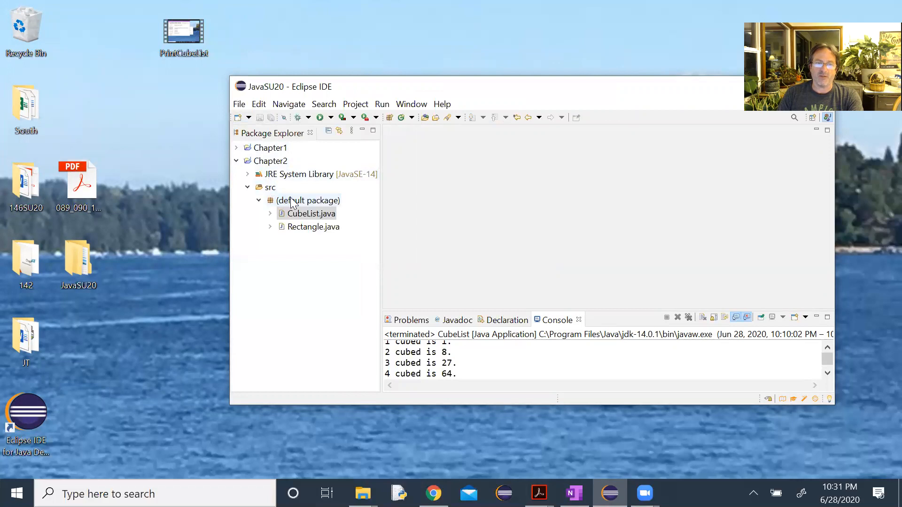
- Start a new Java class in the Chapter2/src source folder
click(244, 118)
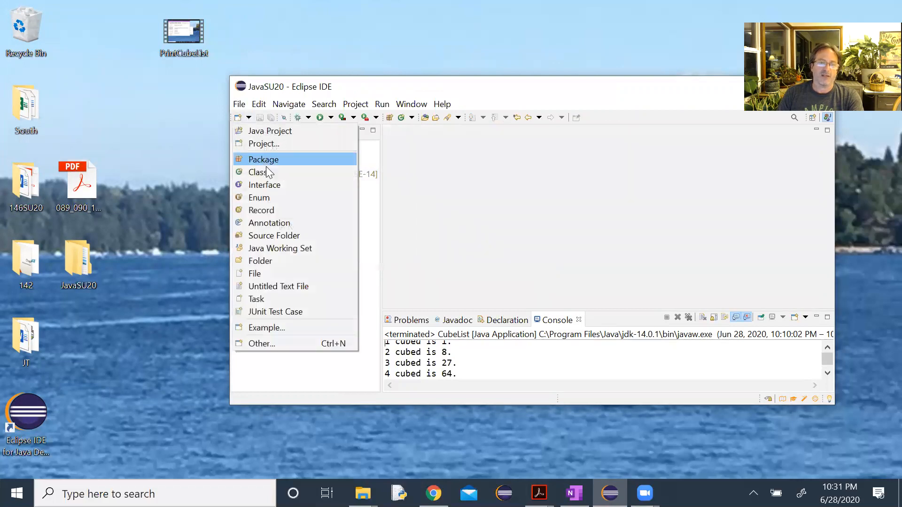
click(258, 172)
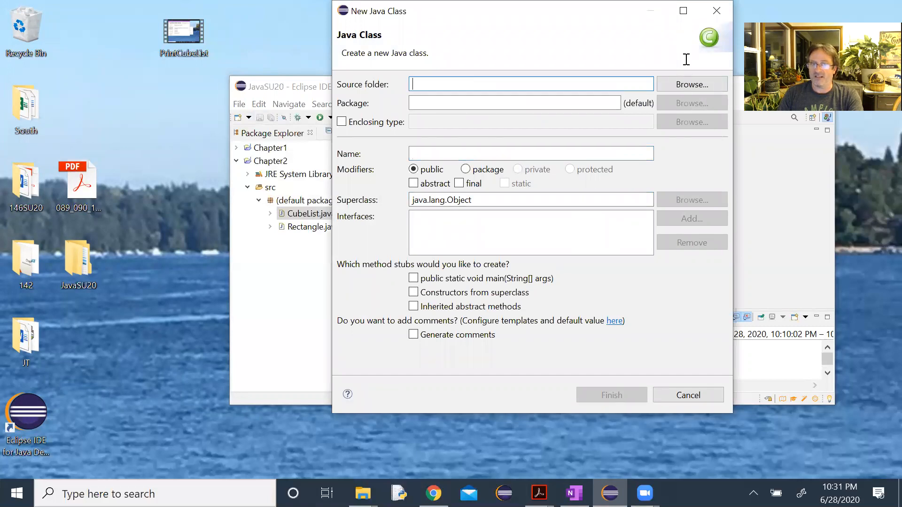
click(691, 84)
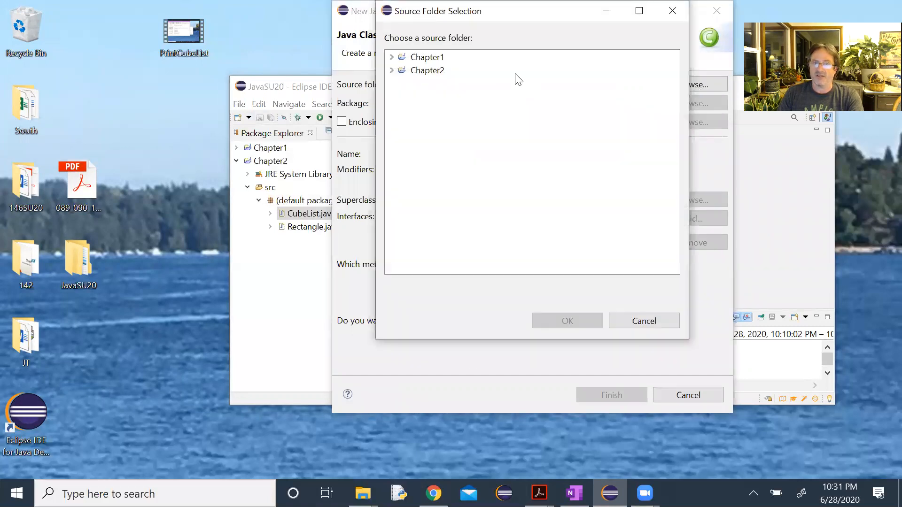
click(390, 70)
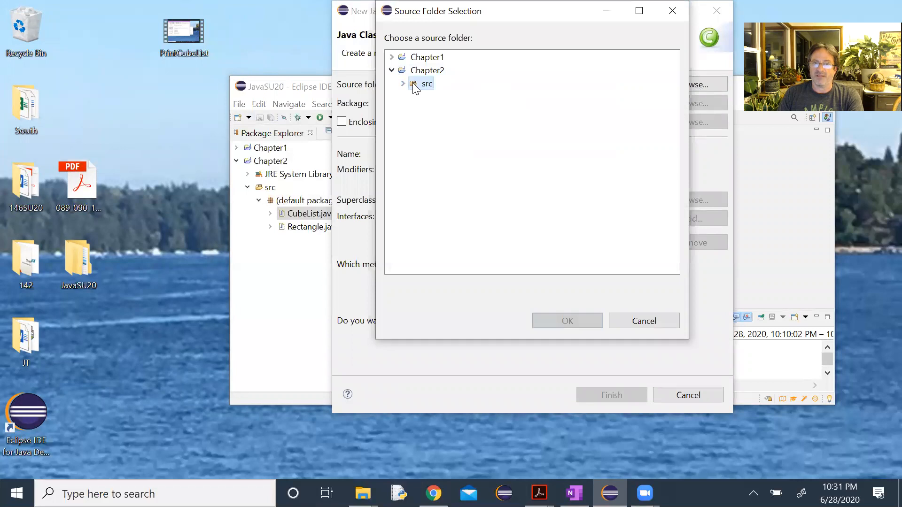
click(566, 321)
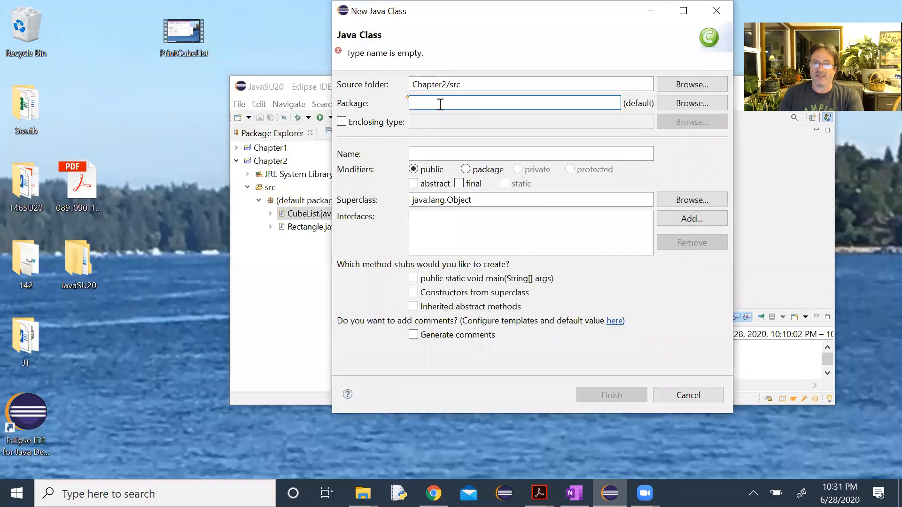
- Name the class MultiplicationTable and include a main method stub
click(529, 153)
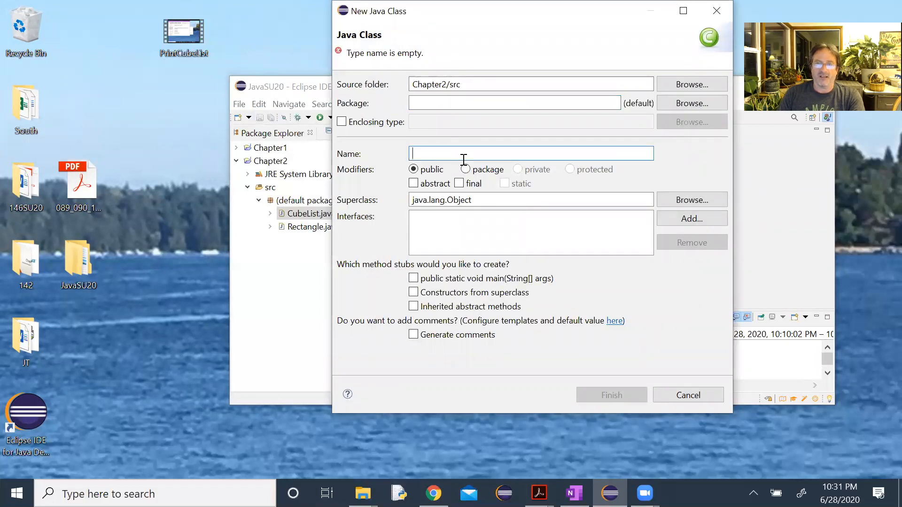
text(M)
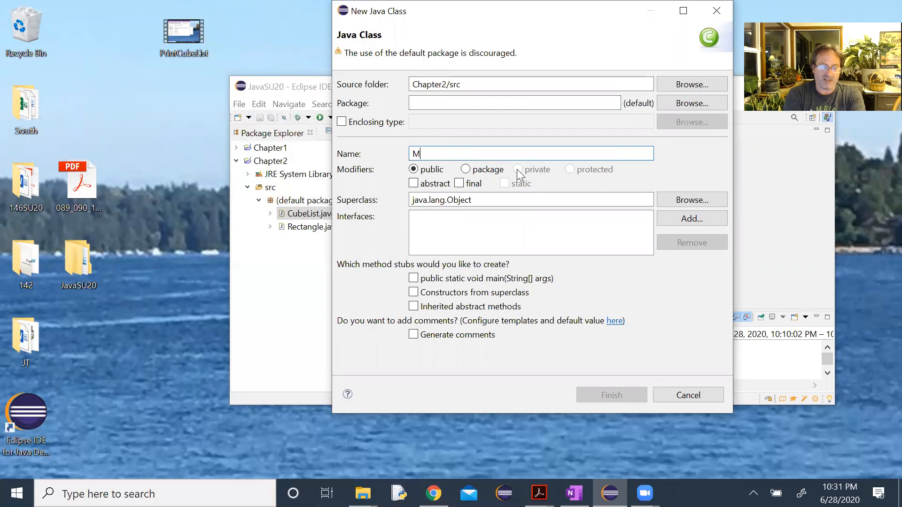
text(ultipli)
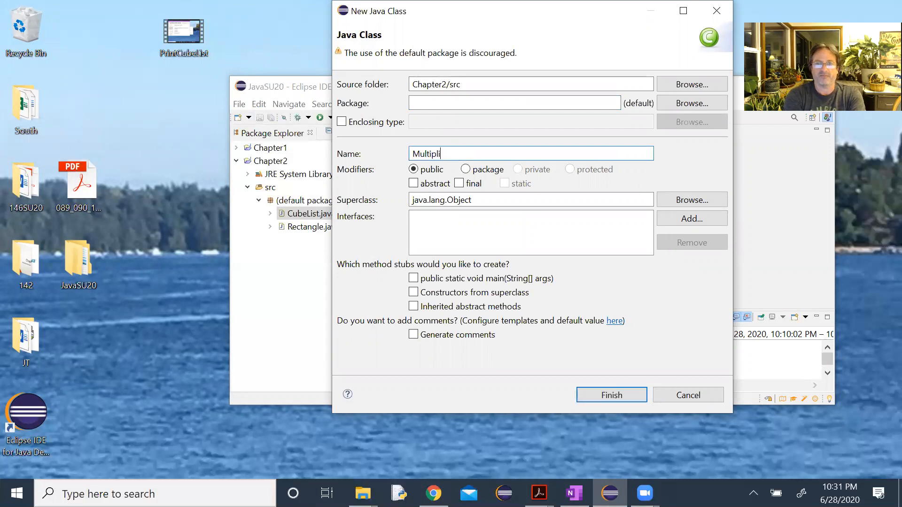
text(cationT)
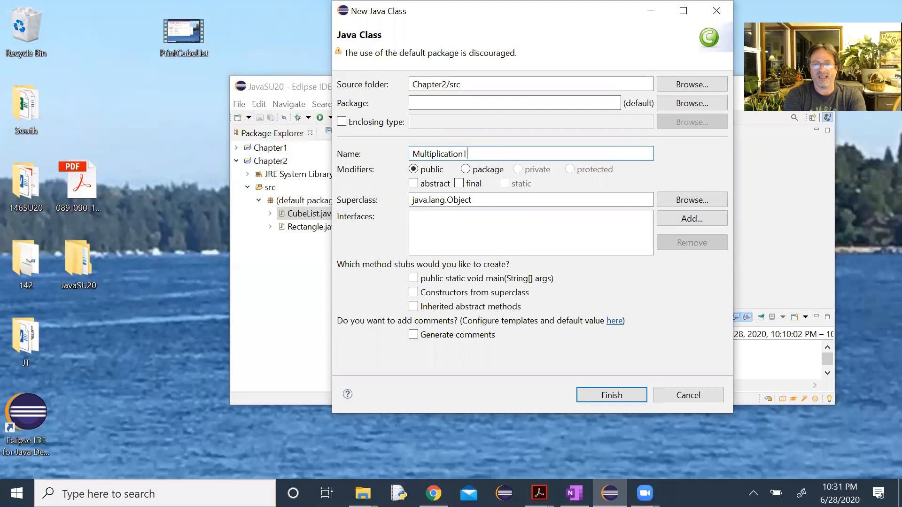
text(able)
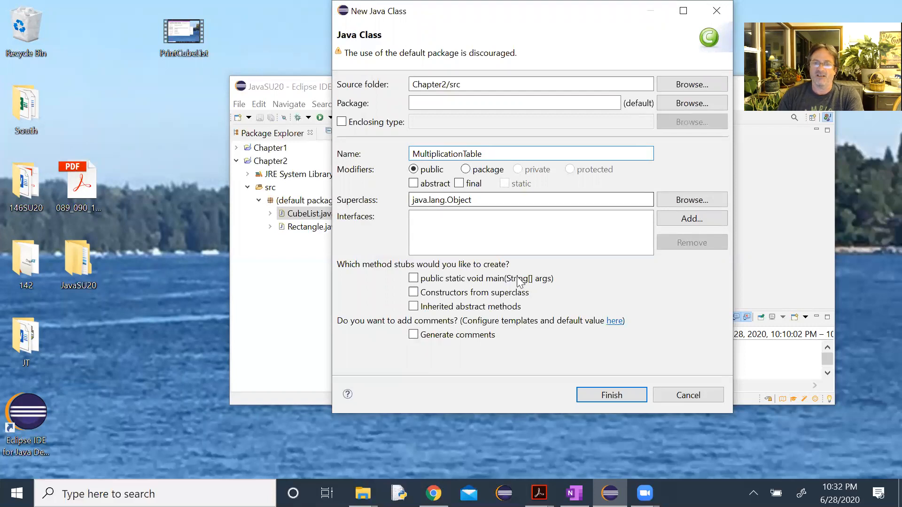
click(413, 278)
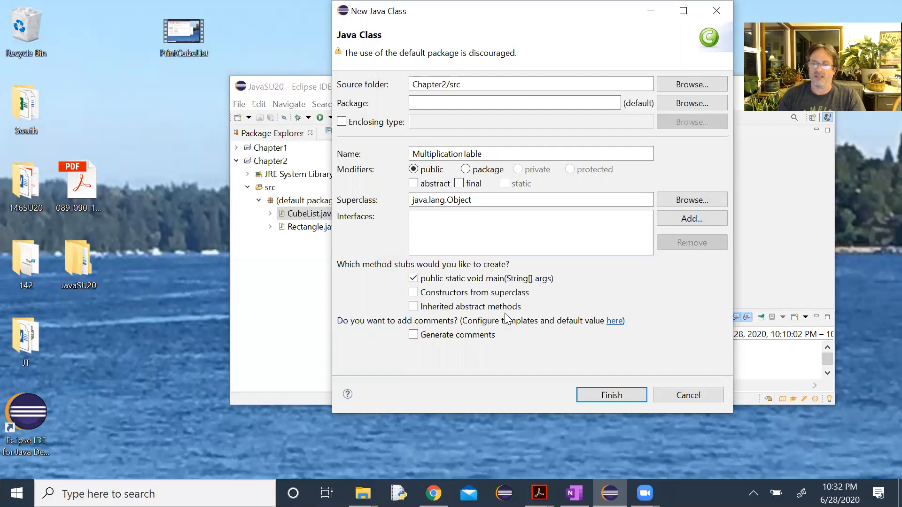
mouse_move(615, 413)
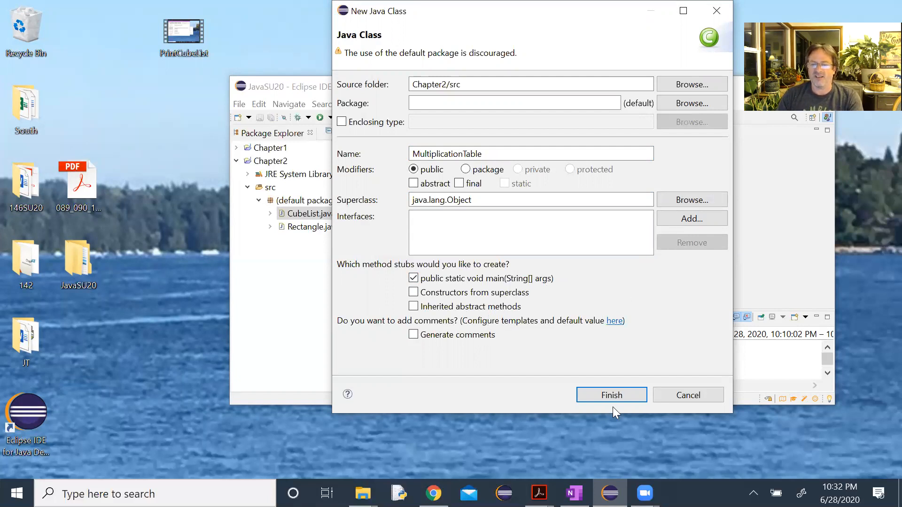
mouse_move(611, 396)
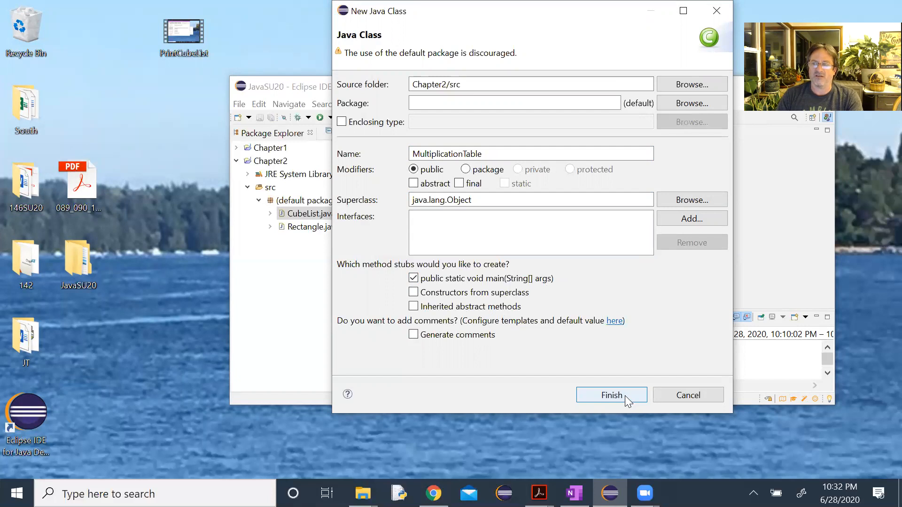
mouse_move(426, 303)
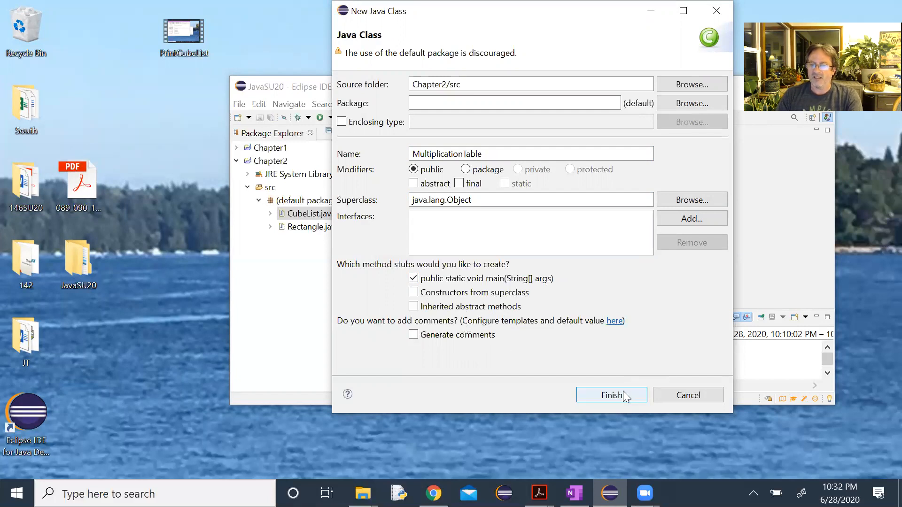
- Create the MultiplicationTable class and remove the auto-generated TODO comment
click(610, 395)
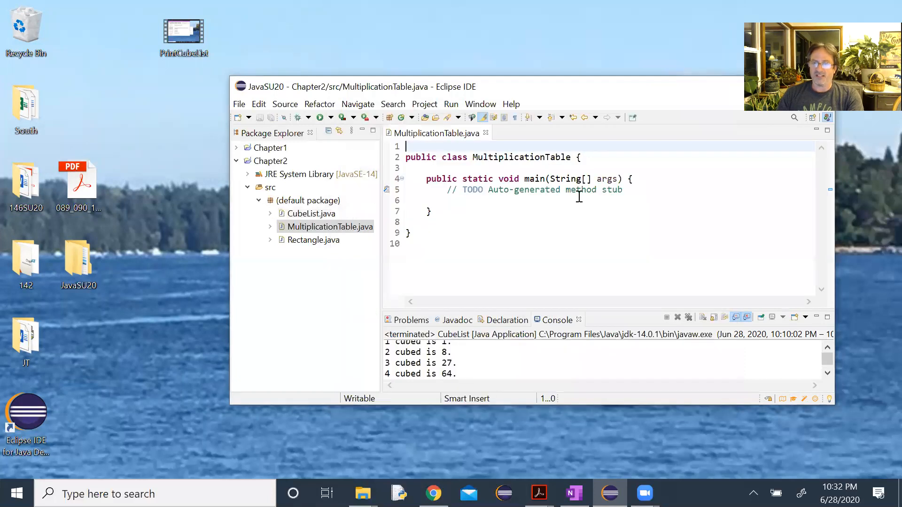
triple_click(518, 189)
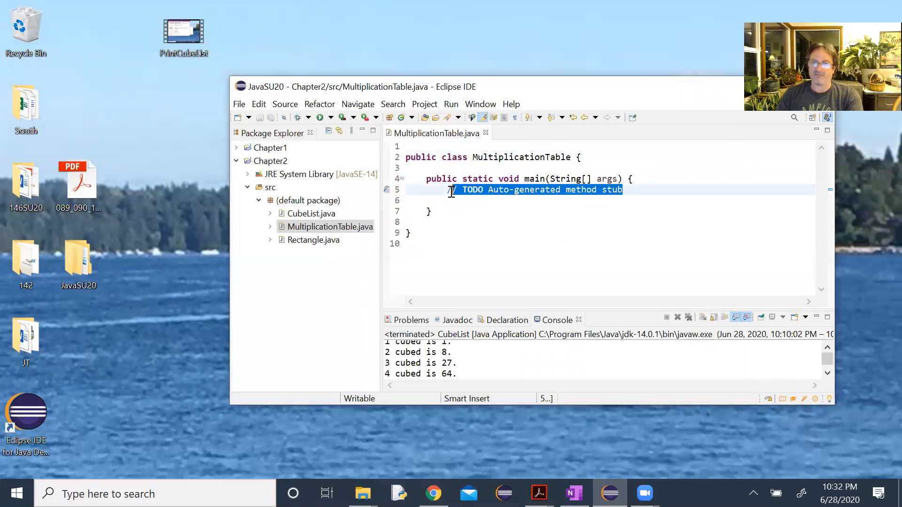
key(Delete)
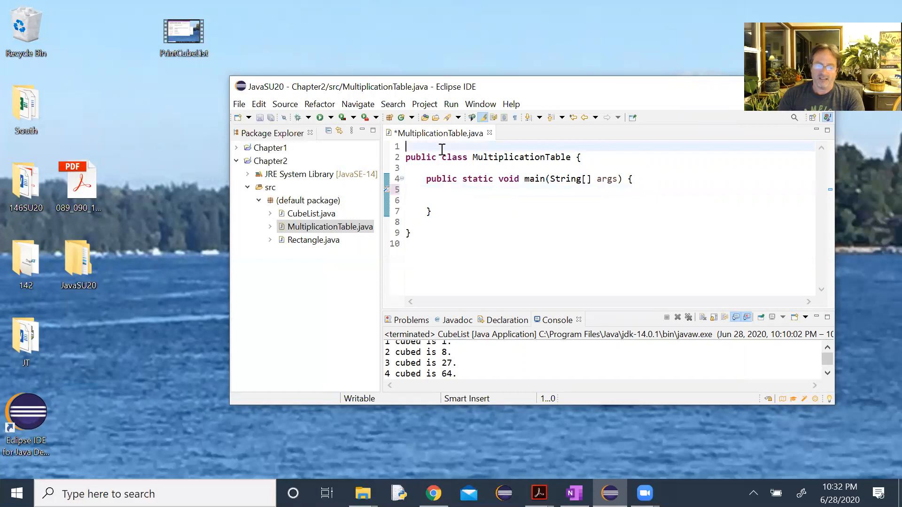
- Write a /* header comment with author J. Toutonghi, date 6/28/2020 and CS 142
text(/*)
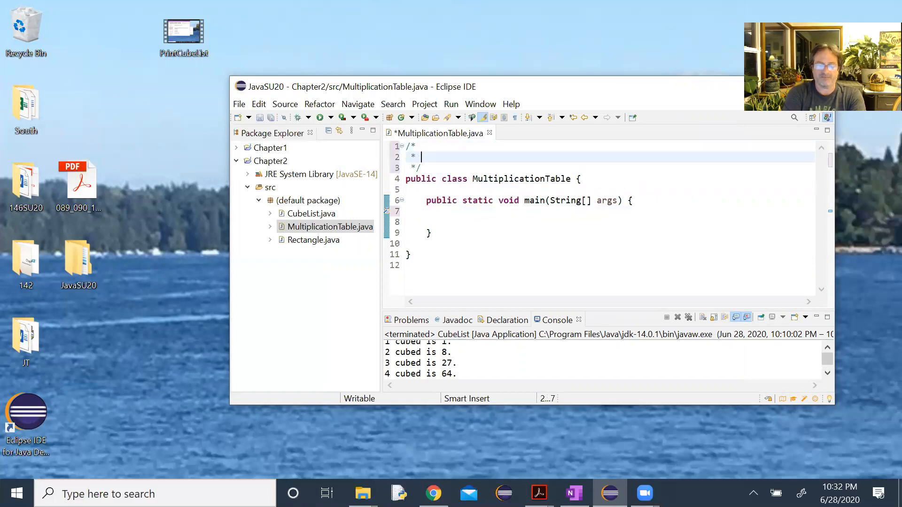
text(J. To)
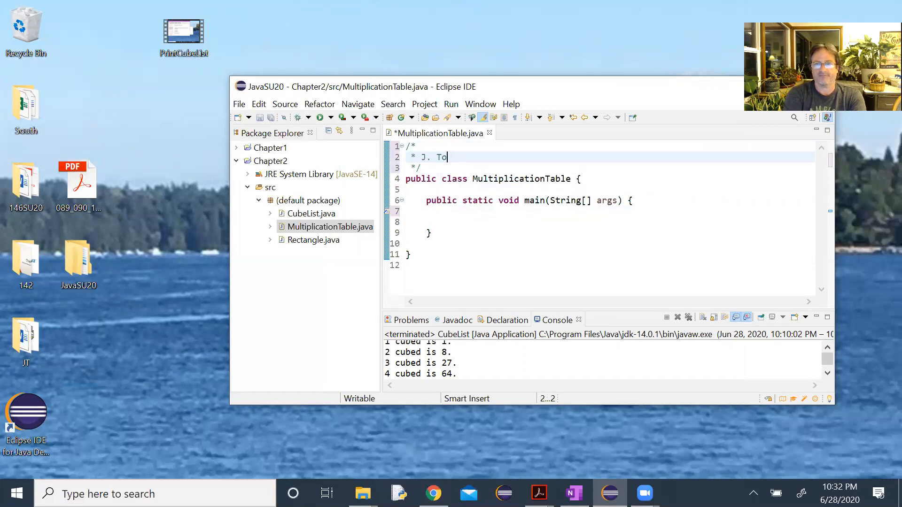
text(utonghi)
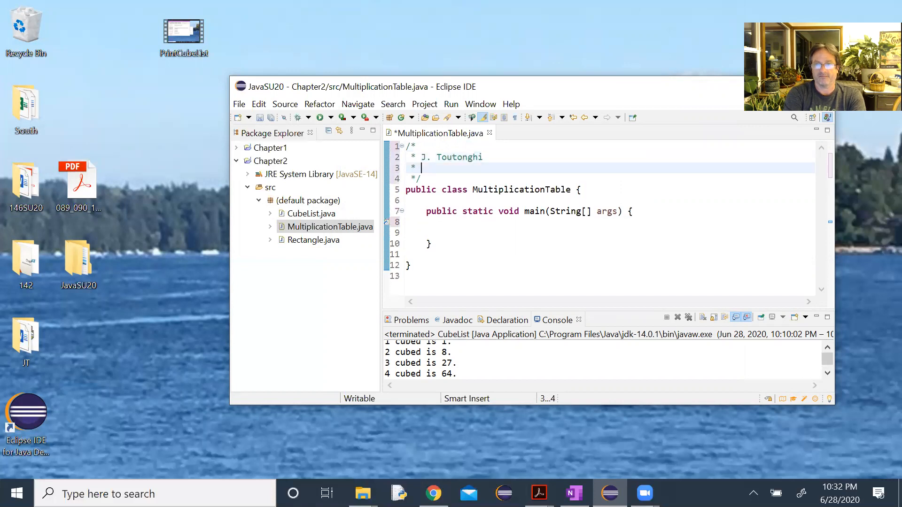
text(6/)
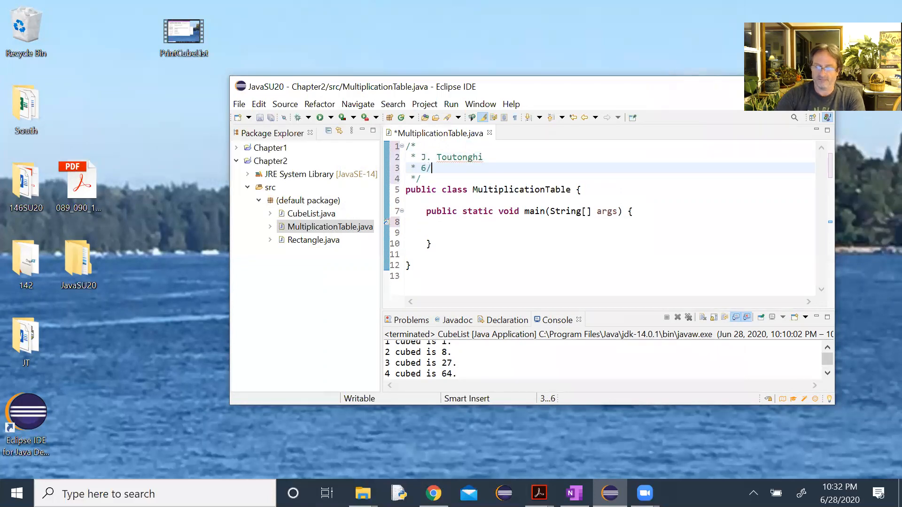
text(28/*)
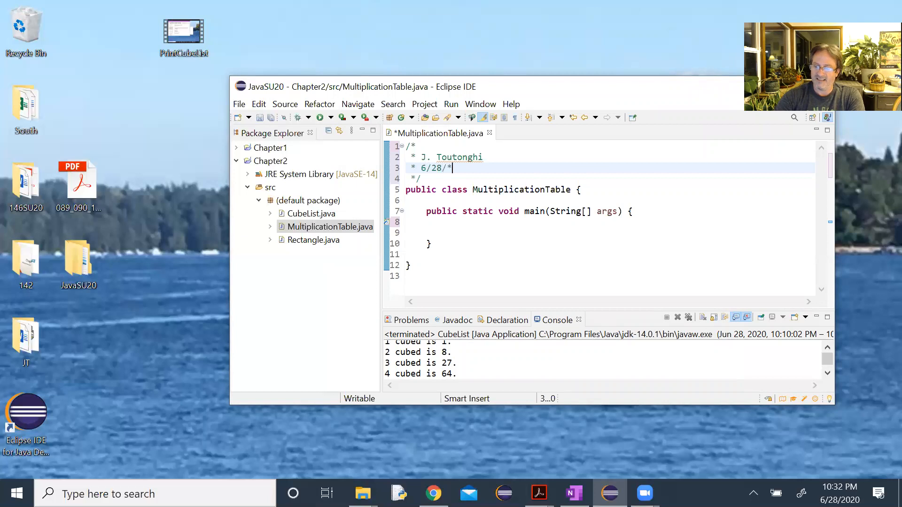
key(Backspace)
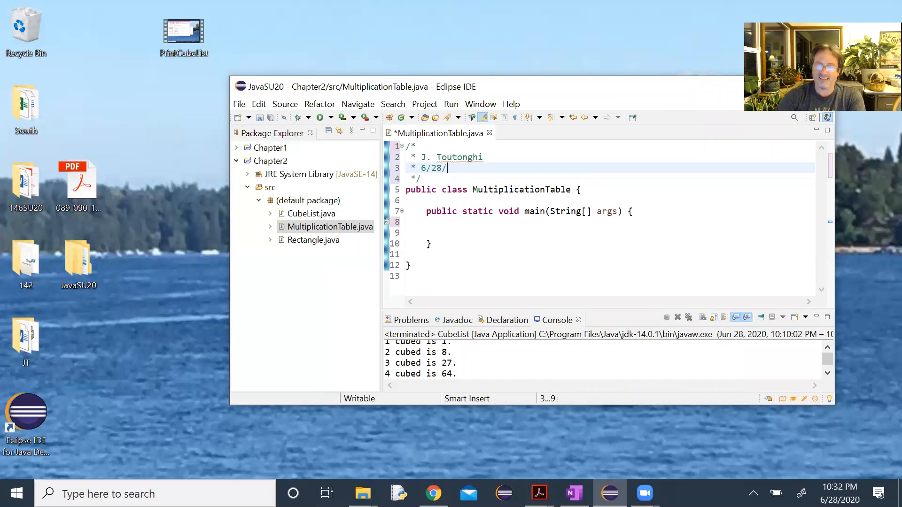
text(2020)
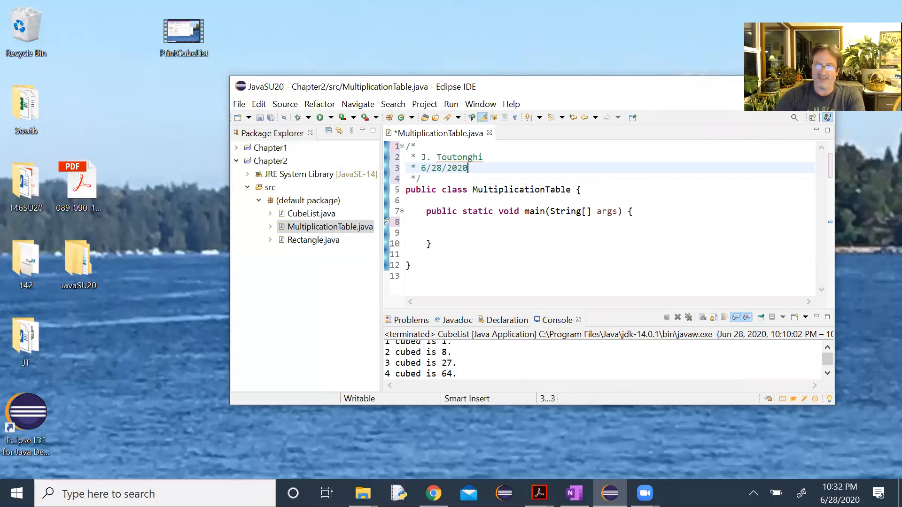
key(Return)
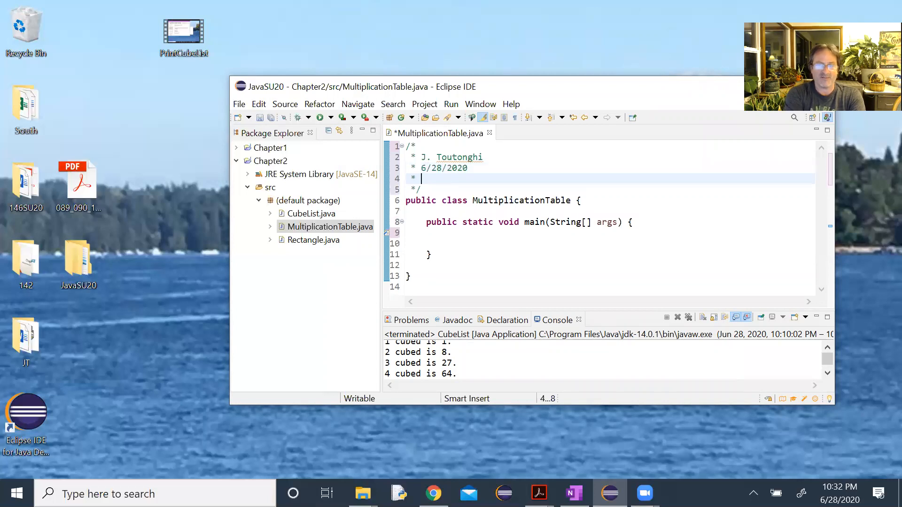
text(Cs)
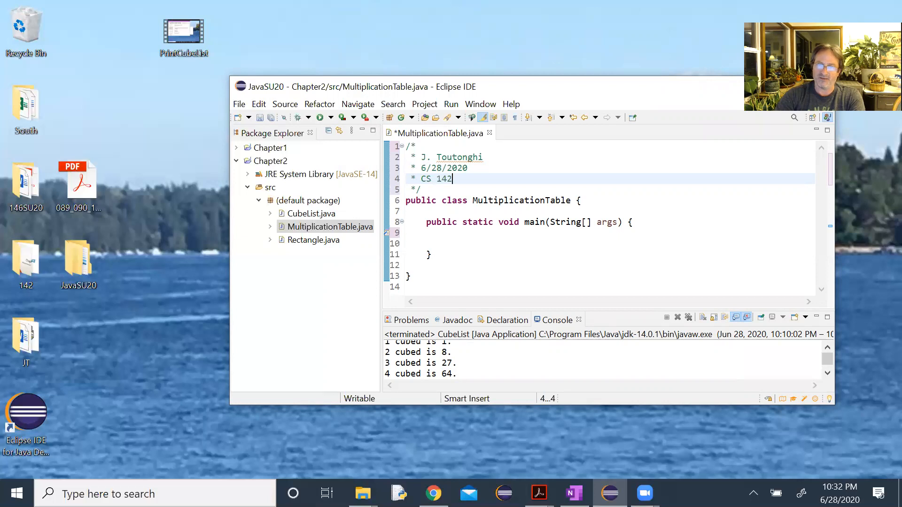
key(Return)
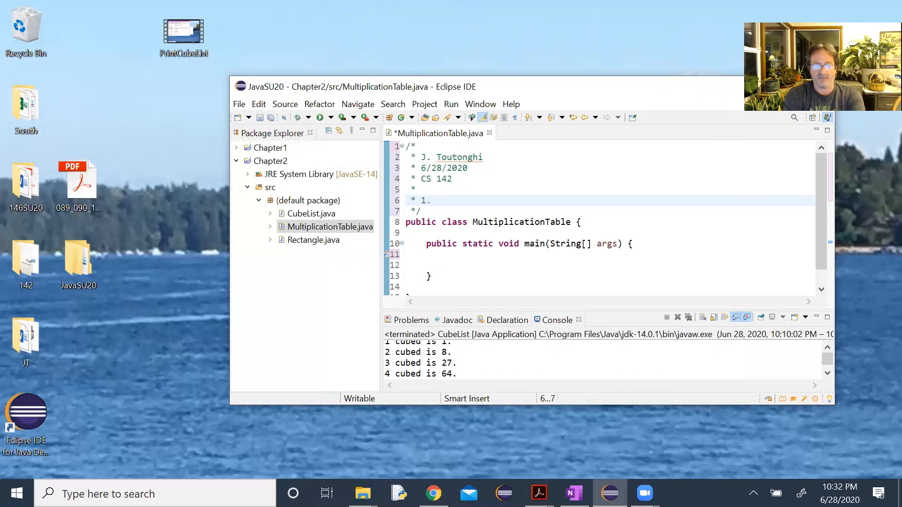
- Write header item 1: use definite loops to print the first multiples of 2, tab-separated
text(Use)
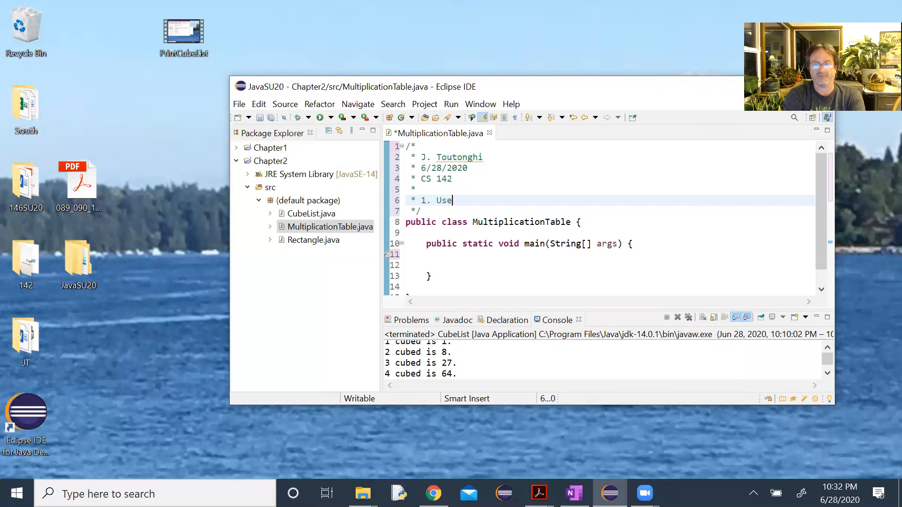
text(definite)
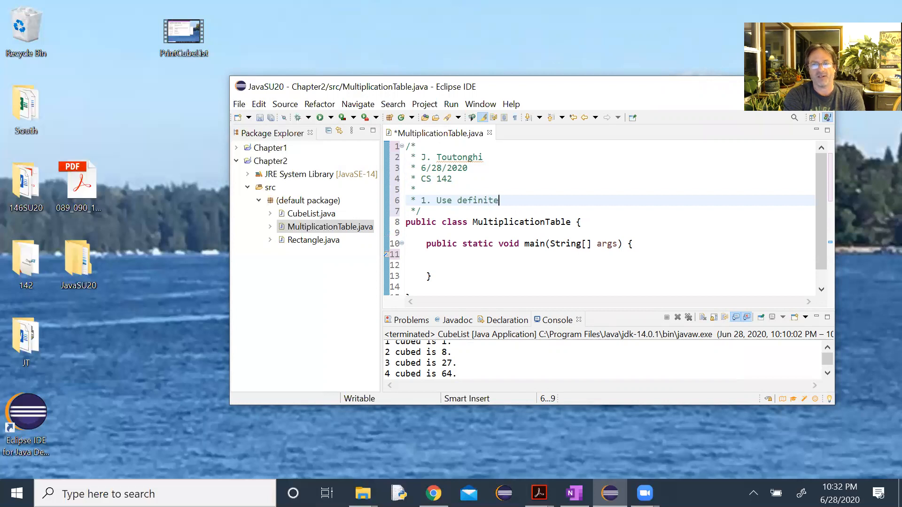
text(loops)
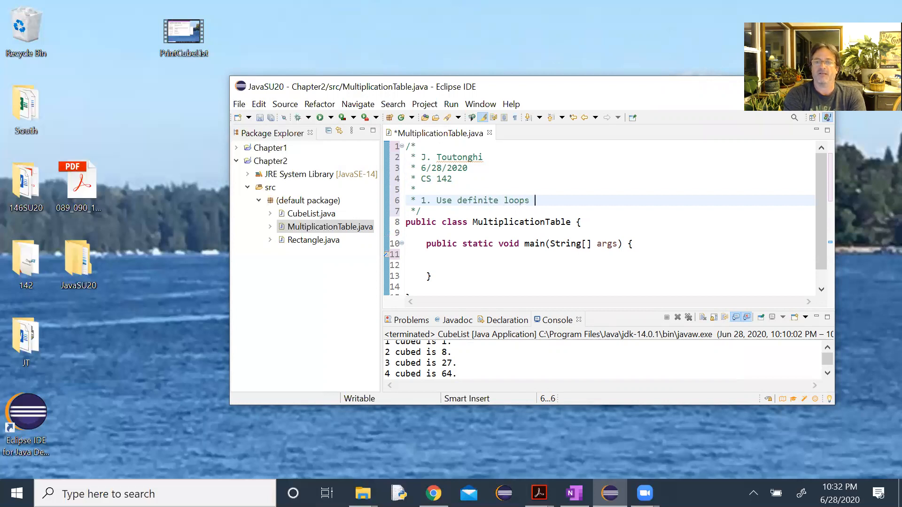
text(to)
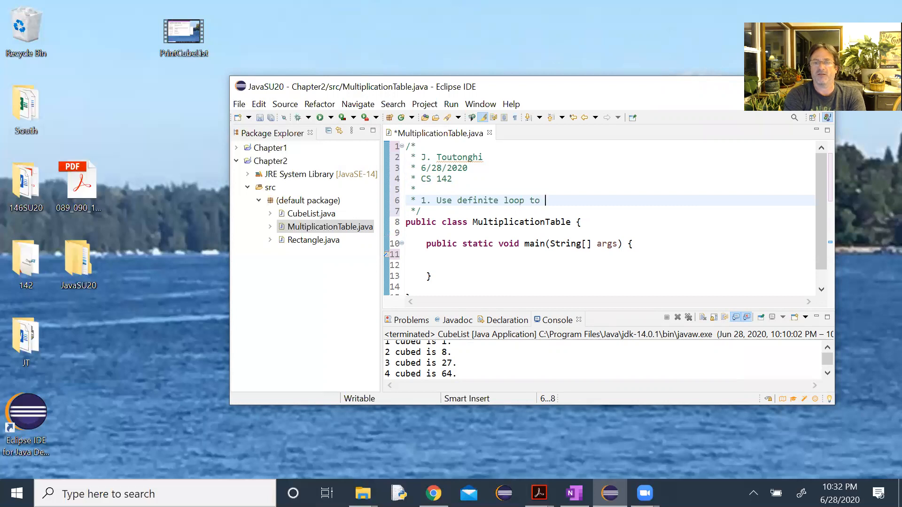
text(print the)
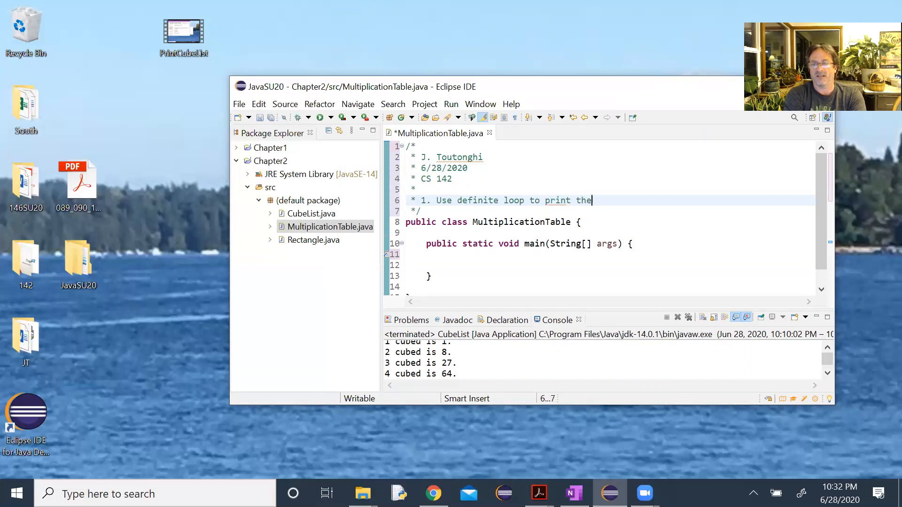
text(first)
text(* twelved)
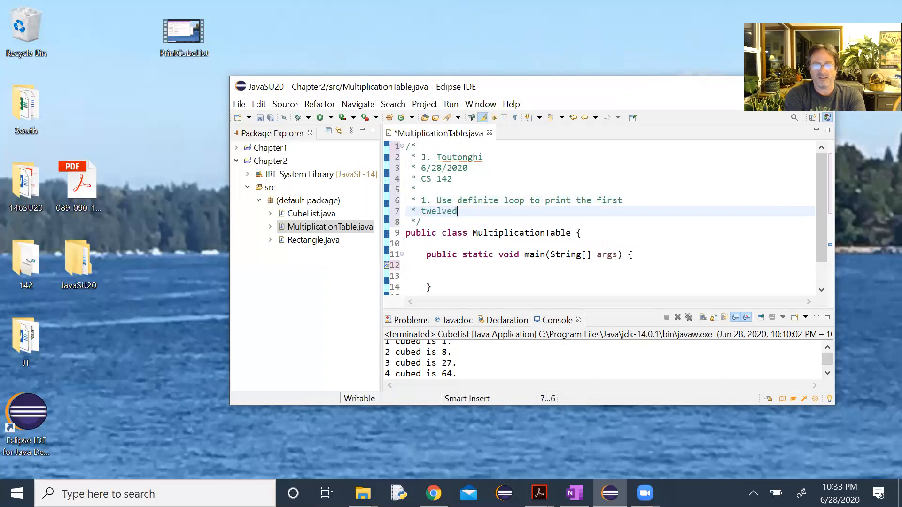
text(multip)
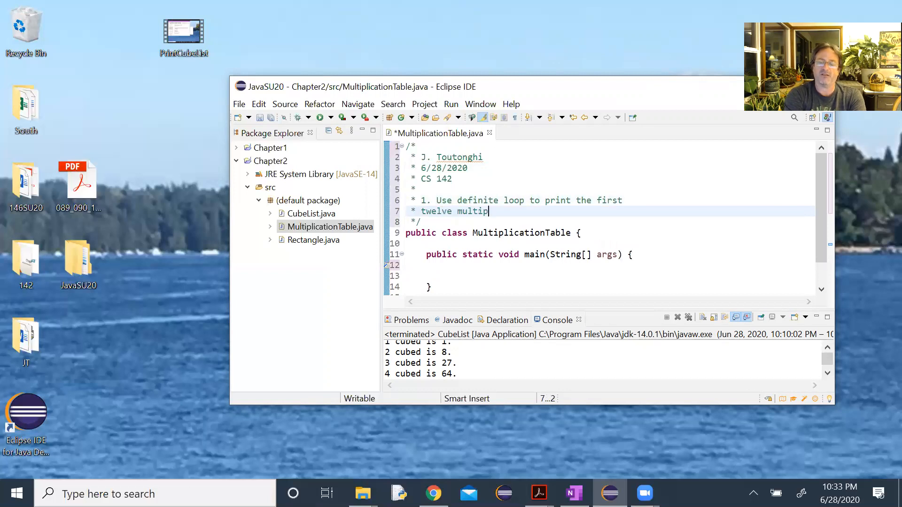
text(les of 2,)
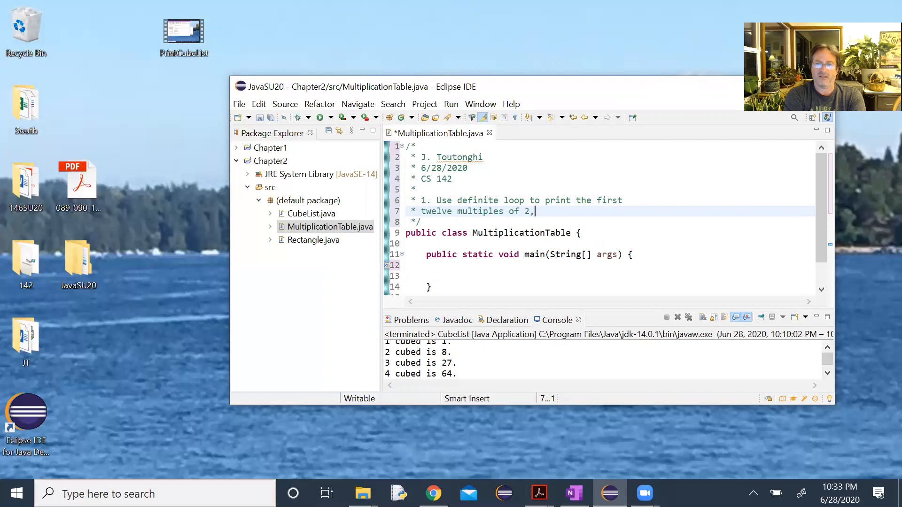
text(tab-se)
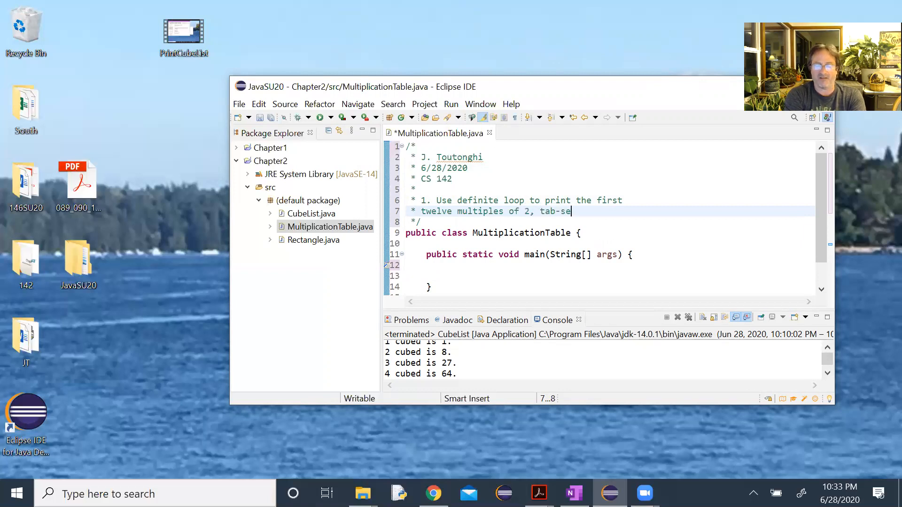
text(parated)
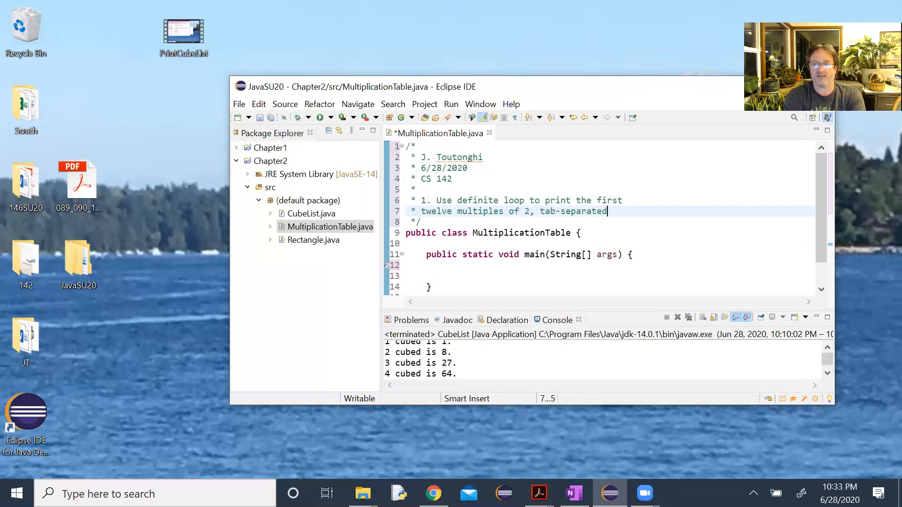
text(.)
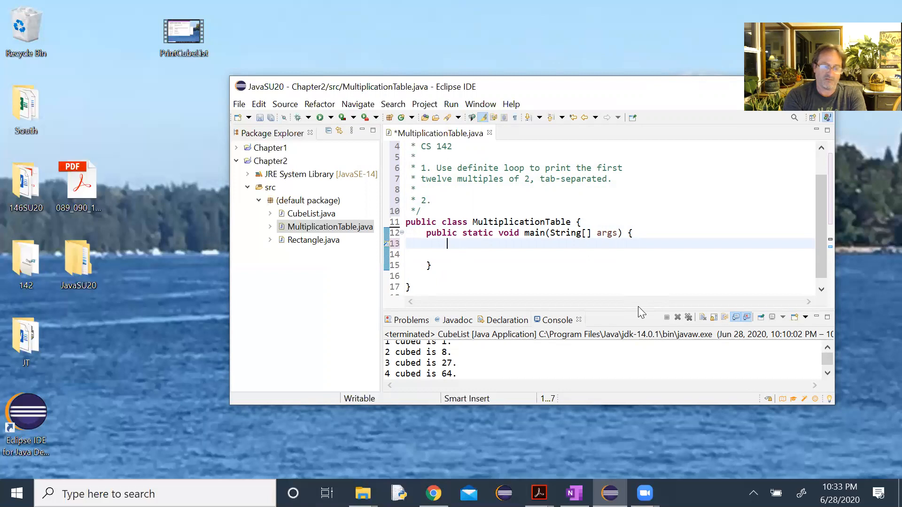
- Add an empty for(int i = 1; i <= 12; i++) loop inside main and place the caret in its body
text(for()
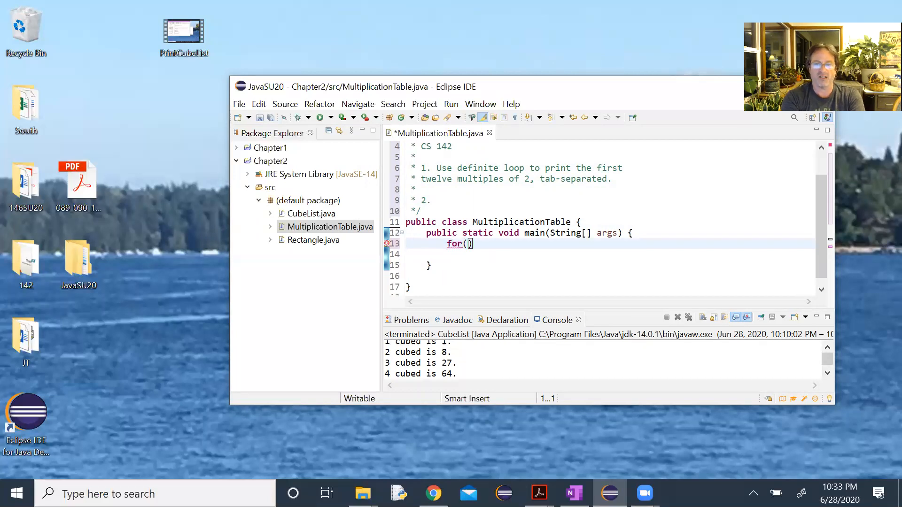
text(int)
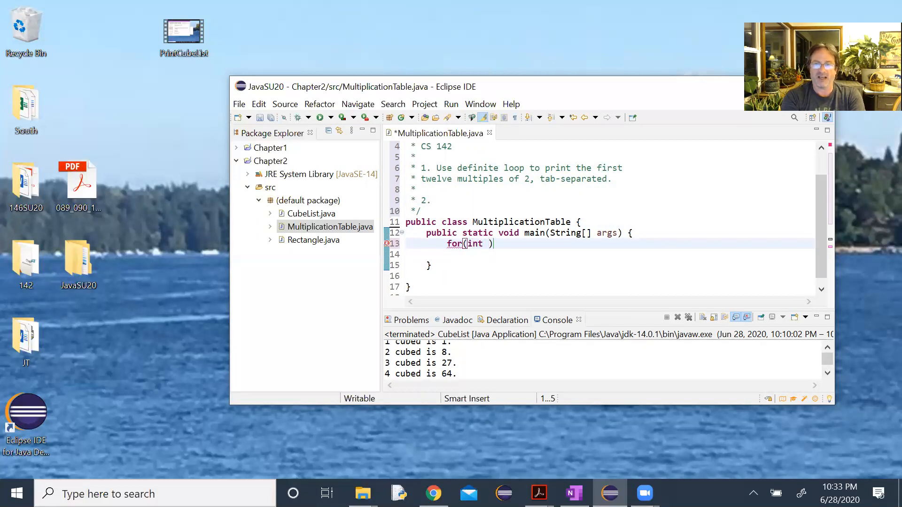
text(i)
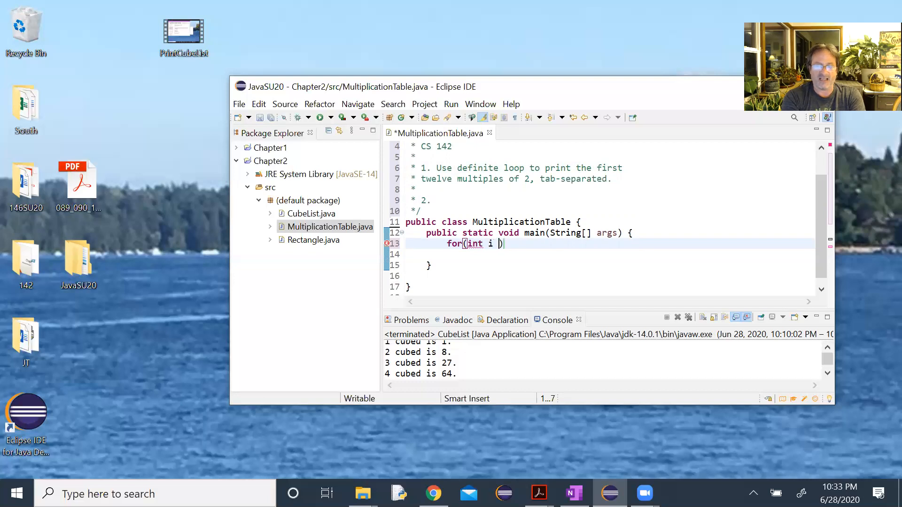
text(= 1)
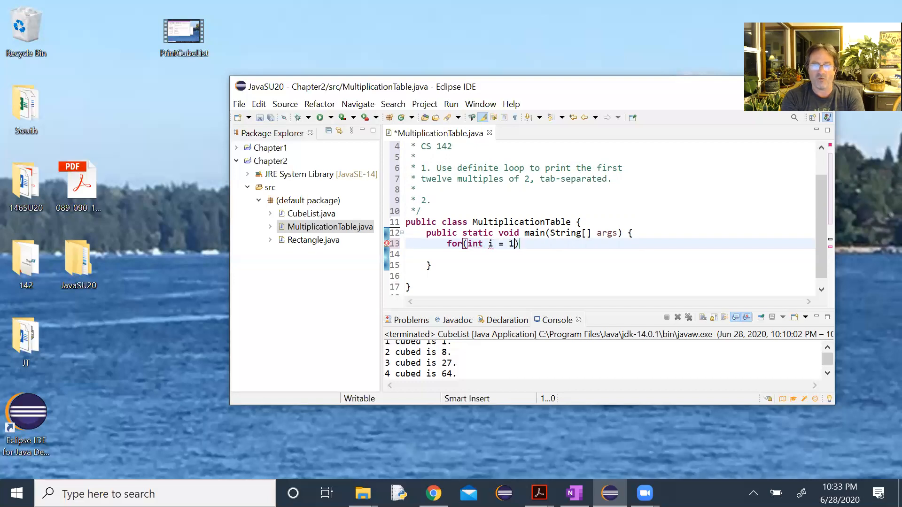
text(; i)
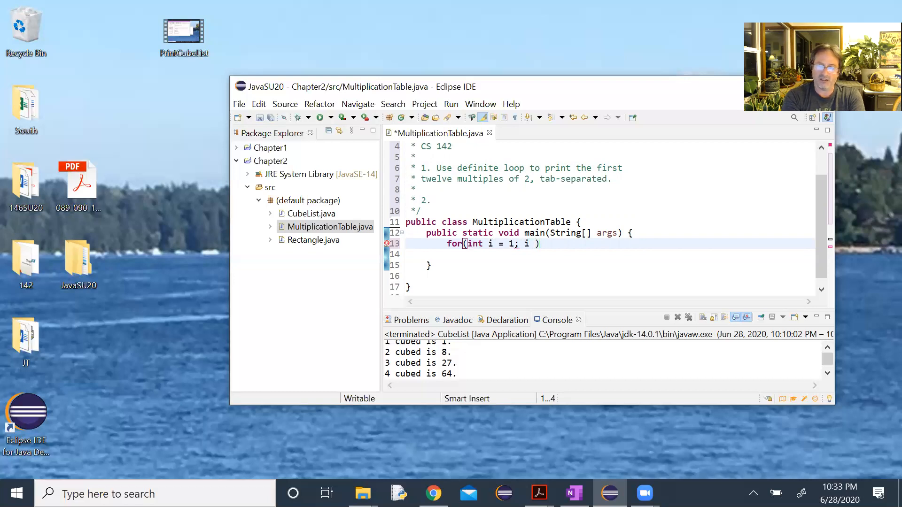
text(<= 12;)
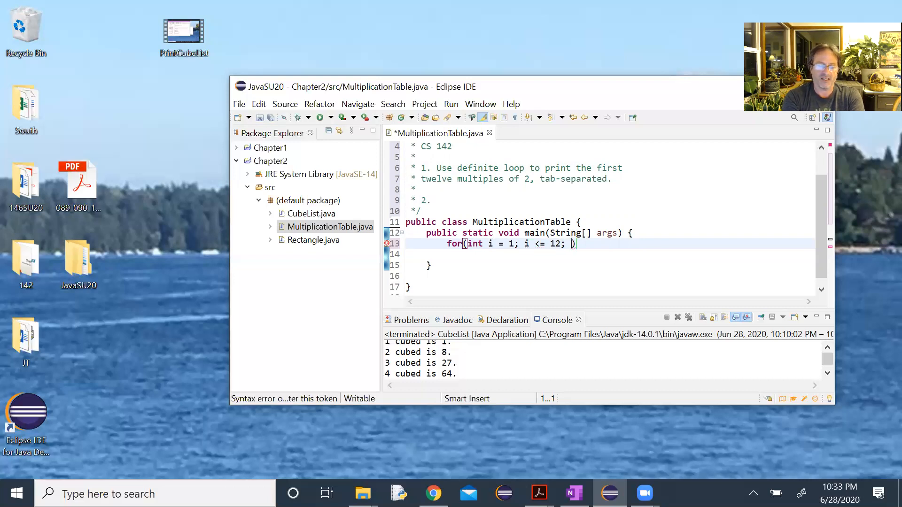
text(i+)
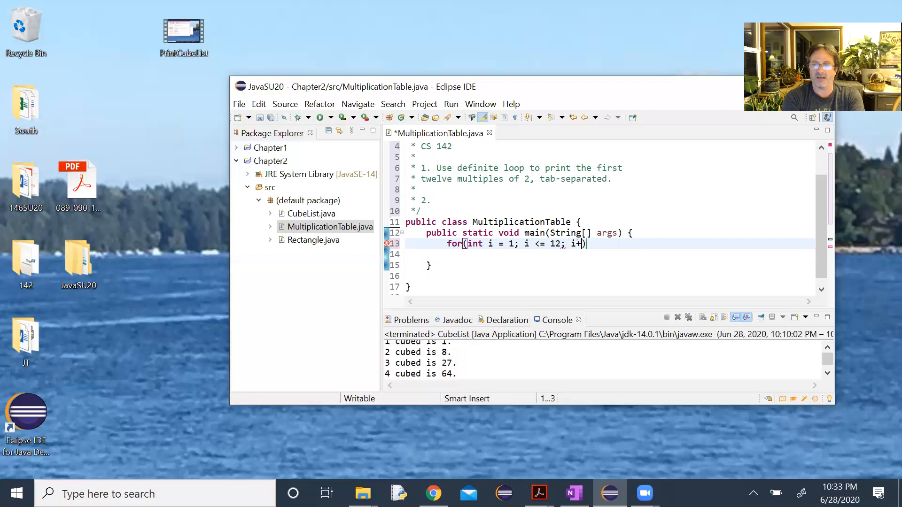
text(+)
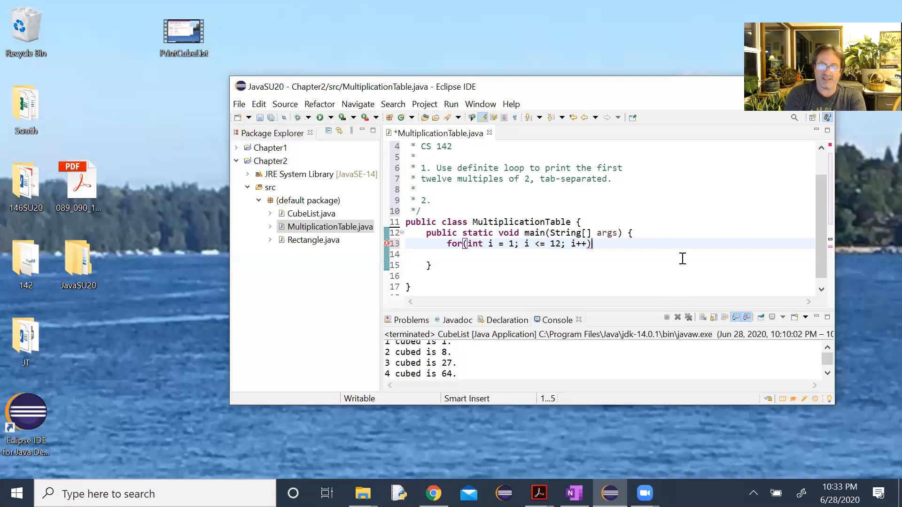
text({)
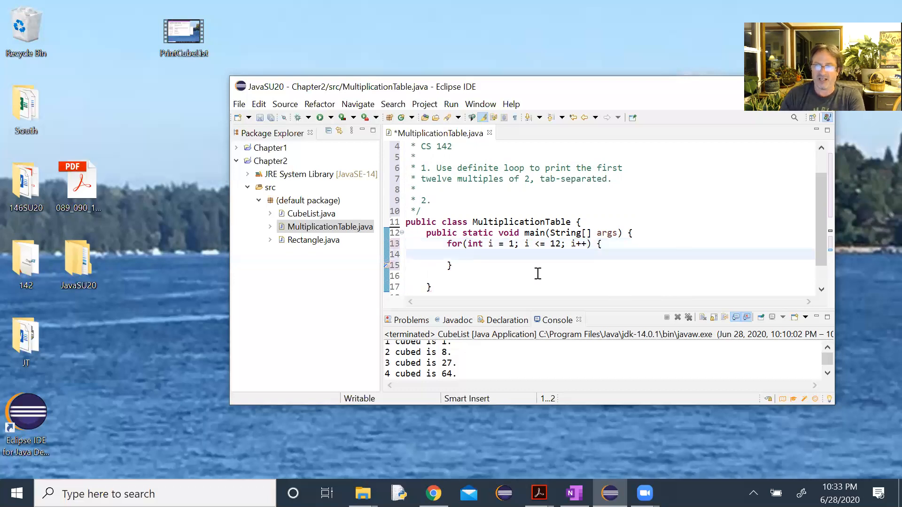
click(431, 289)
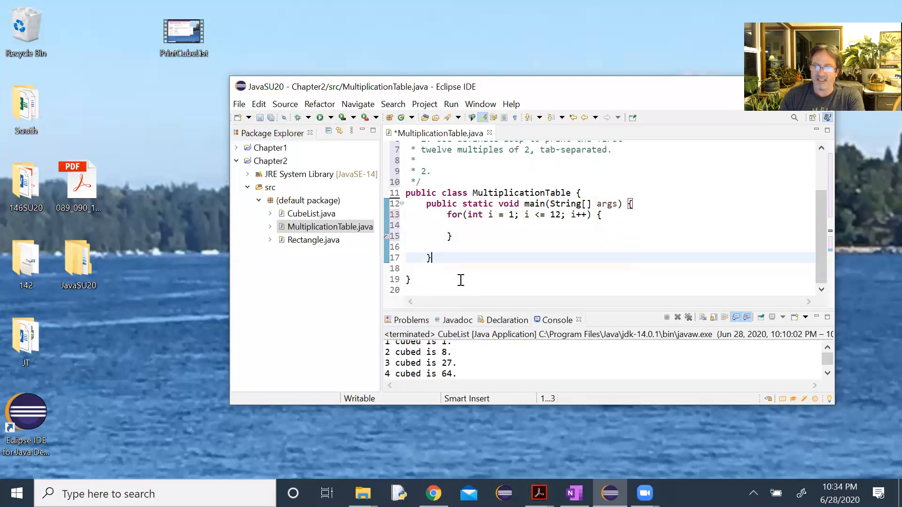
click(409, 269)
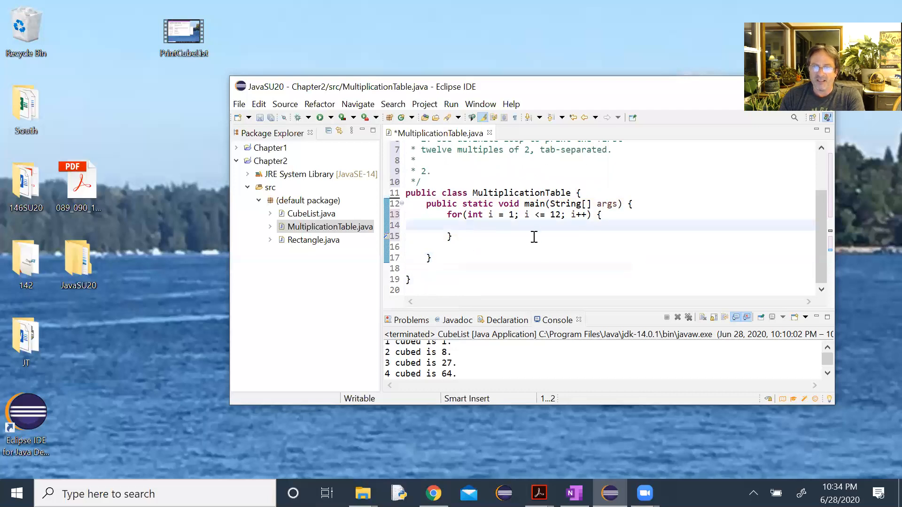
- Make the loop body print 2 * i with System.out.println
text(Sy)
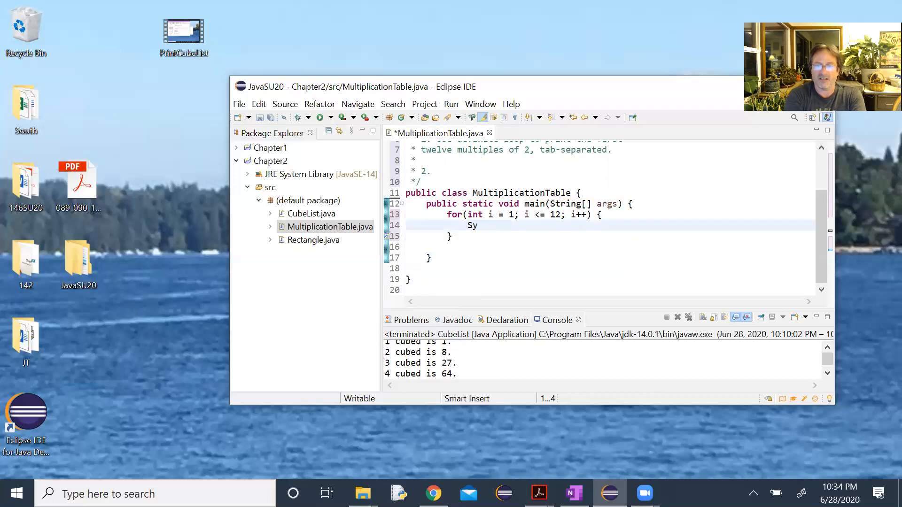
text(st)
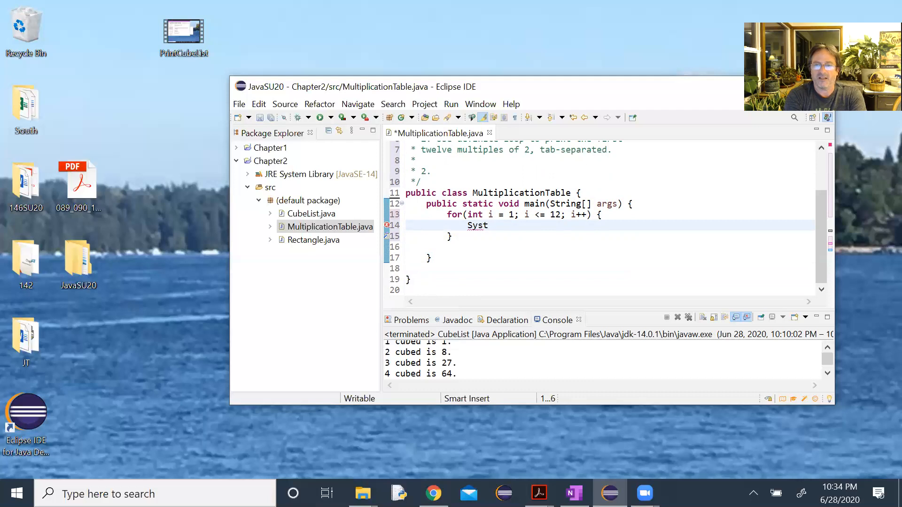
text(em.out.println(2)
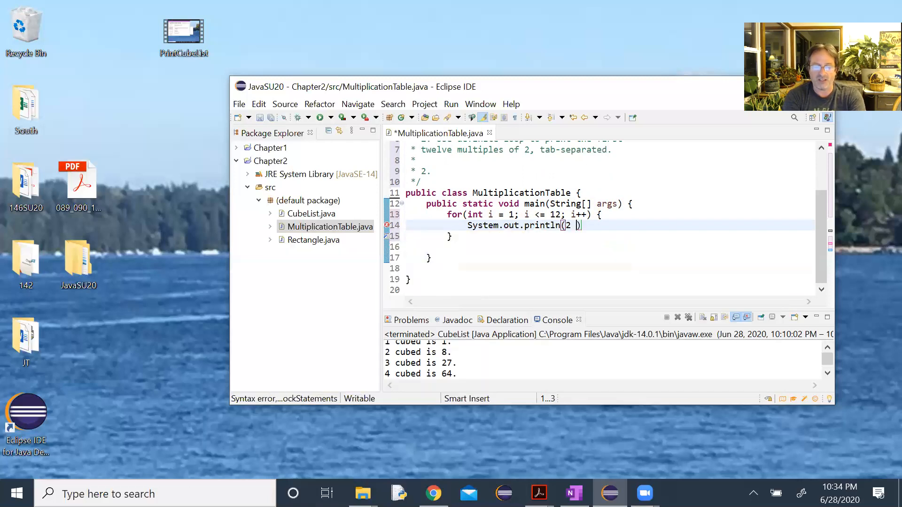
text(* i)
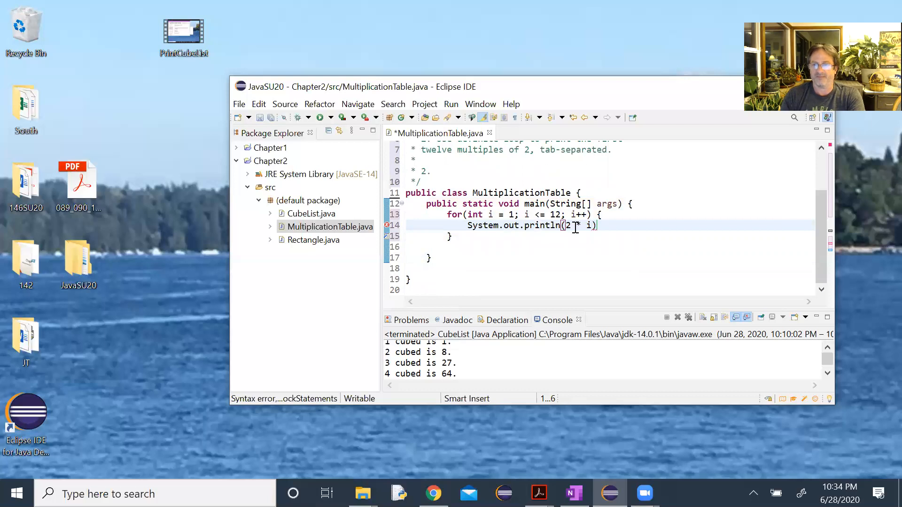
text(;)
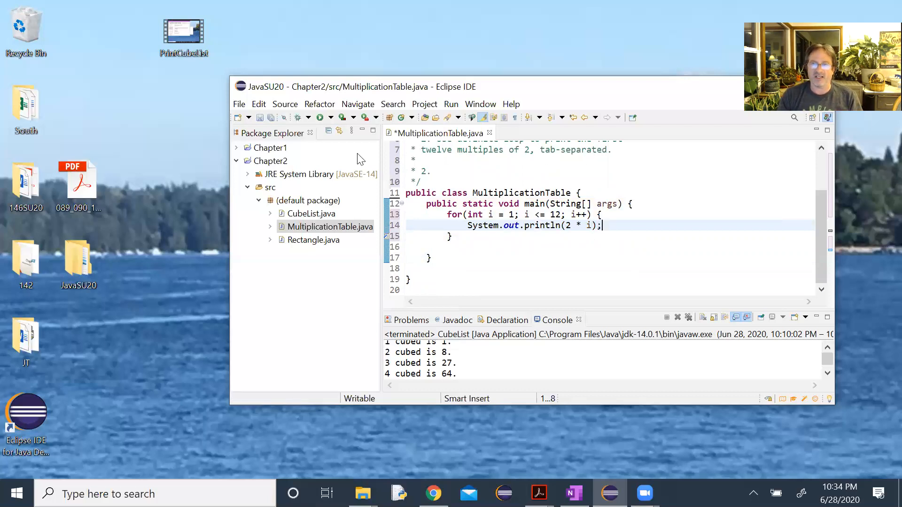
click(324, 116)
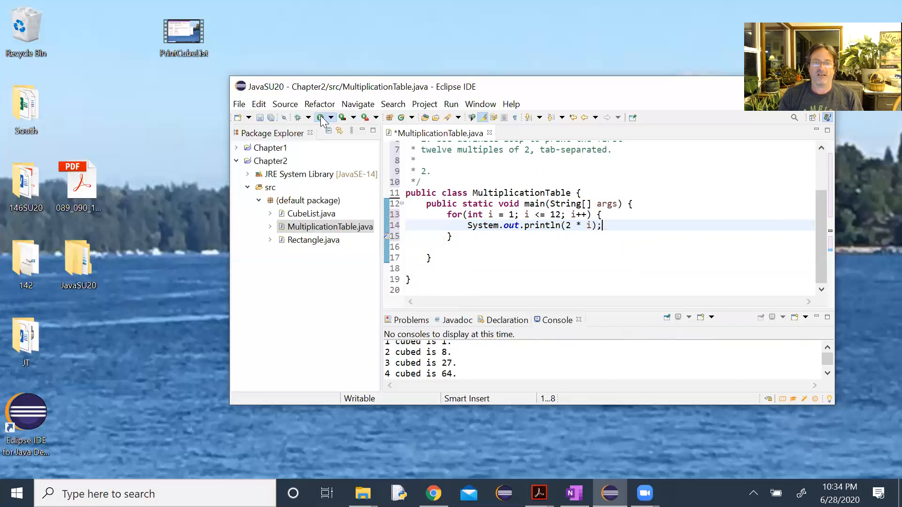
- Run the program to see the multiples one per line, then begin editing the print statement
click(317, 117)
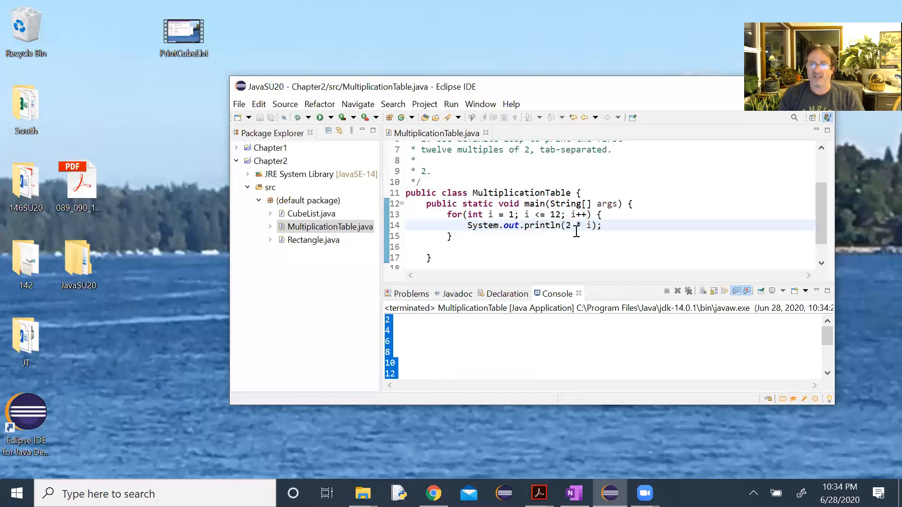
click(590, 224)
text( + " ")
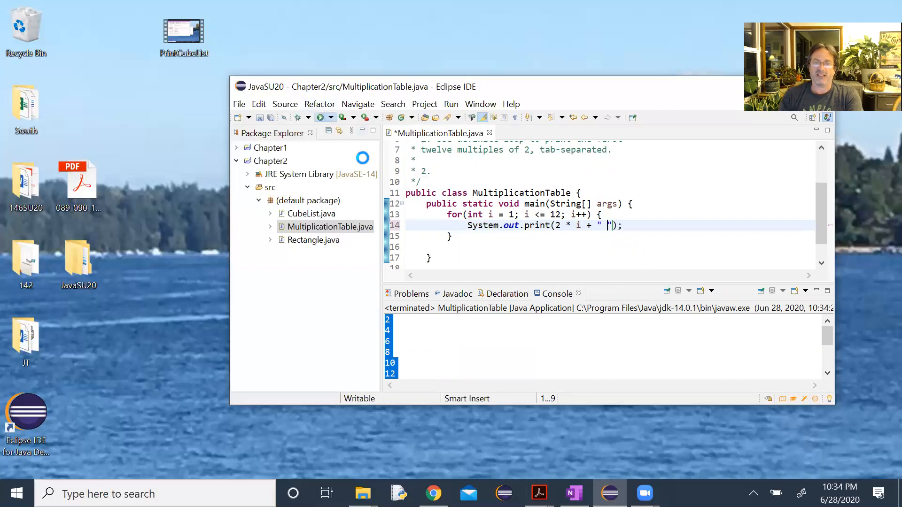
click(316, 117)
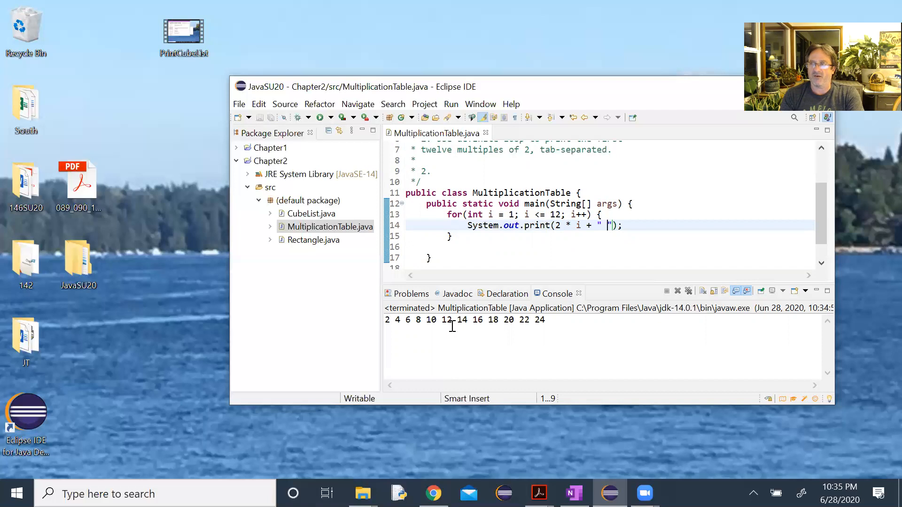
mouse_move(395, 322)
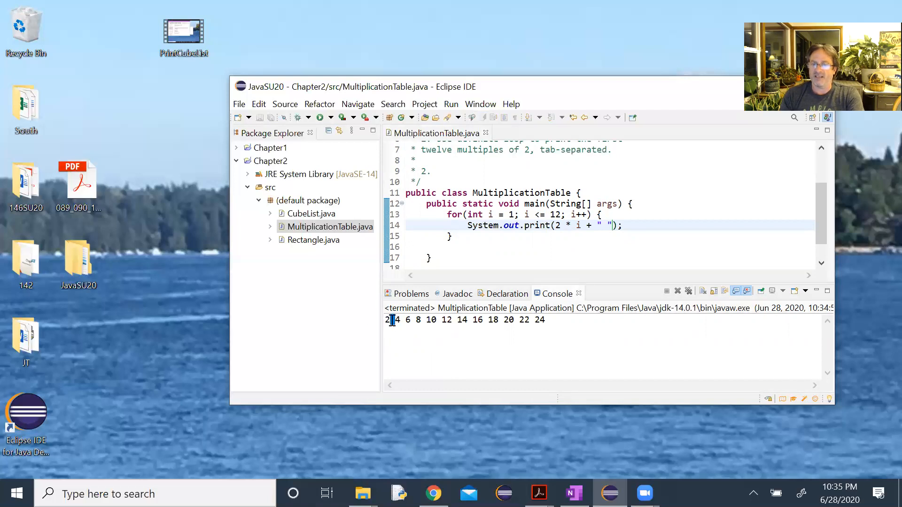
mouse_move(546, 340)
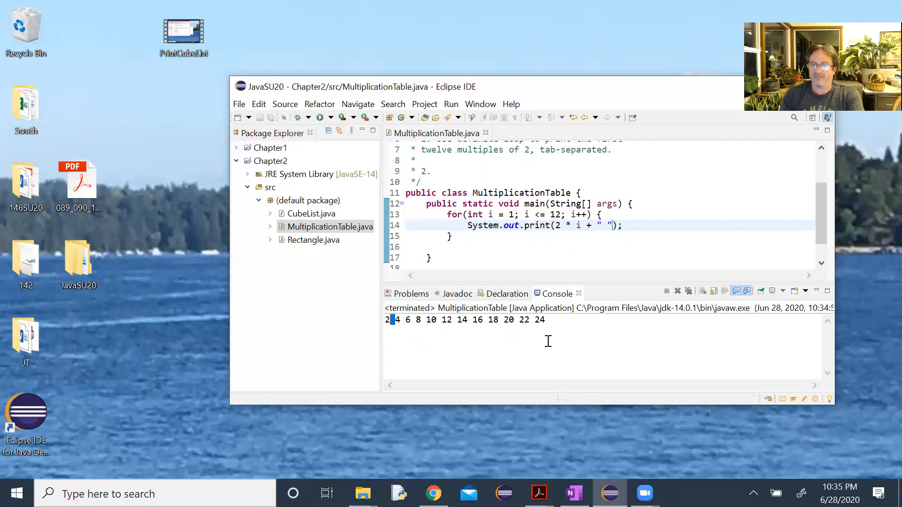
mouse_move(515, 332)
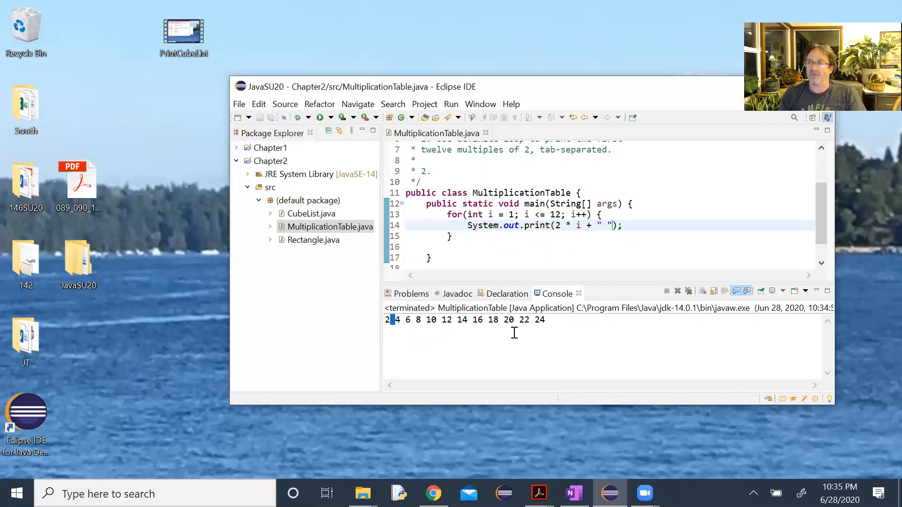
mouse_move(399, 343)
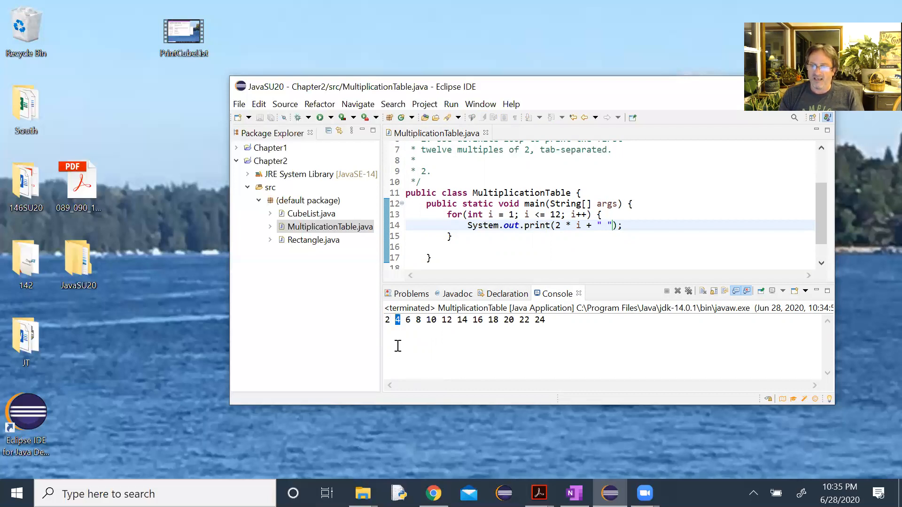
mouse_move(620, 242)
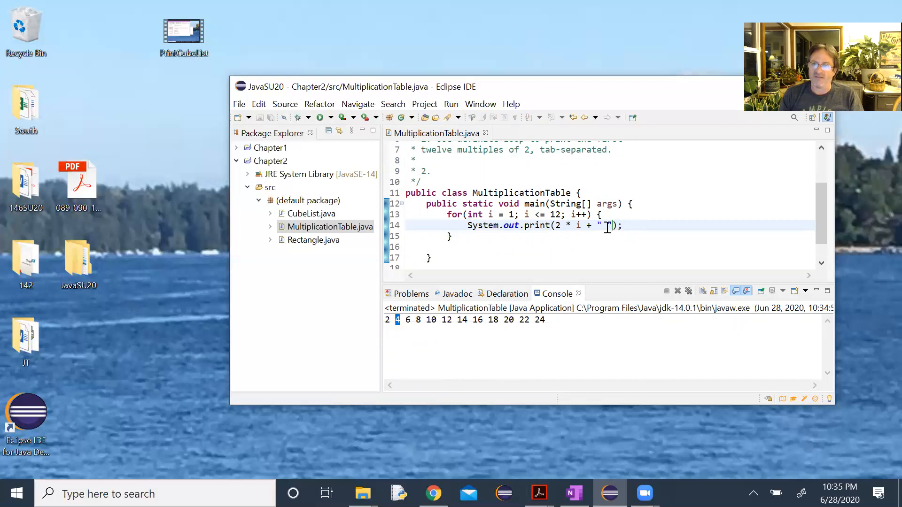
- Replace the space separator with \t and rerun to get tab-separated multiples 2–24
key(Backspace)
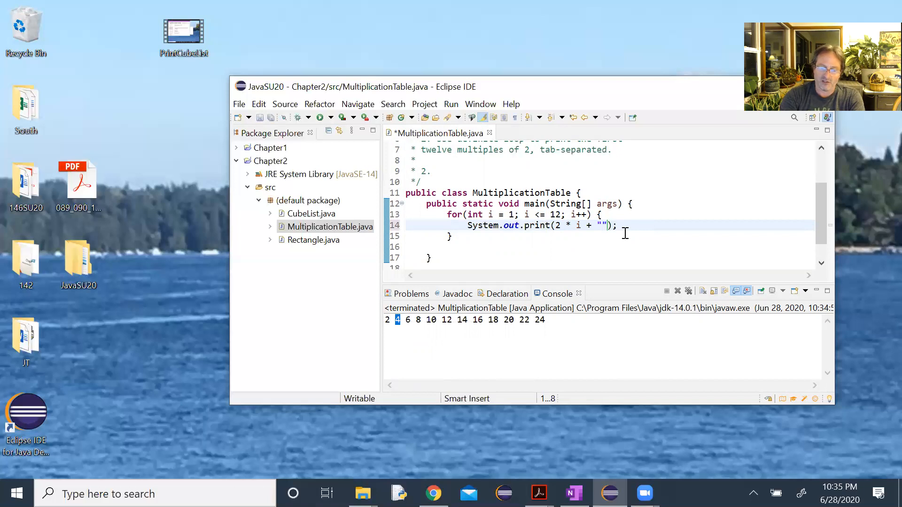
text(\t)
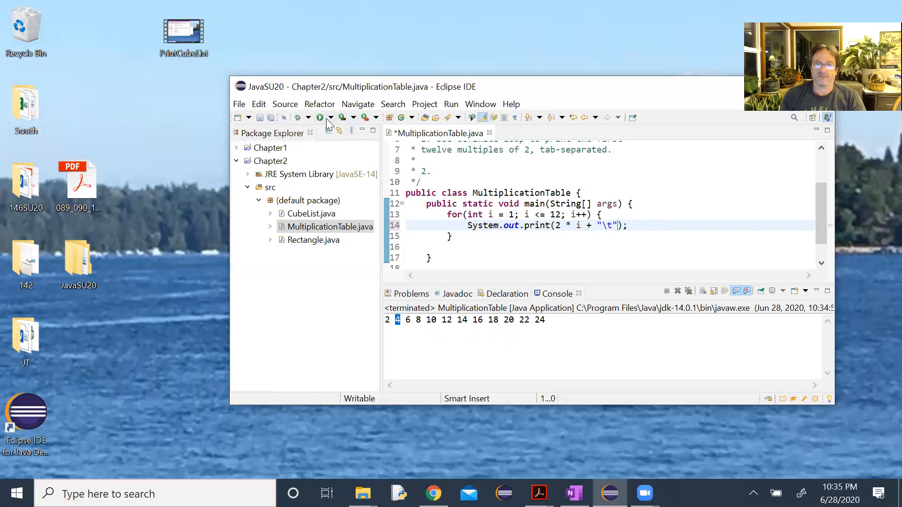
click(319, 116)
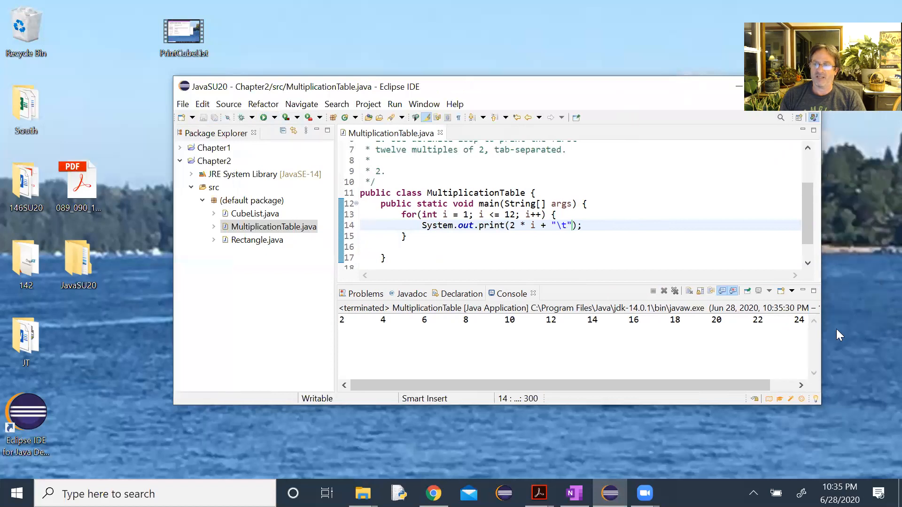
mouse_move(837, 341)
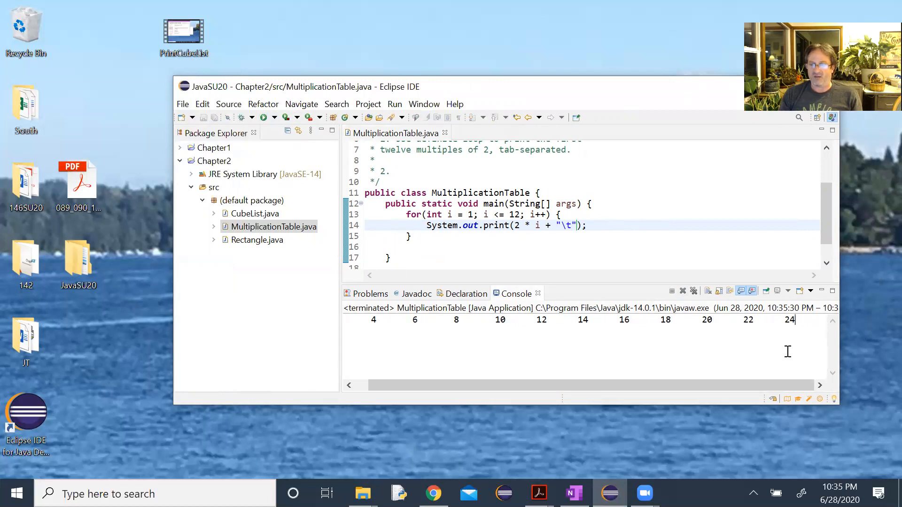
mouse_move(673, 320)
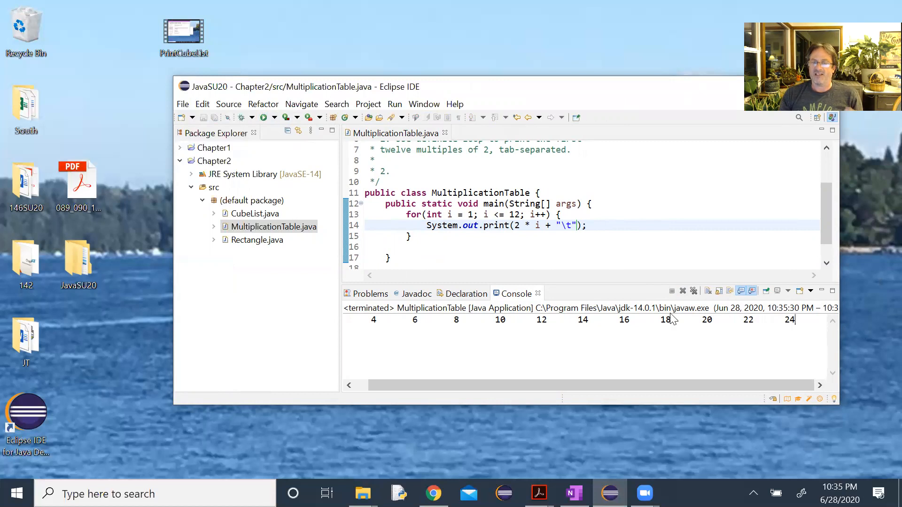
mouse_move(561, 262)
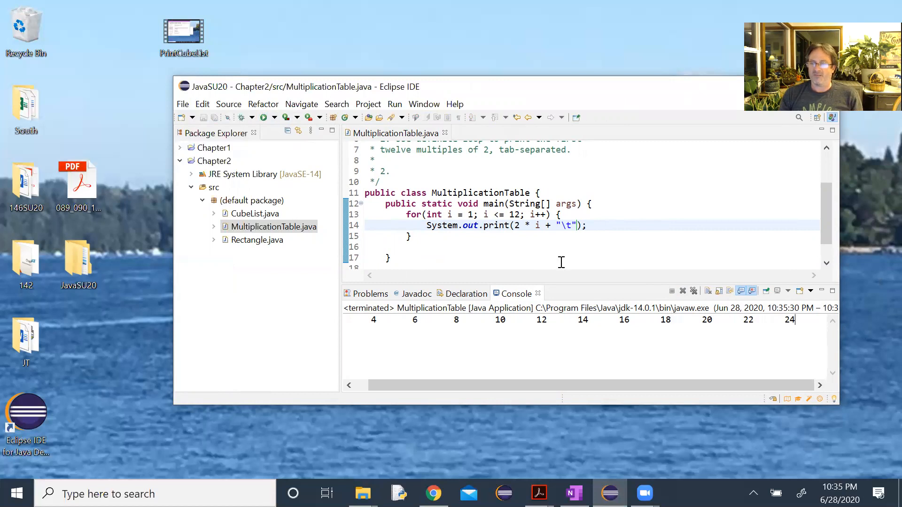
mouse_move(438, 237)
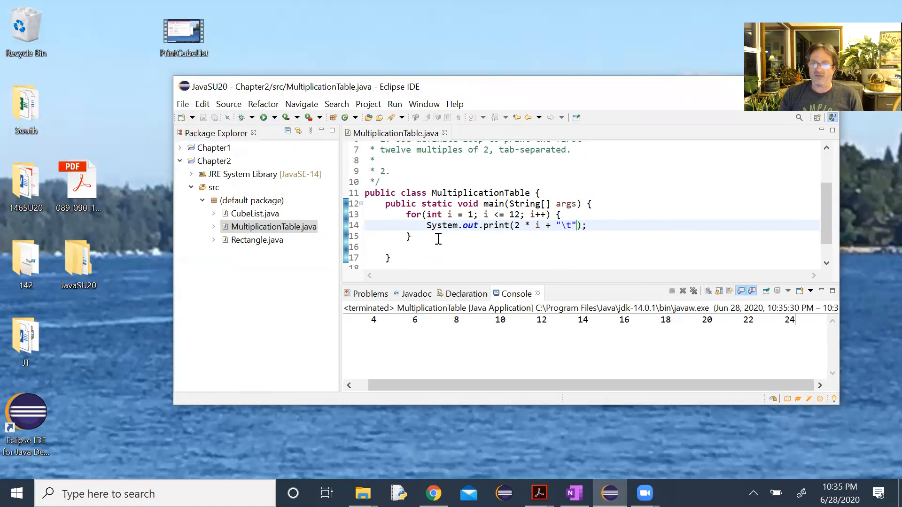
- After the loop add System.out.println() and a System.out.print test line, then run it
click(410, 237)
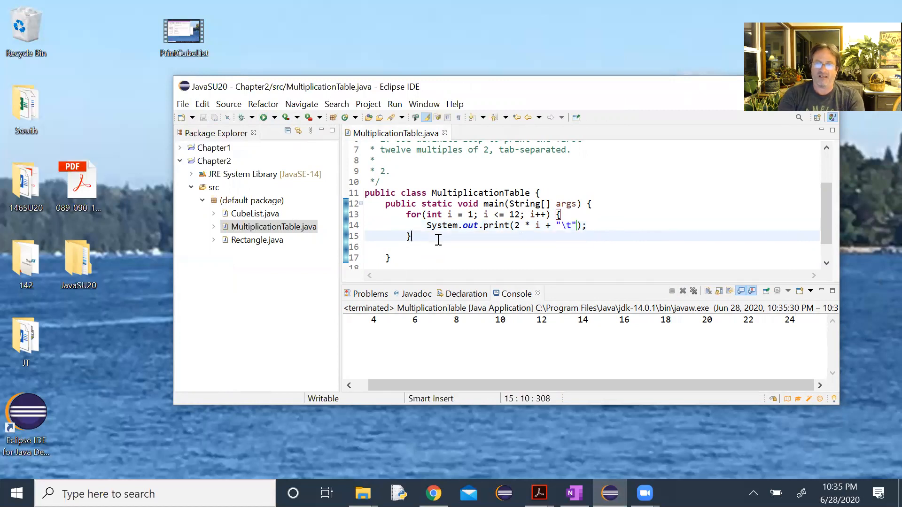
text(System.out.)
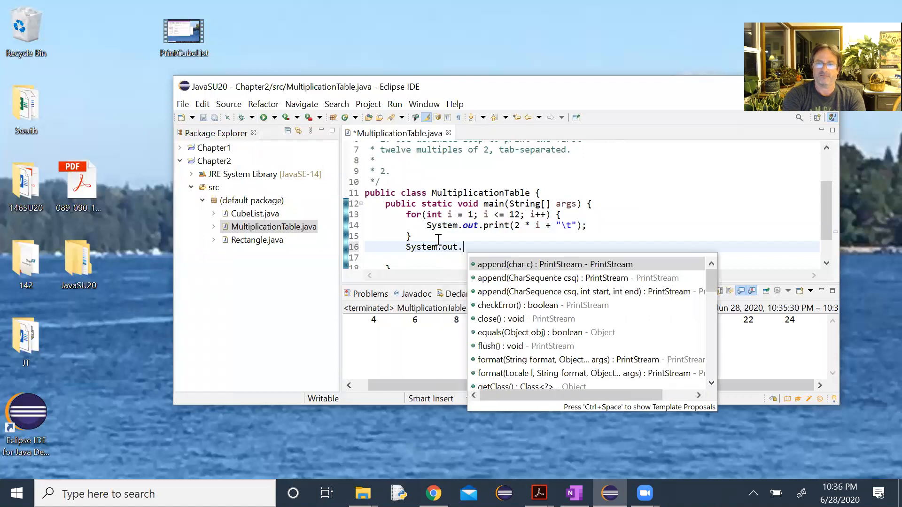
text(println();)
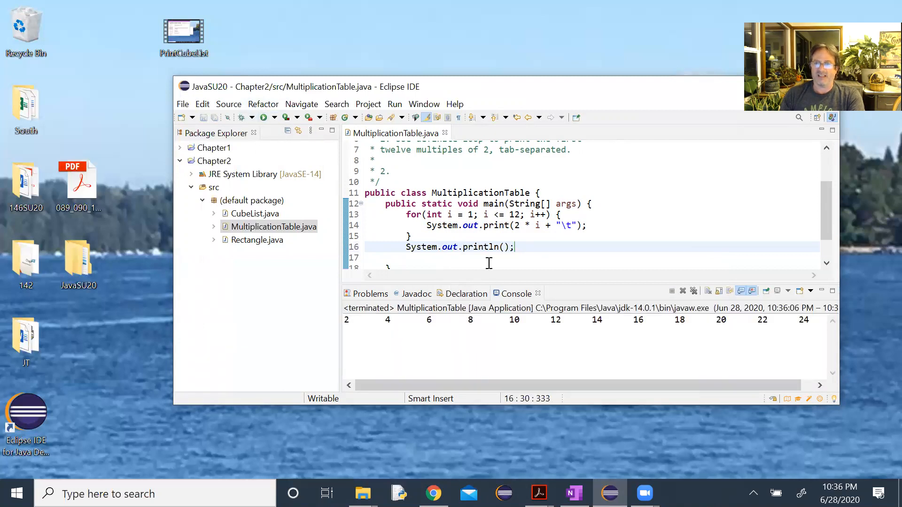
key(Return)
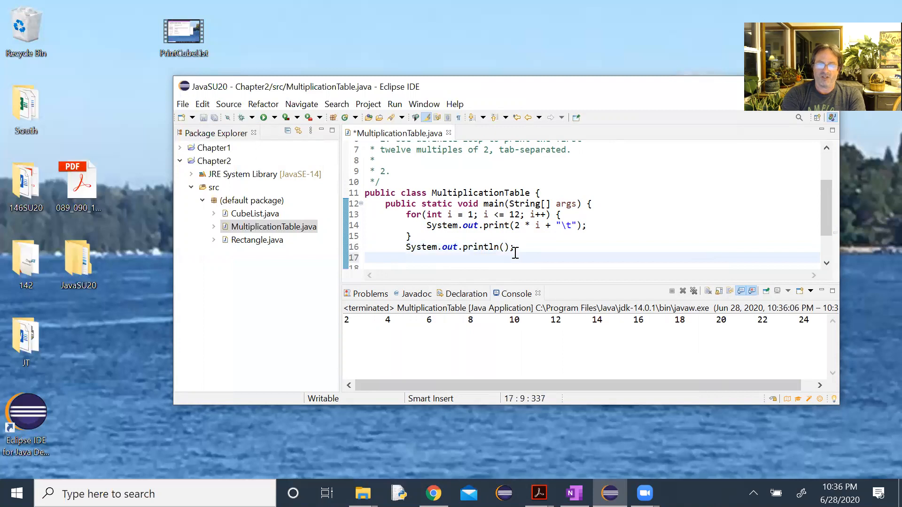
text(System.out)
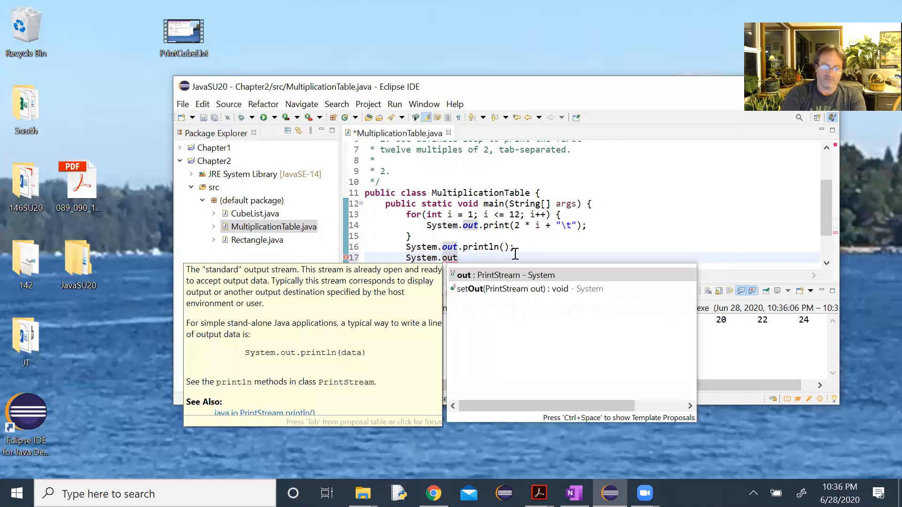
text(.print("John");)
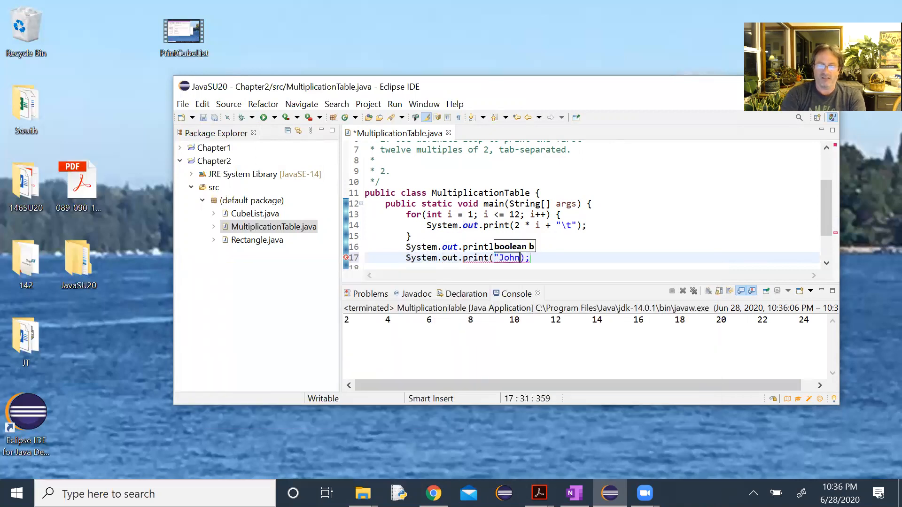
click(575, 257)
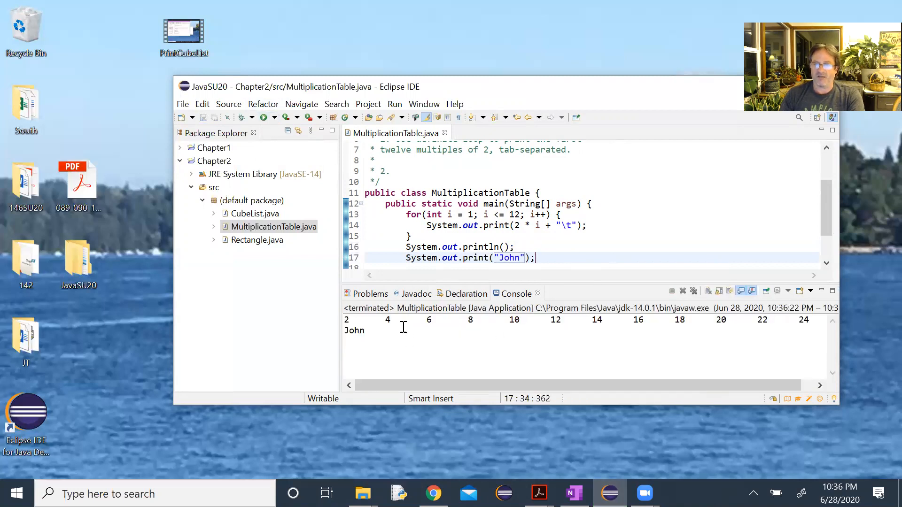
click(455, 247)
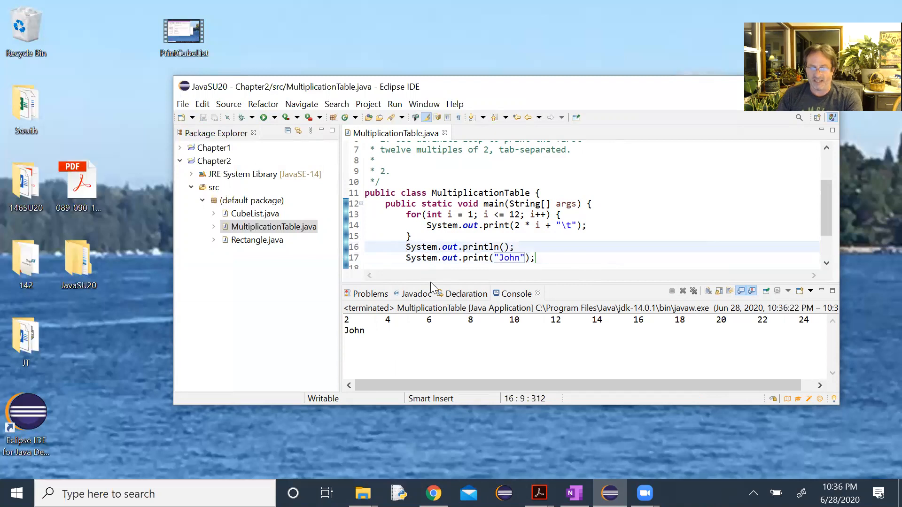
- Run once with the println commented out, restore it and rerun, then delete the "John" test print
text(//)
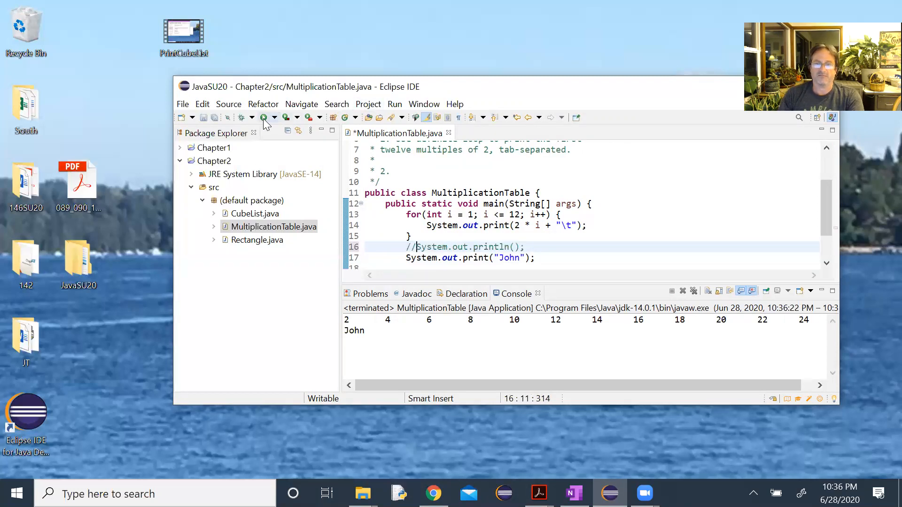
click(264, 117)
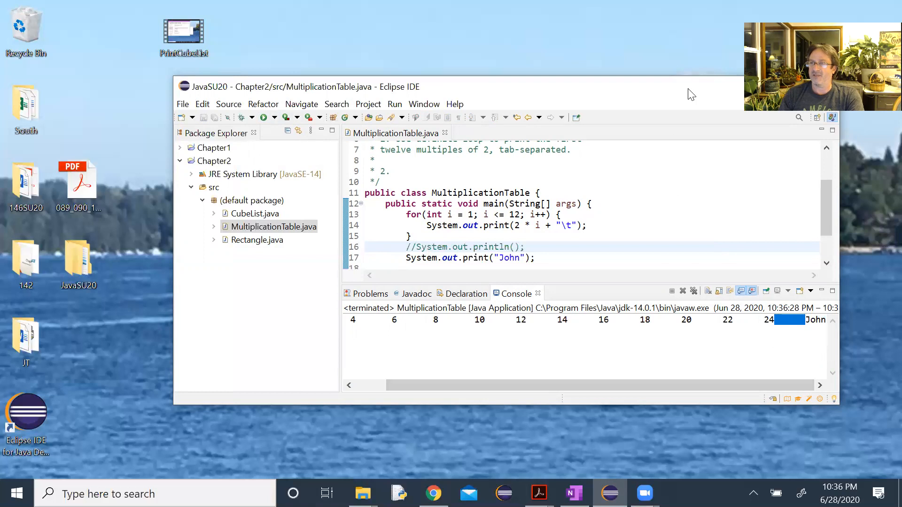
mouse_move(649, 97)
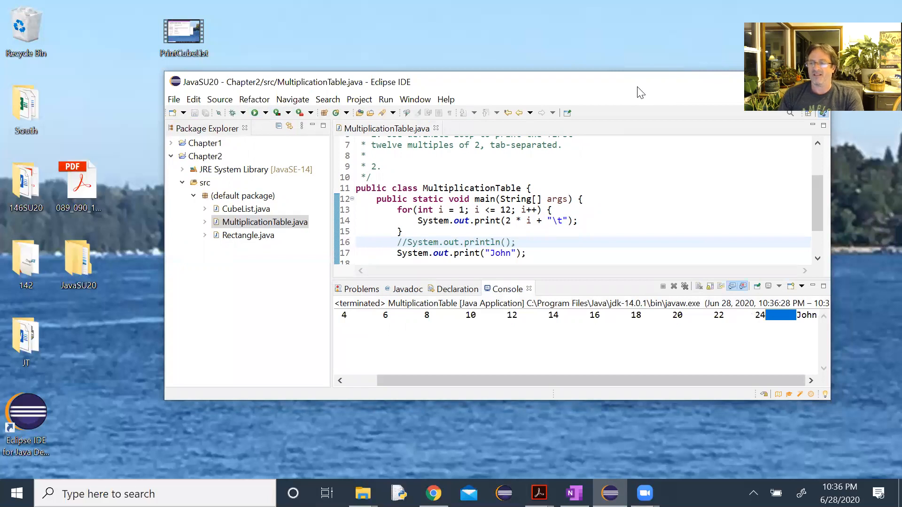
mouse_move(631, 86)
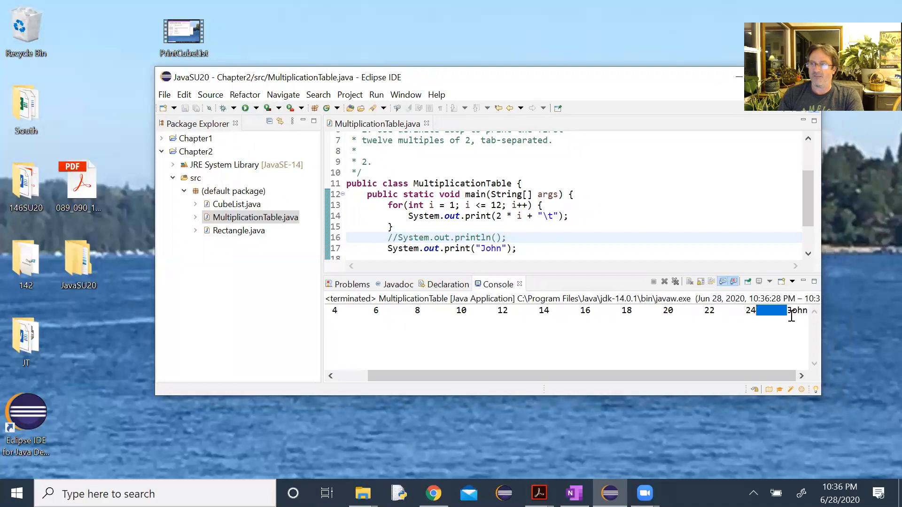
mouse_move(754, 325)
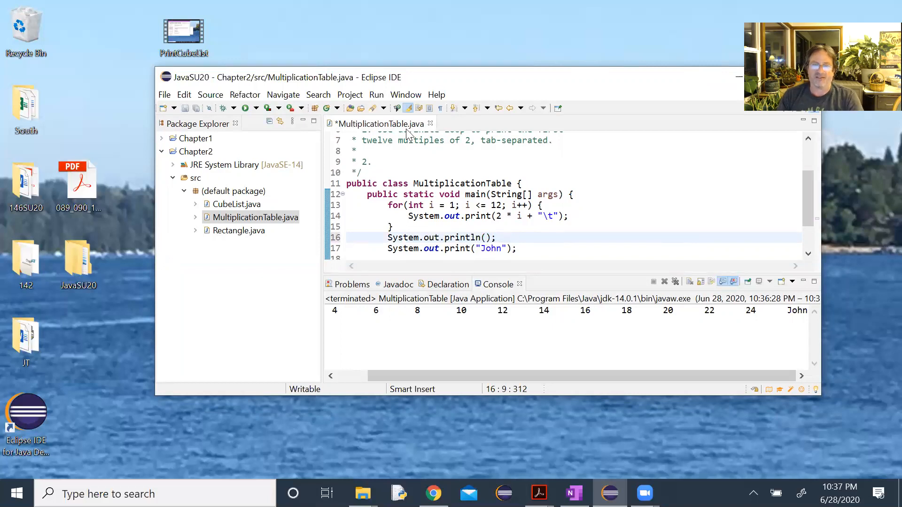
click(664, 282)
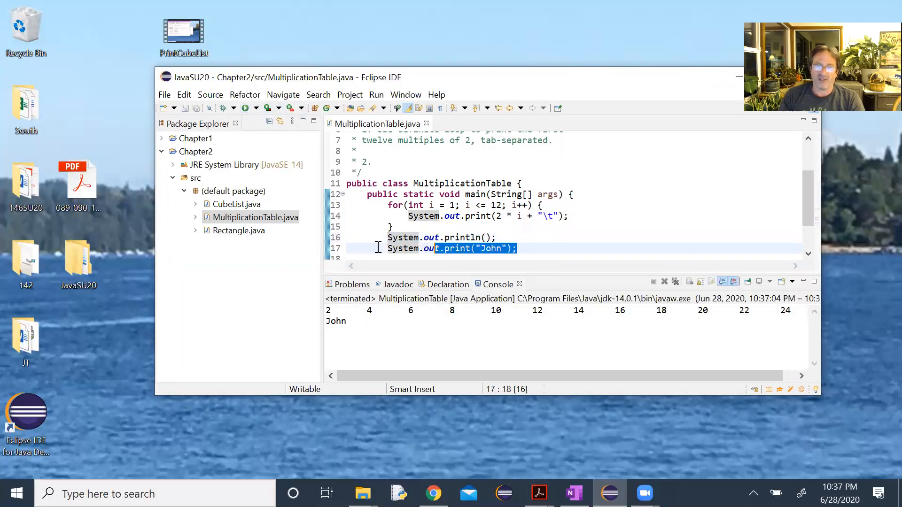
key(Delete)
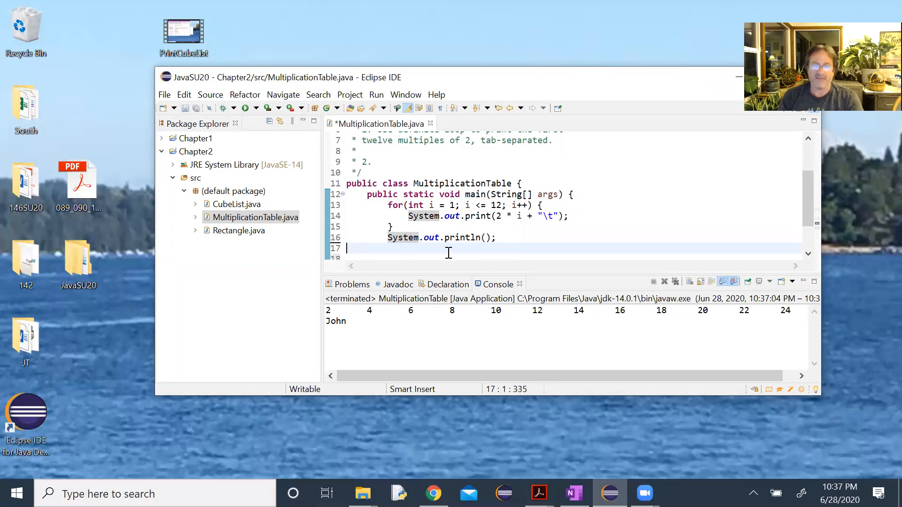
mouse_move(572, 494)
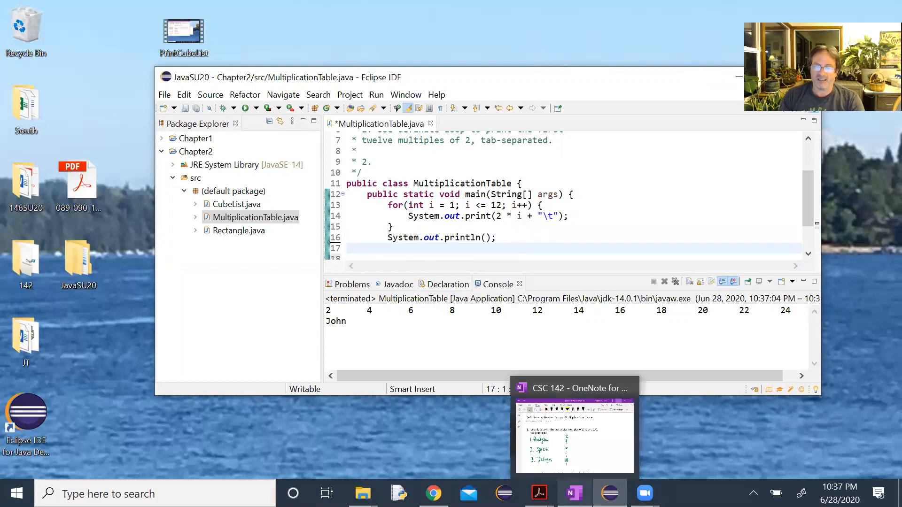
click(573, 437)
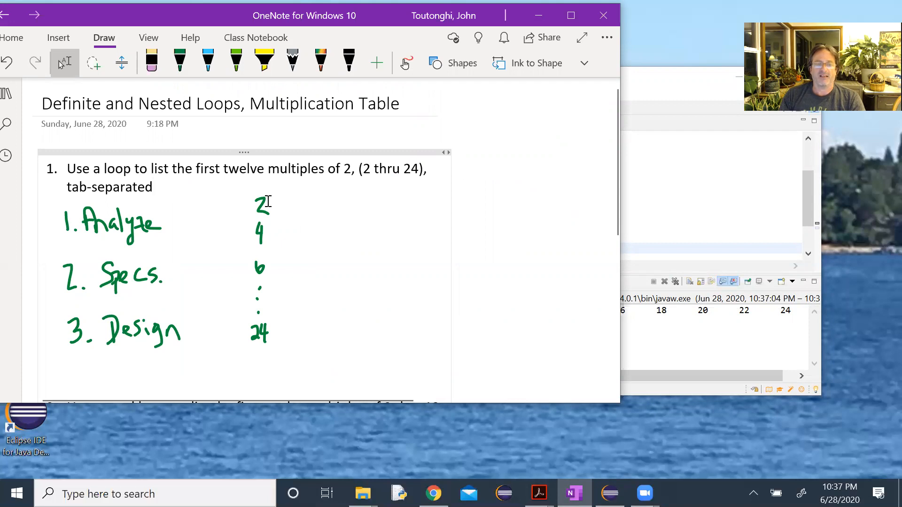
mouse_move(247, 384)
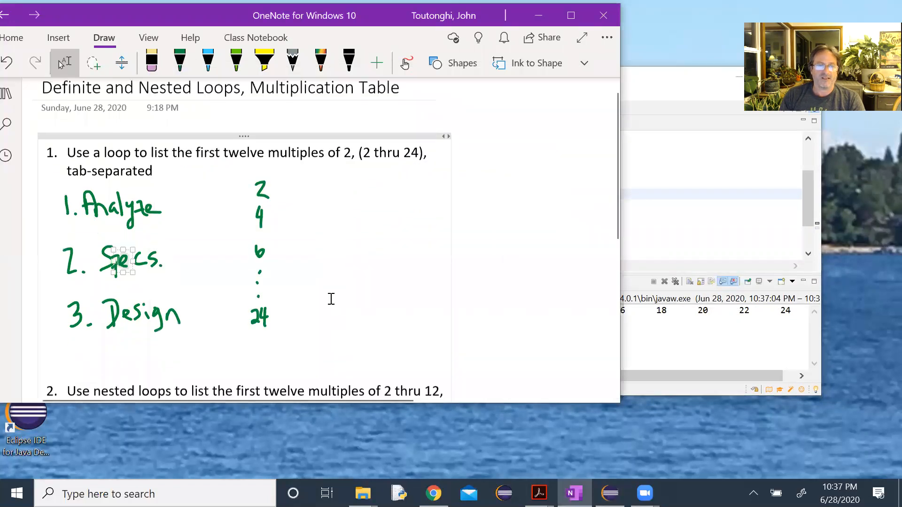
scroll(down, 3)
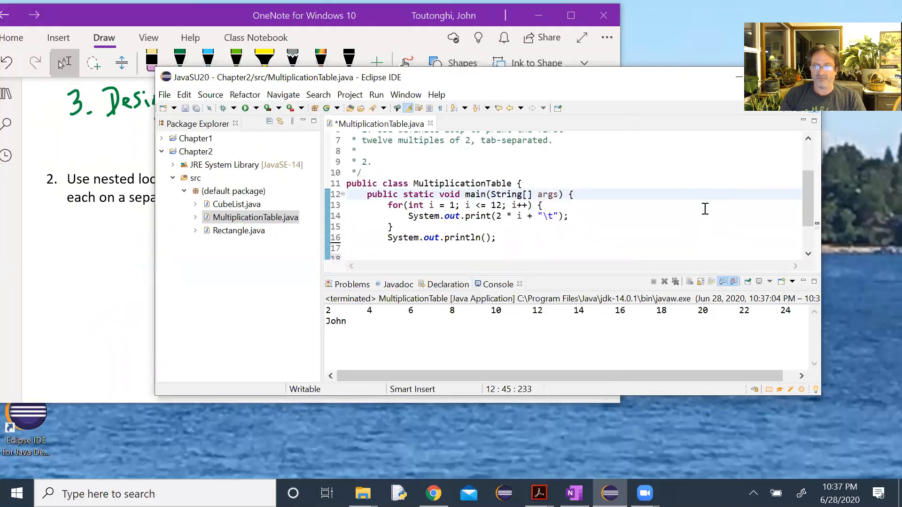
- Place the caret after main's opening brace, leaving the single-row loop unchanged
click(571, 194)
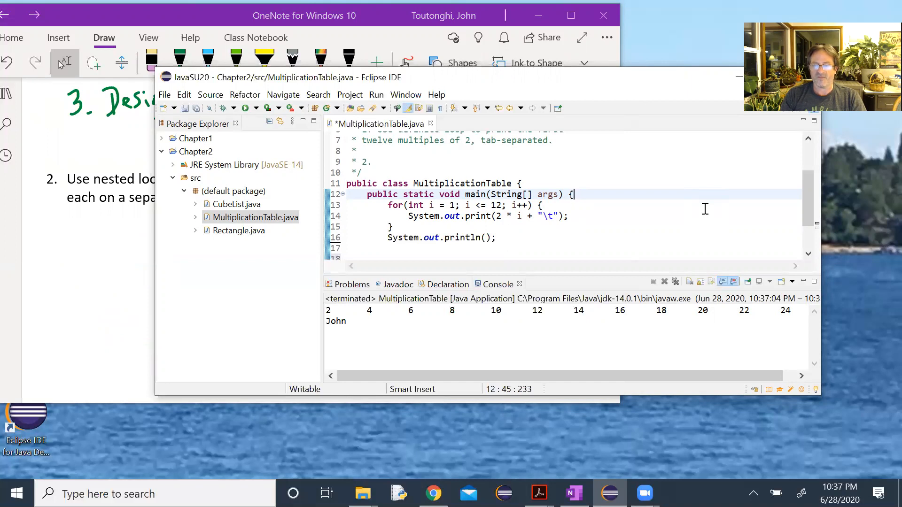
mouse_move(580, 236)
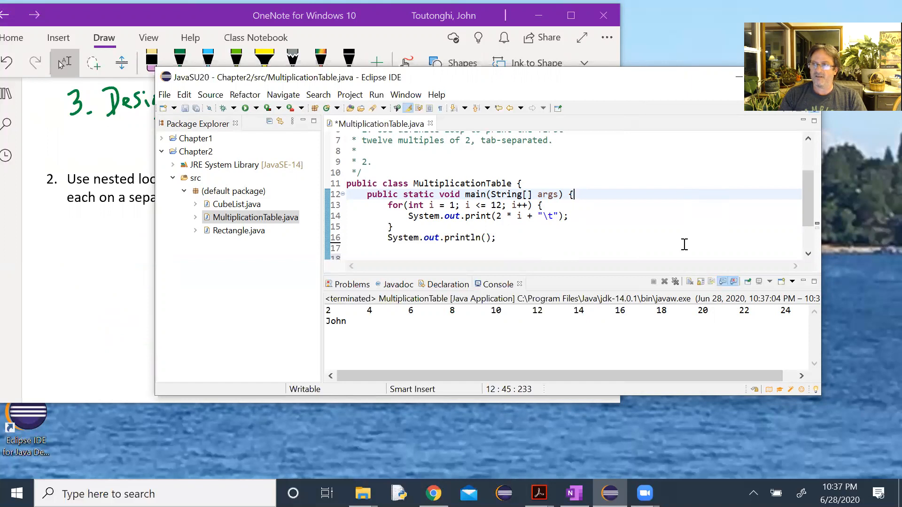
mouse_move(504, 493)
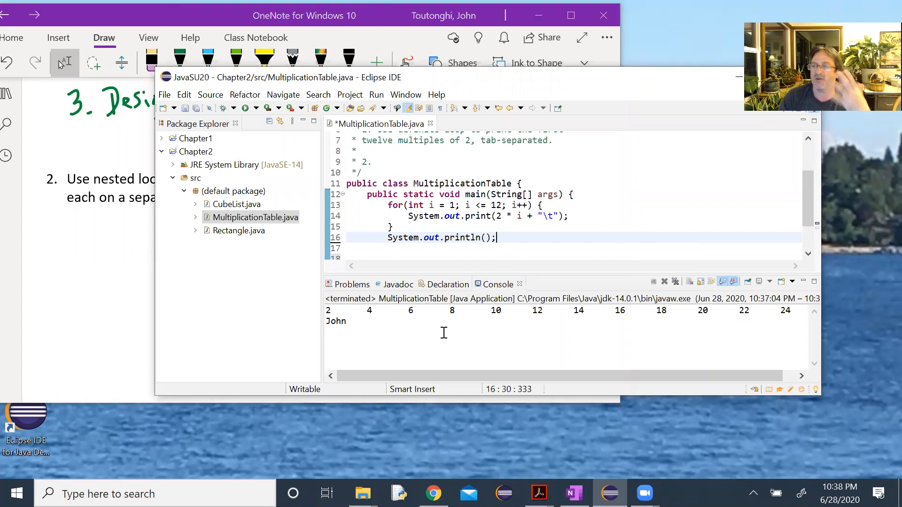
mouse_move(356, 243)
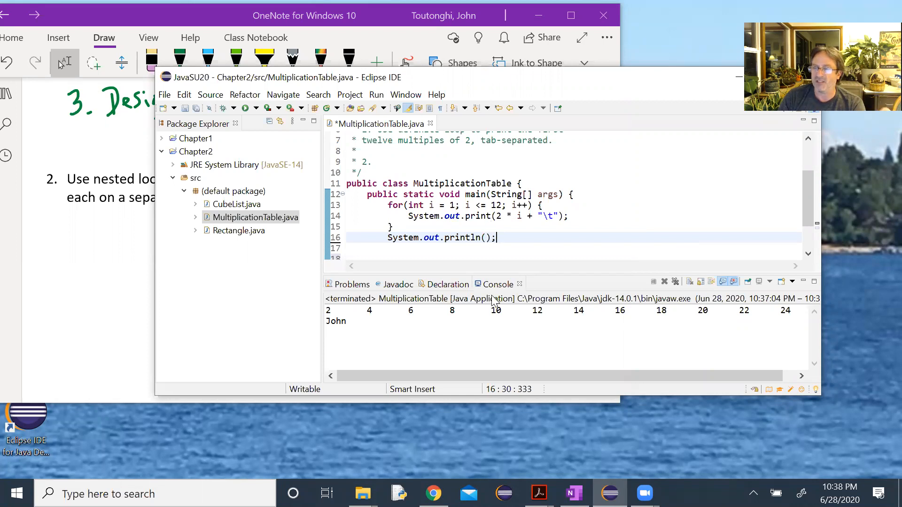
mouse_move(342, 321)
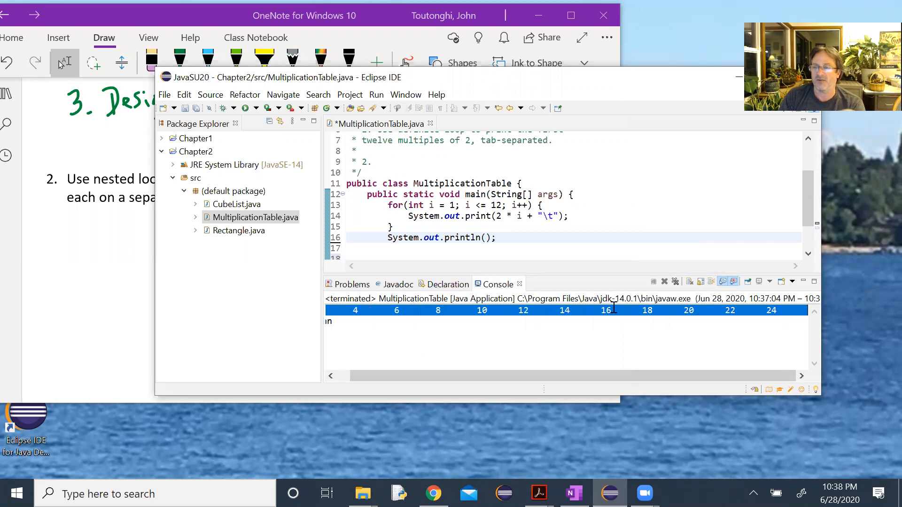
mouse_move(211, 240)
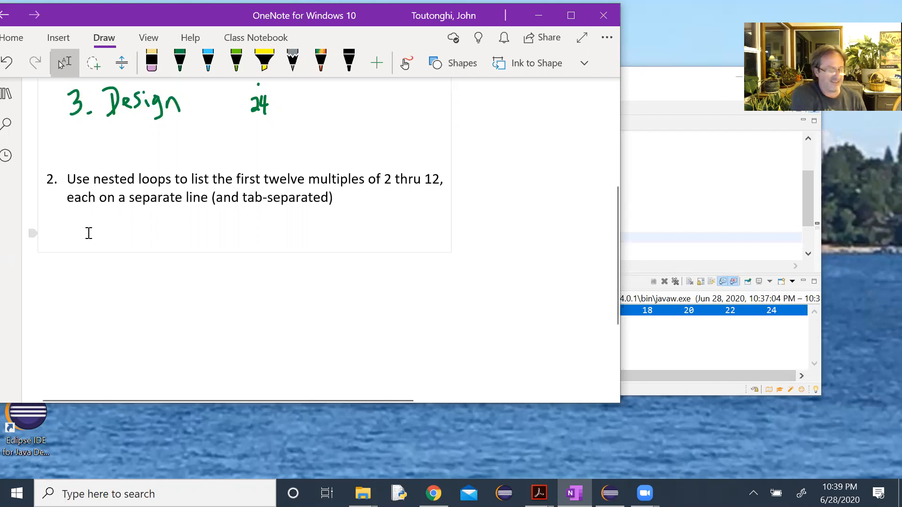
- Handwrite in green ink: for mults 2 to 12, for column 1 to 12, print(mult * column), then return to the Java code
click(181, 59)
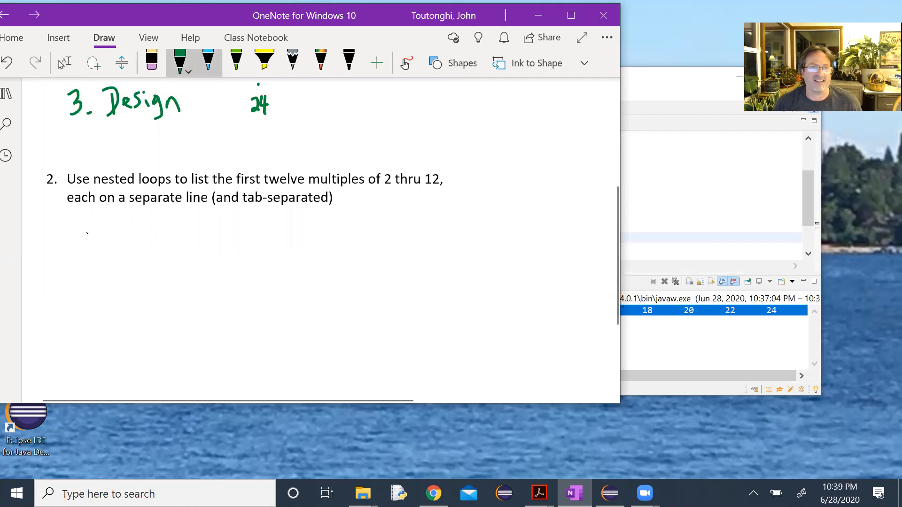
mouse_move(90, 239)
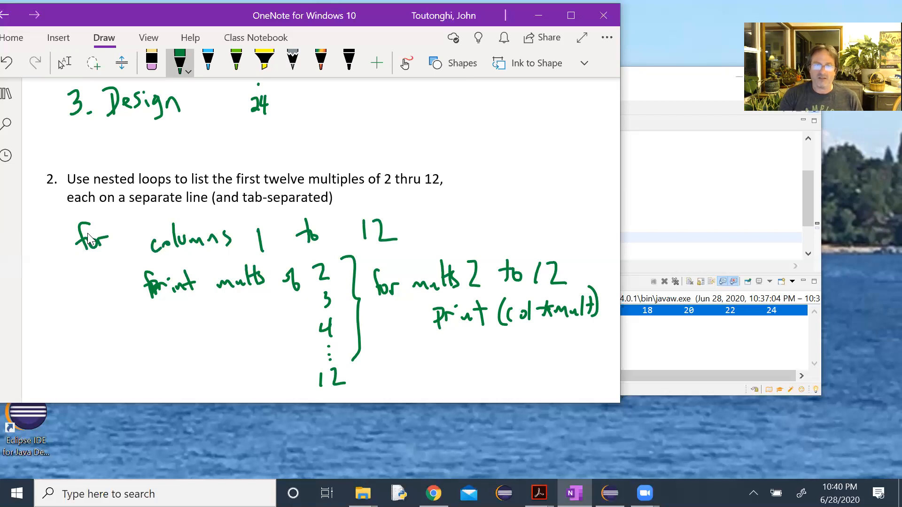
scroll(down, 3)
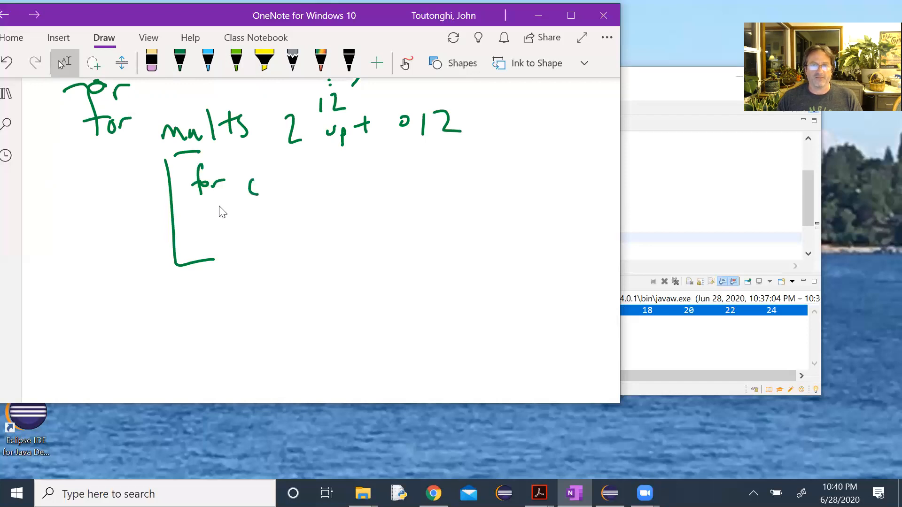
drag(248, 185, 328, 182)
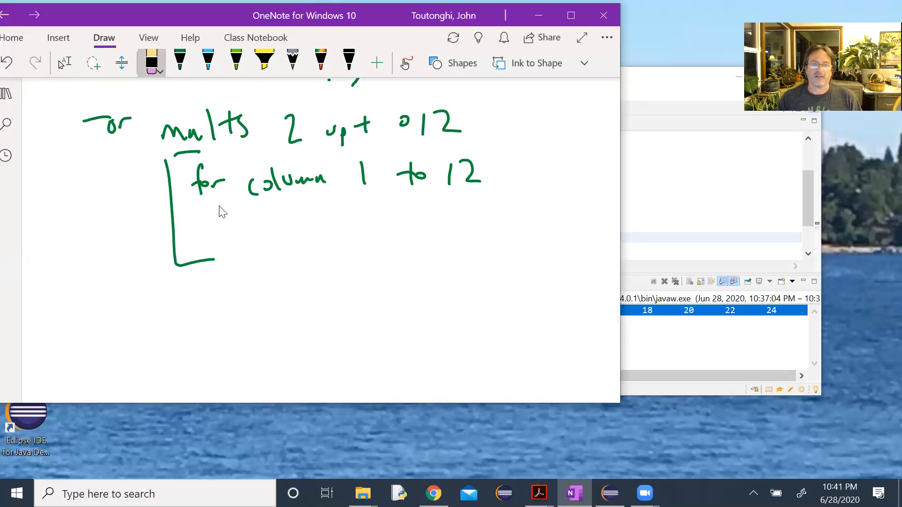
click(180, 62)
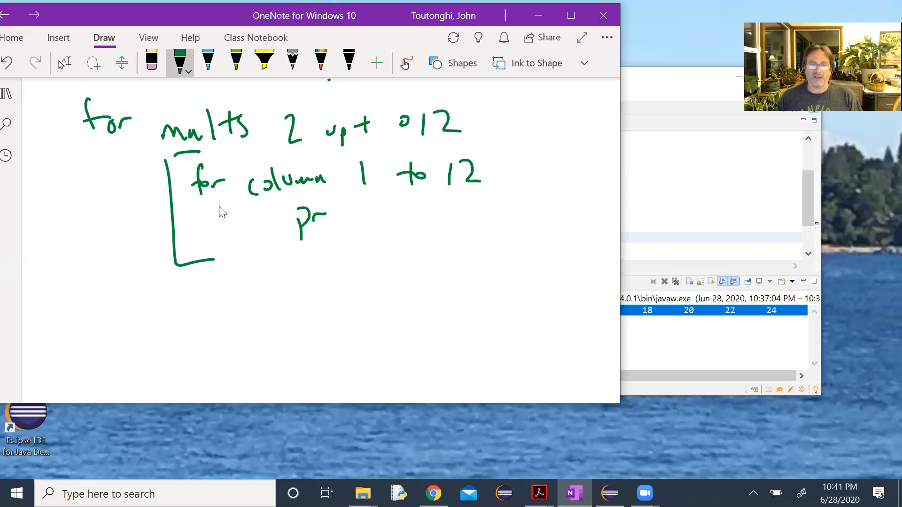
drag(299, 219, 397, 219)
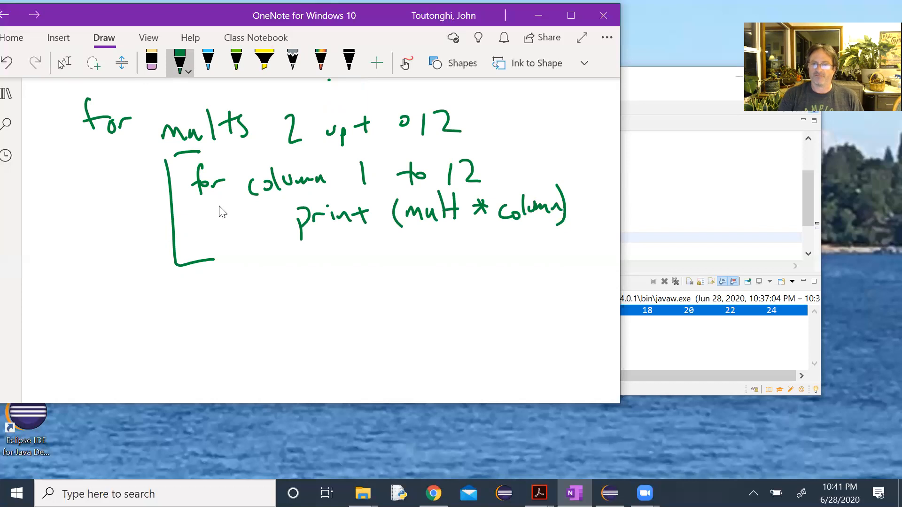
mouse_move(220, 212)
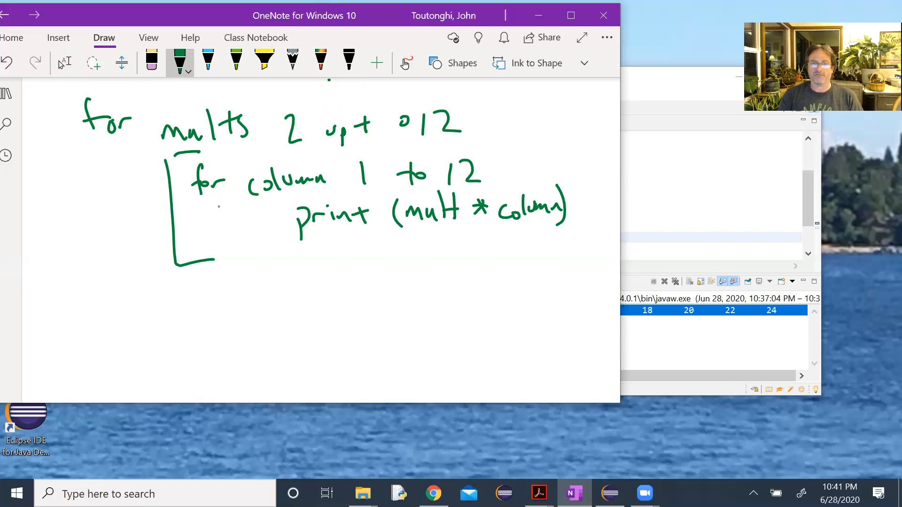
click(63, 63)
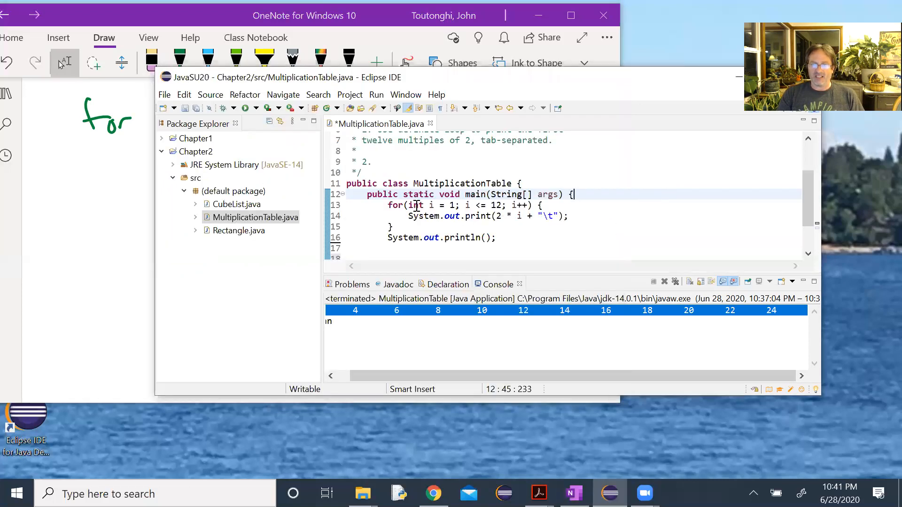
double_click(415, 206)
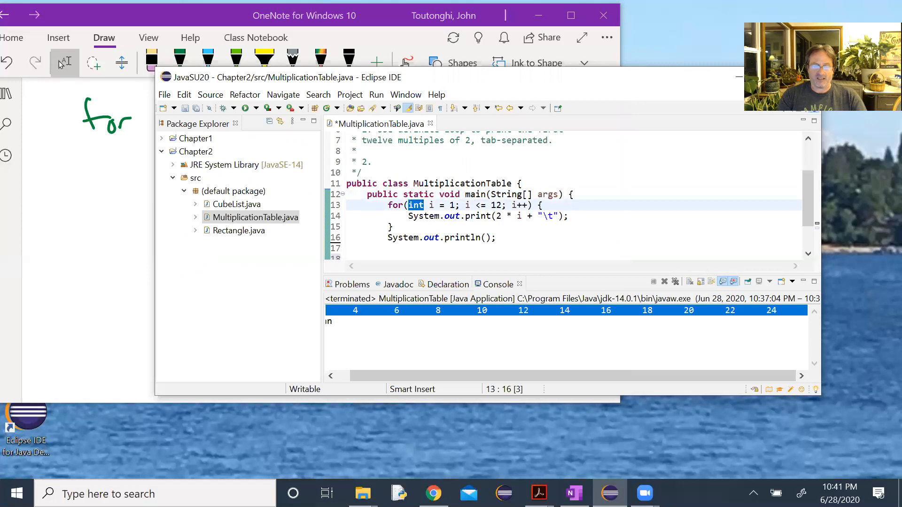
text(colu)
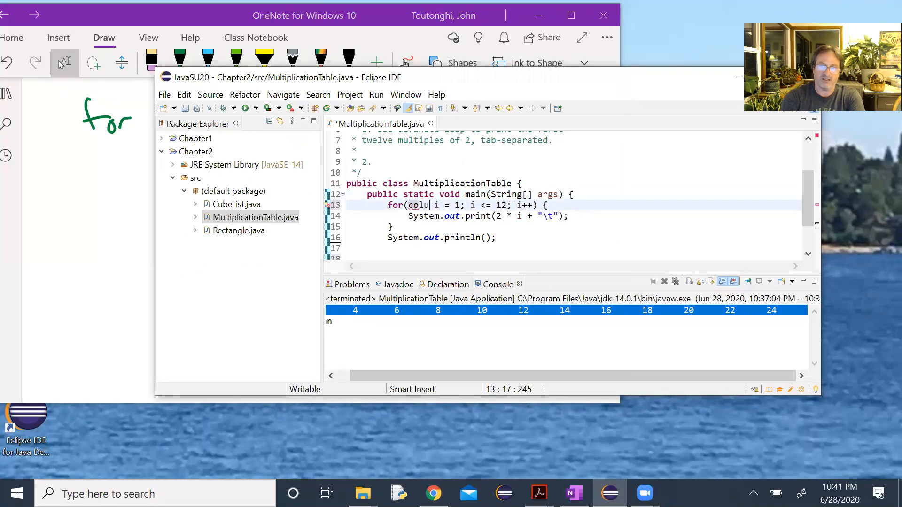
key(Backspace)
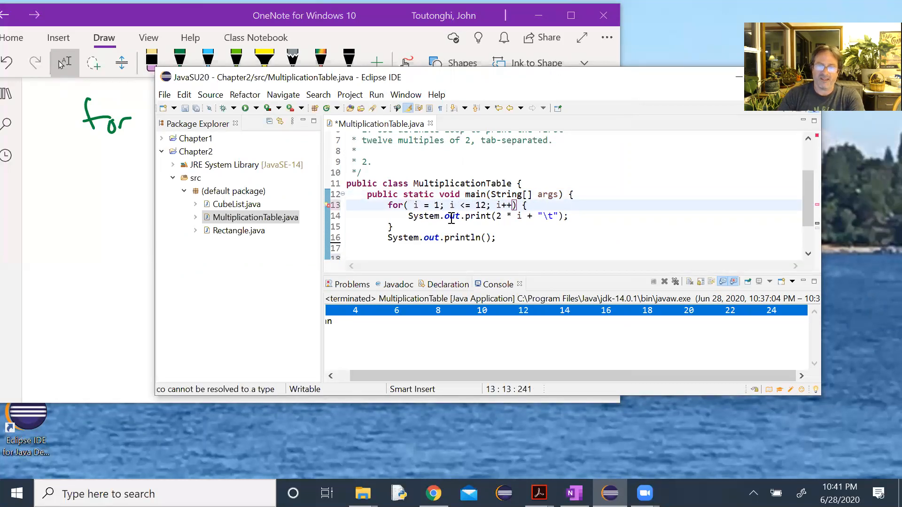
text(int)
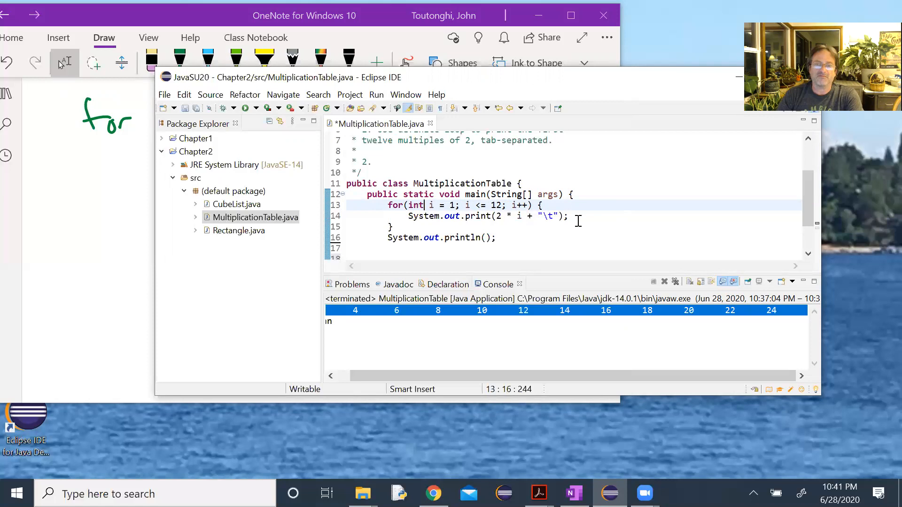
mouse_move(431, 240)
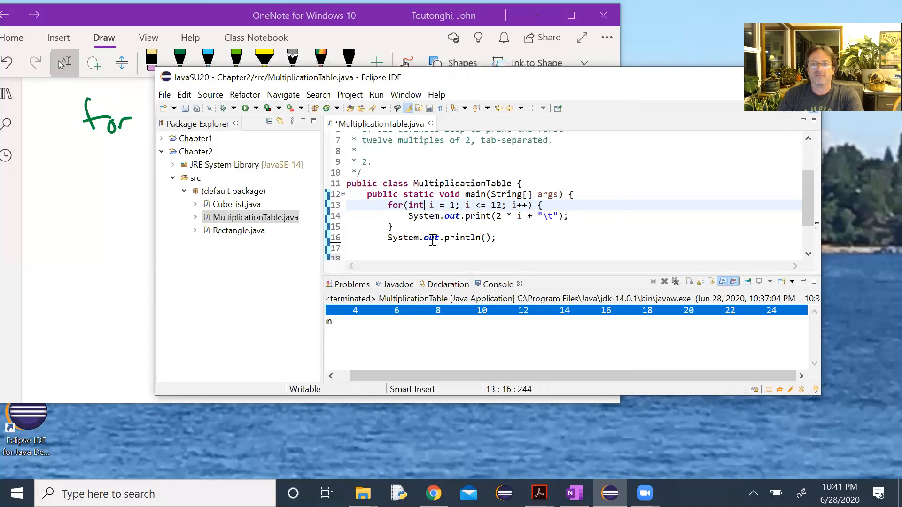
click(501, 238)
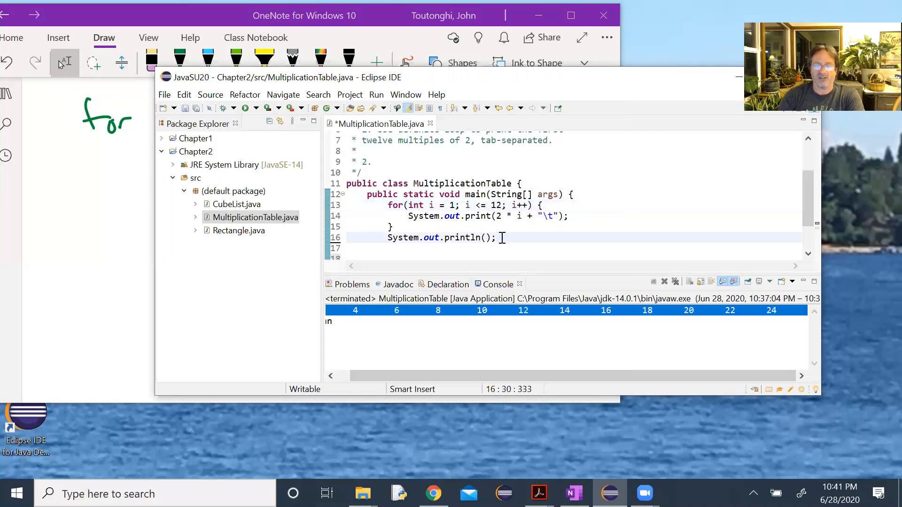
key(Return)
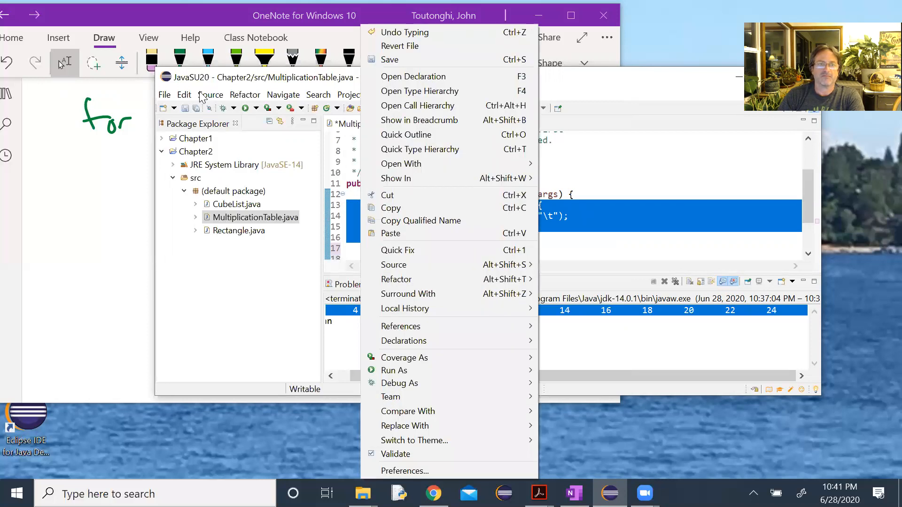
click(184, 95)
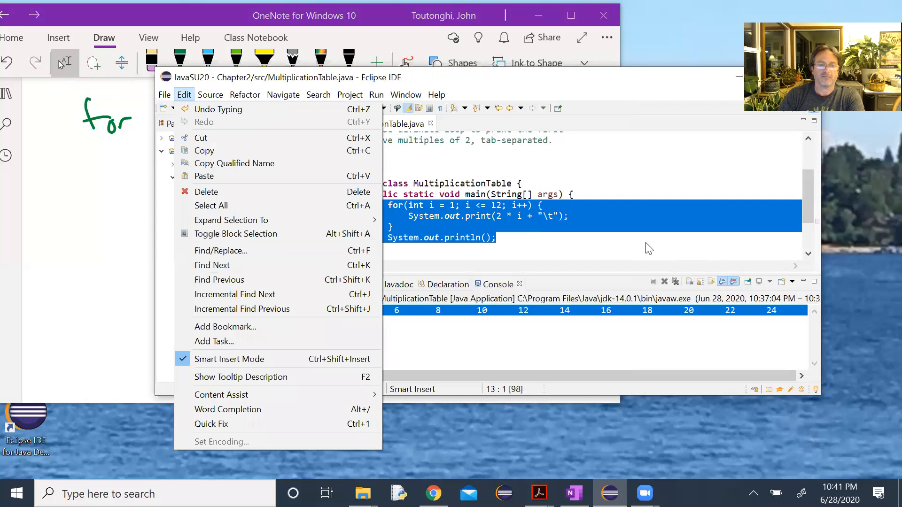
mouse_move(219, 108)
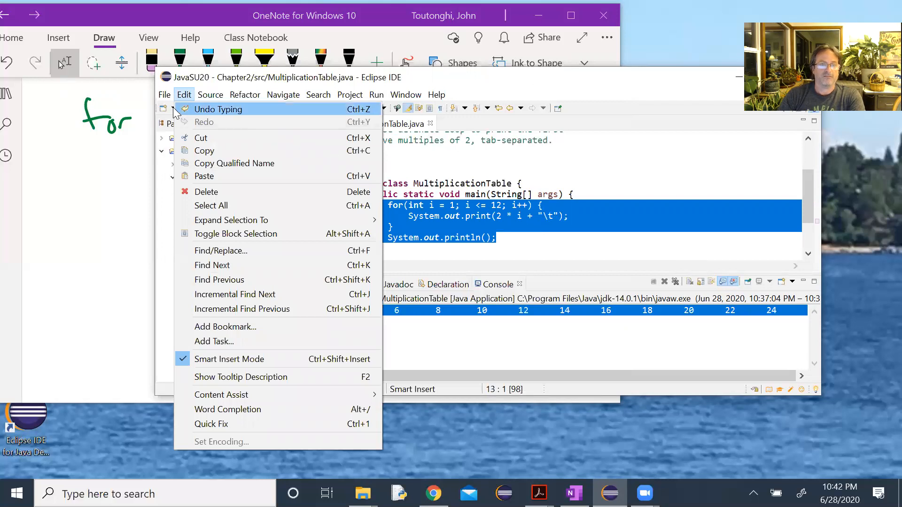
click(211, 94)
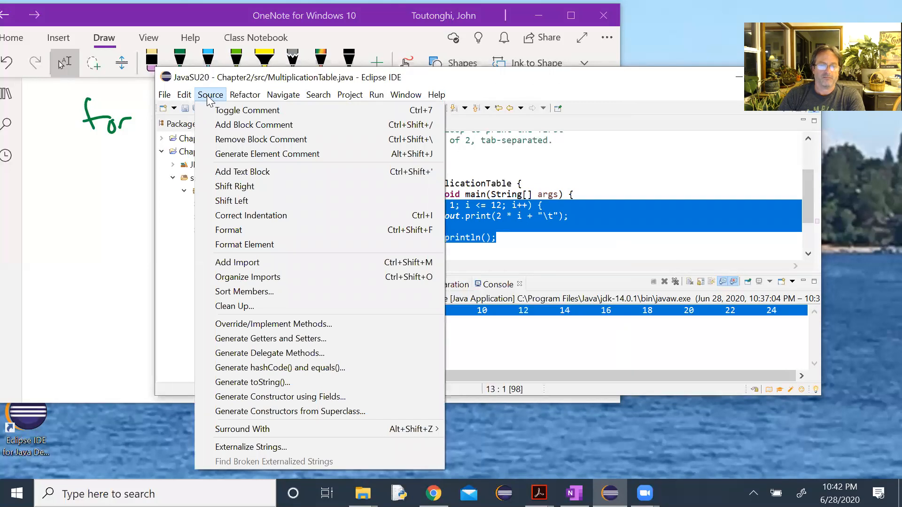
click(244, 95)
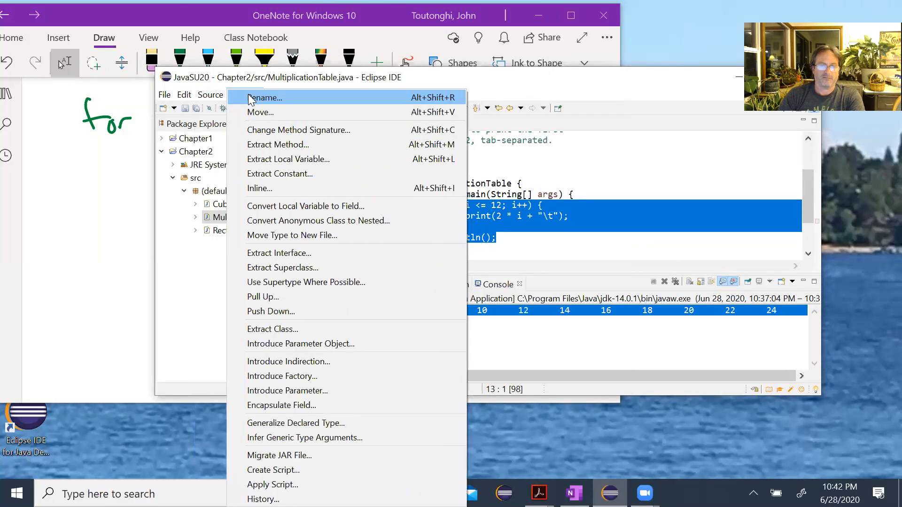
mouse_move(322, 102)
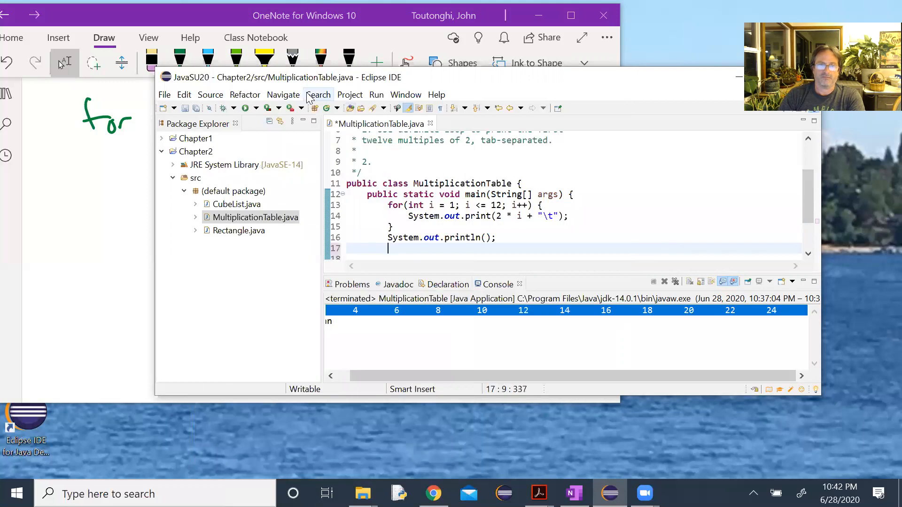
mouse_move(394, 210)
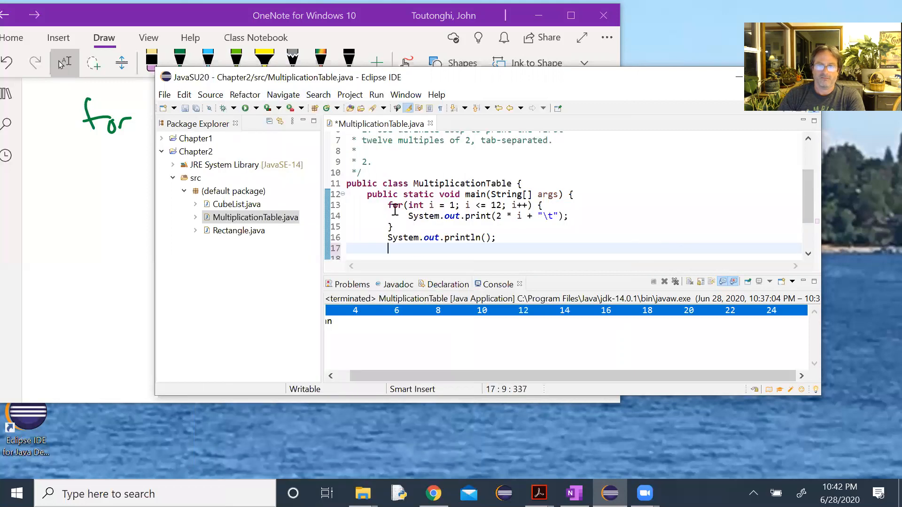
click(388, 206)
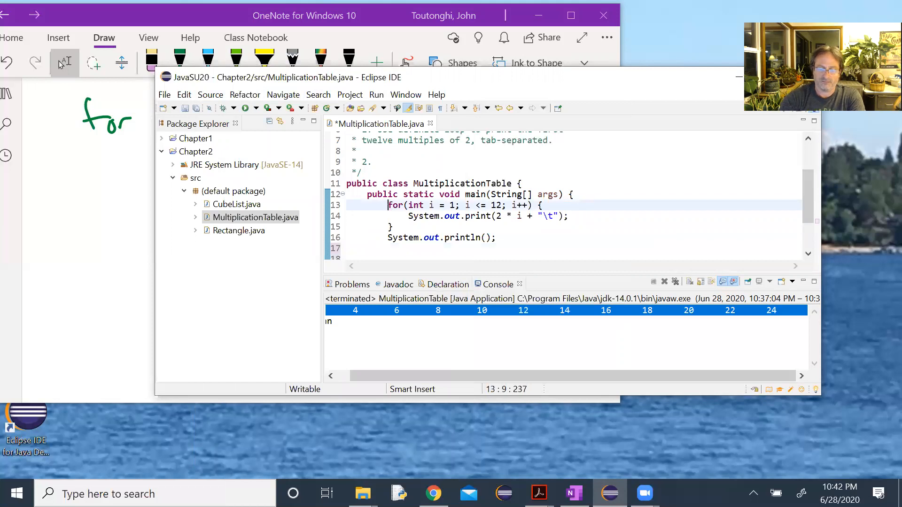
text(/*)
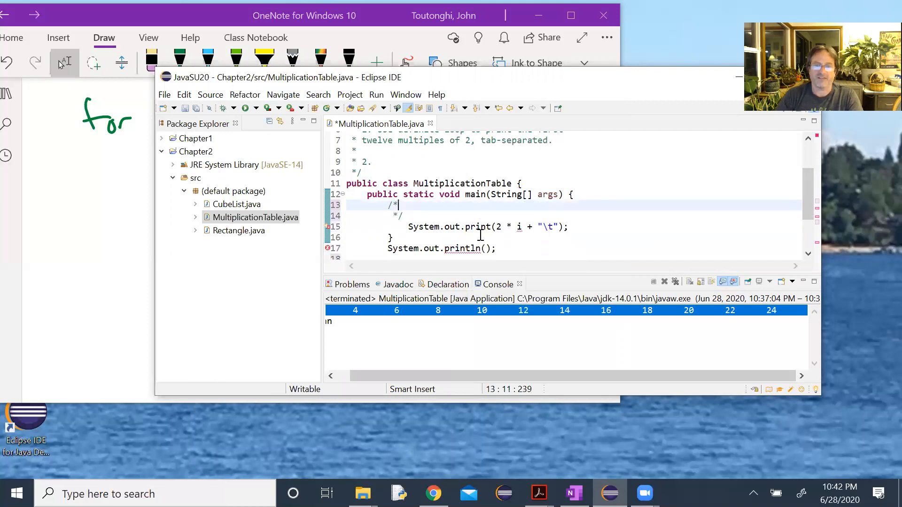
text(for(int i = 1; i <= 12; i++) {)
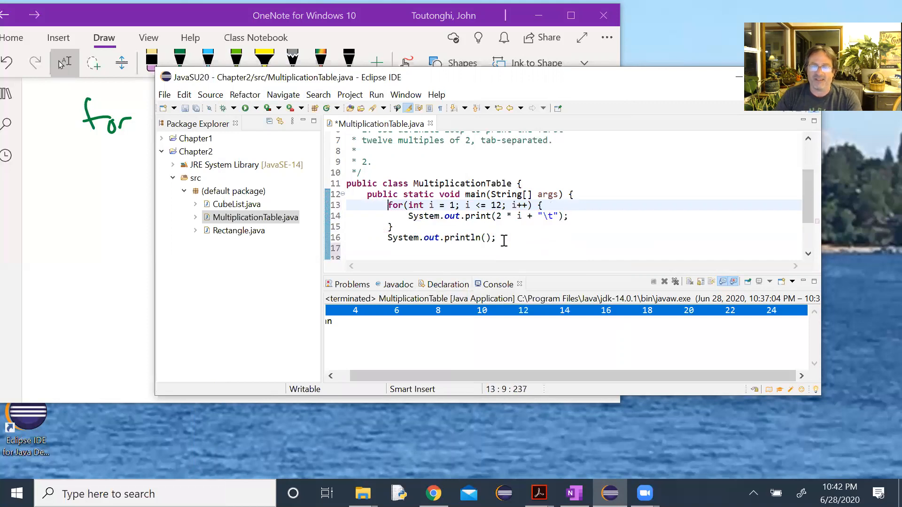
click(493, 238)
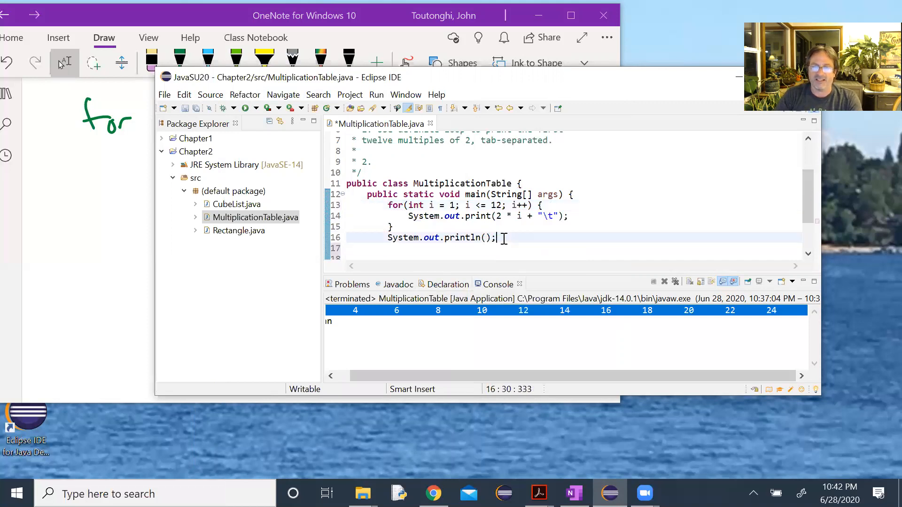
key(Return)
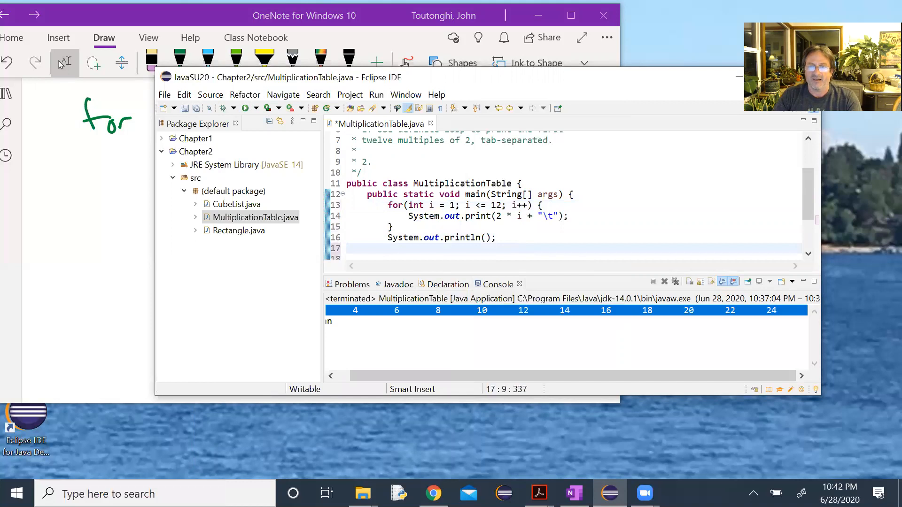
- Write the outer loop header for(int multiple = 2; multiple <= 12; multiple++) {
text(f)
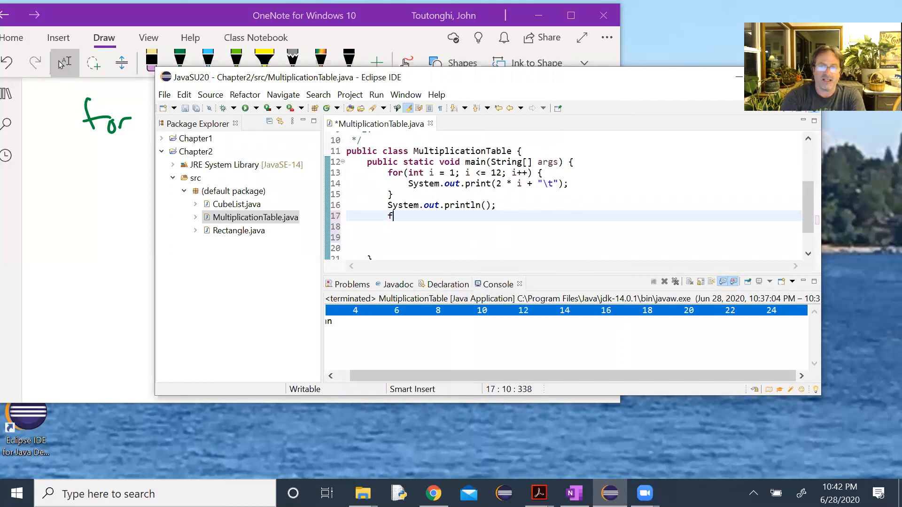
text(or)
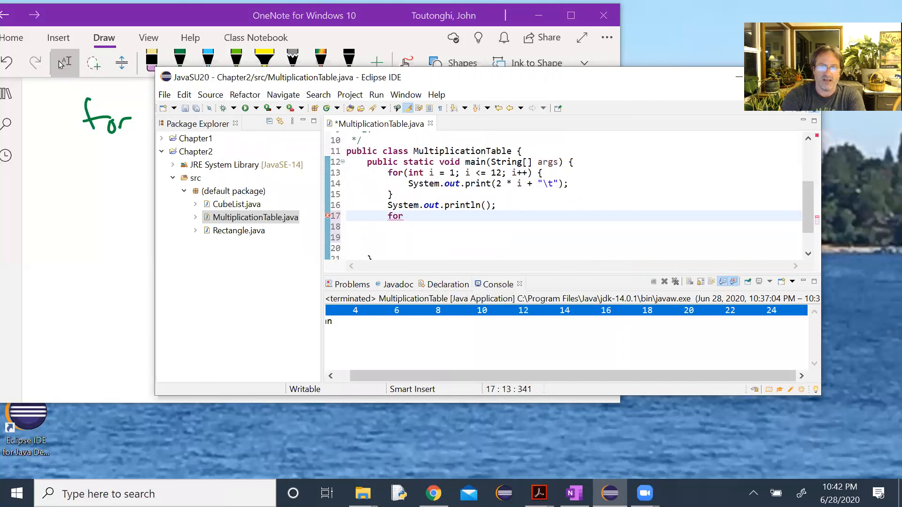
text((int colu)
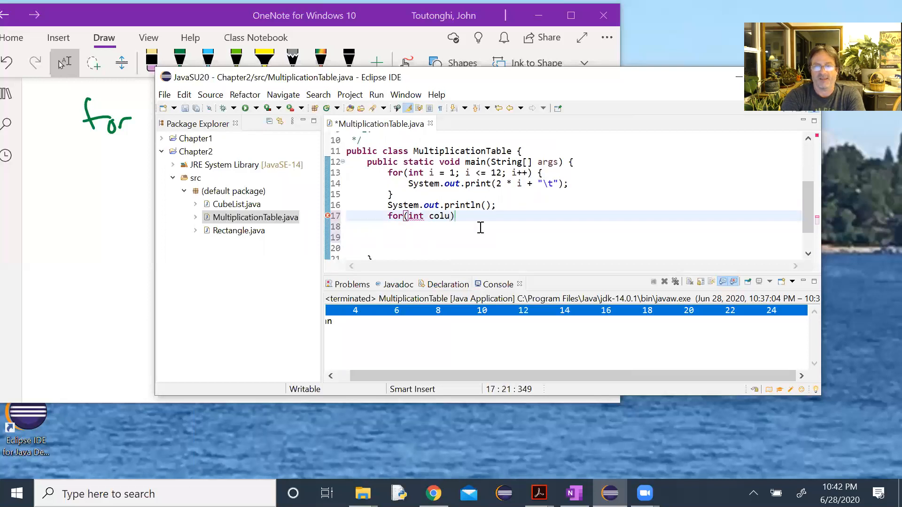
text(mn)
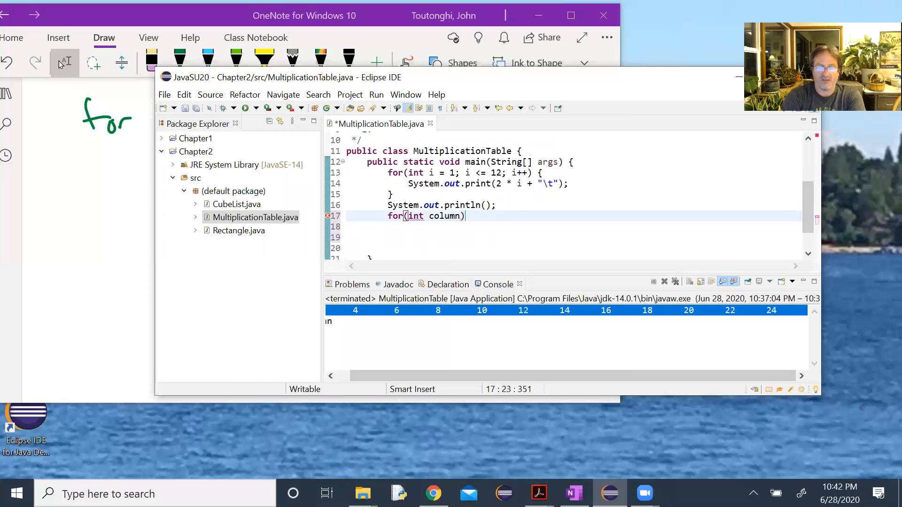
text(= 1; co)
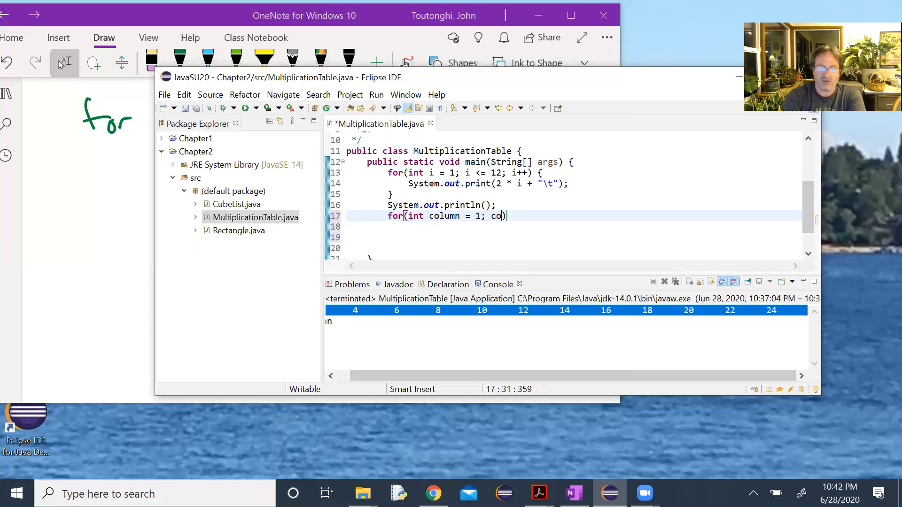
text(lumn)
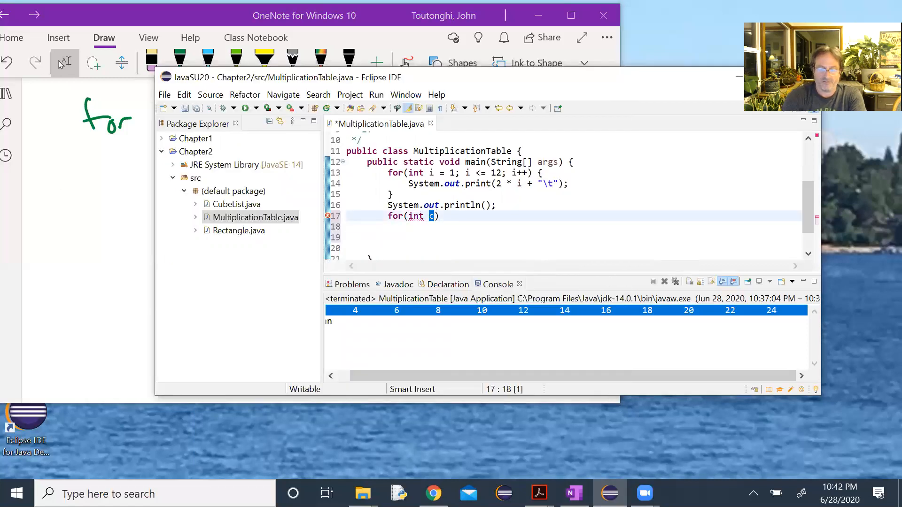
text(ultiple)
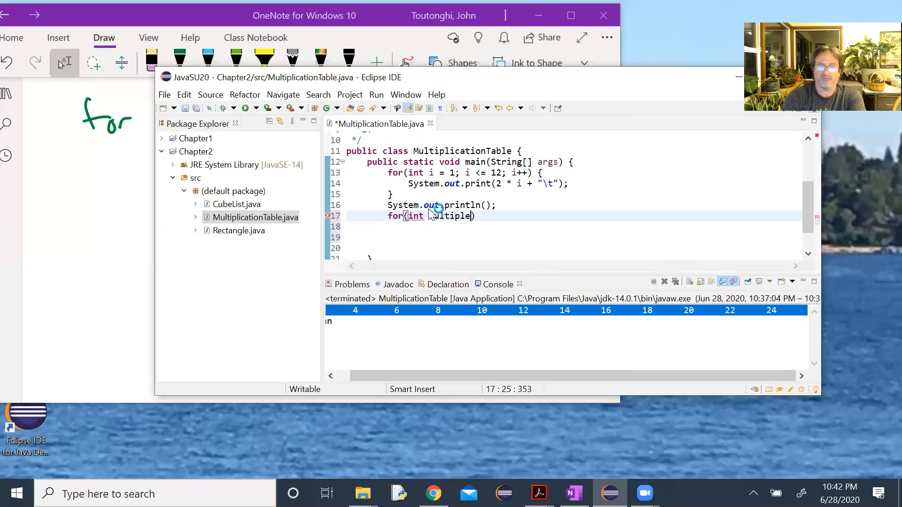
text(= 2;)
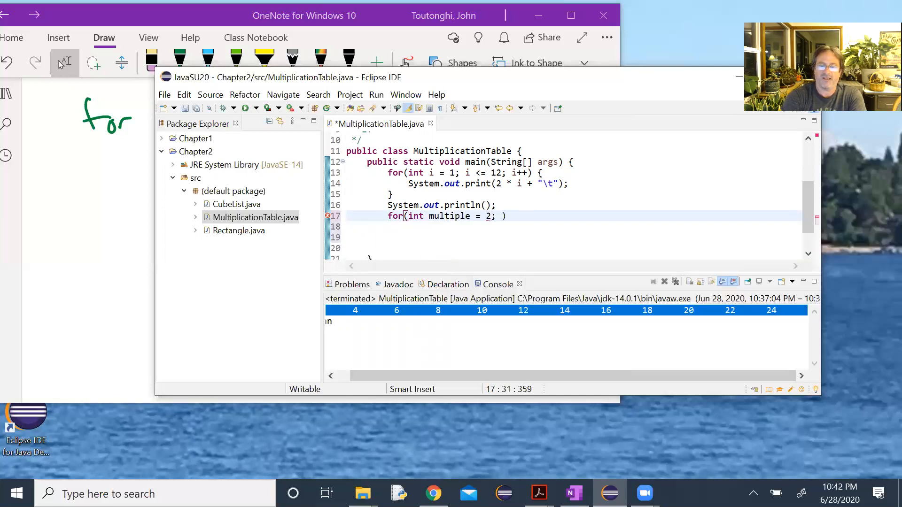
text(multi)
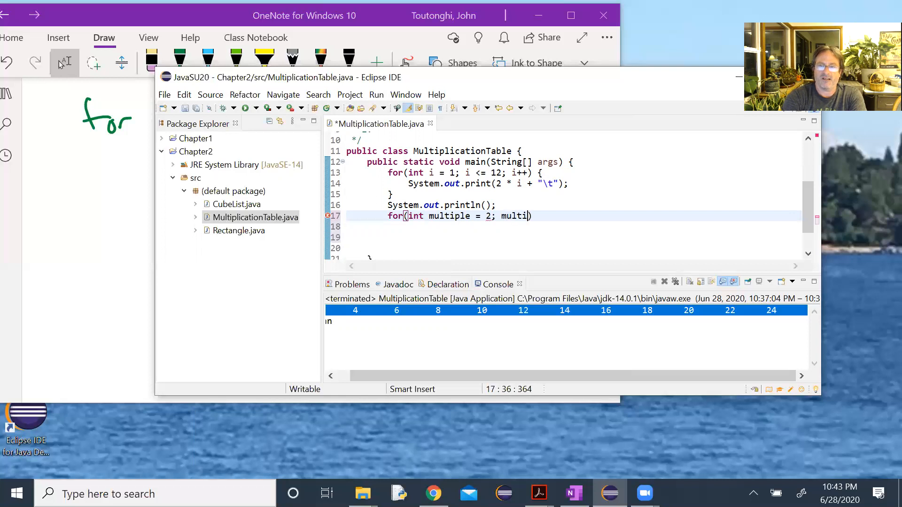
text(ple <=)
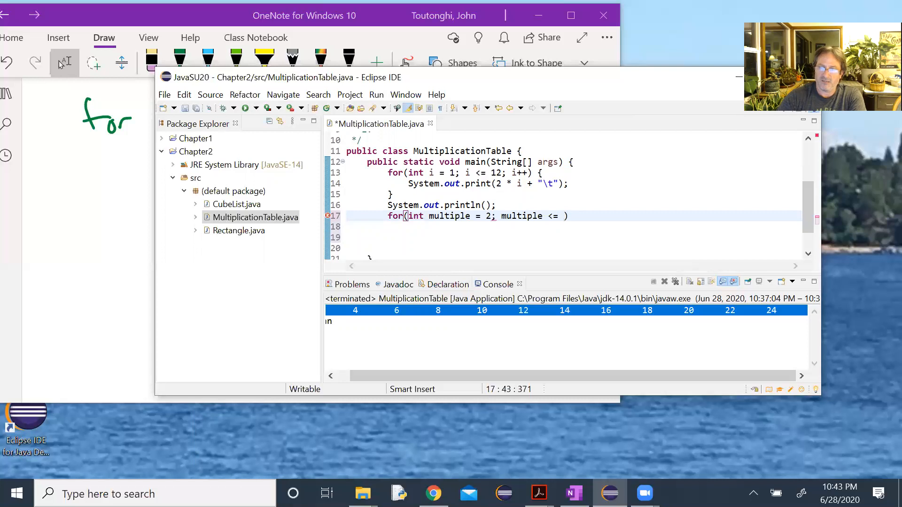
text(12;)
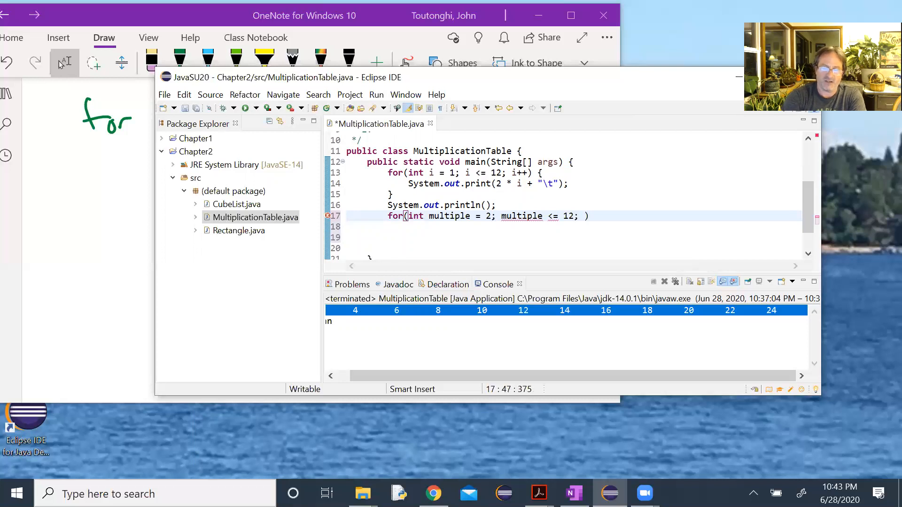
text(multipl)
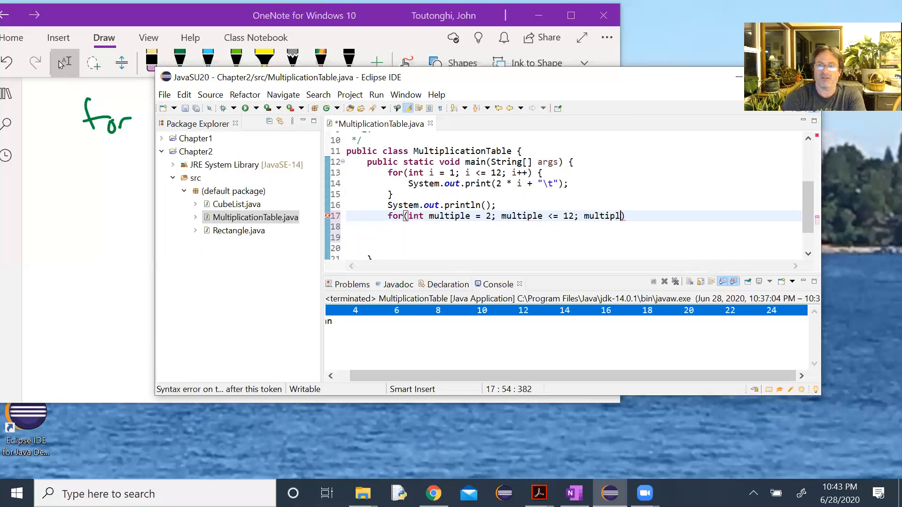
text(e++))
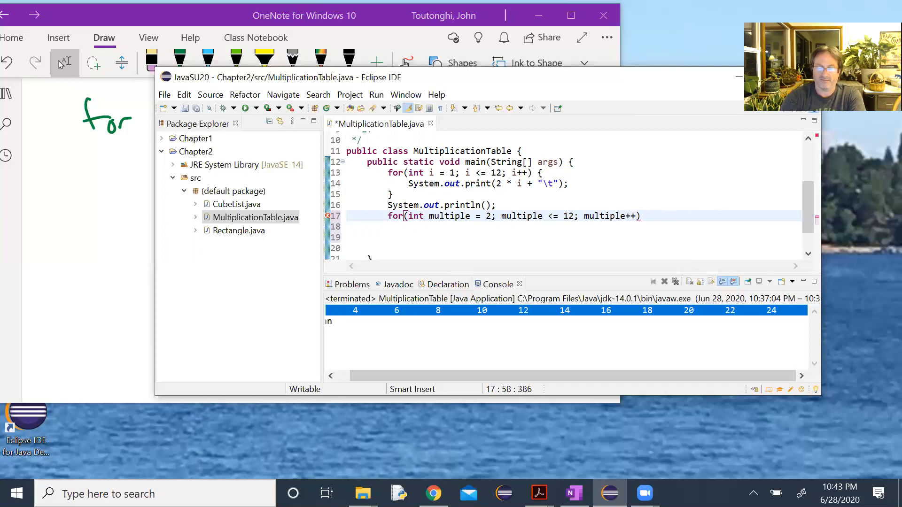
text({)
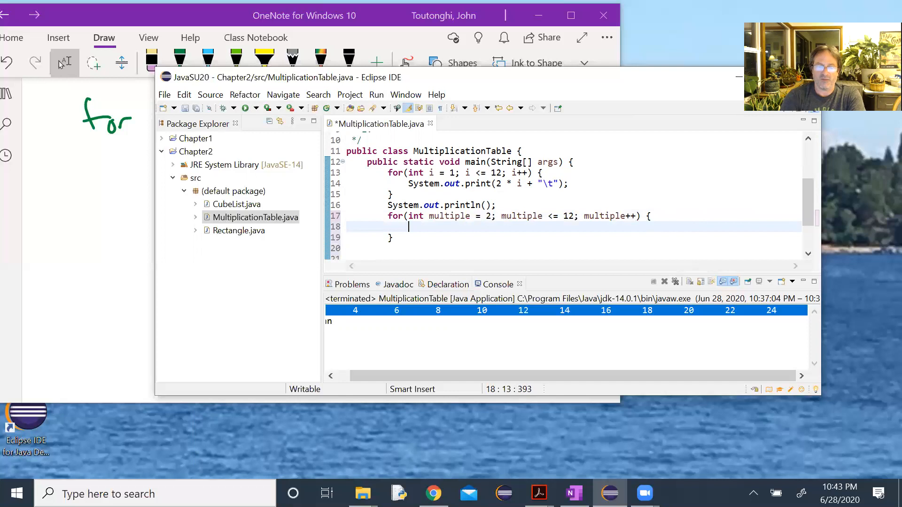
- Write the inner loop header for(int column = 1; column <= 12; column++) {
text(for)
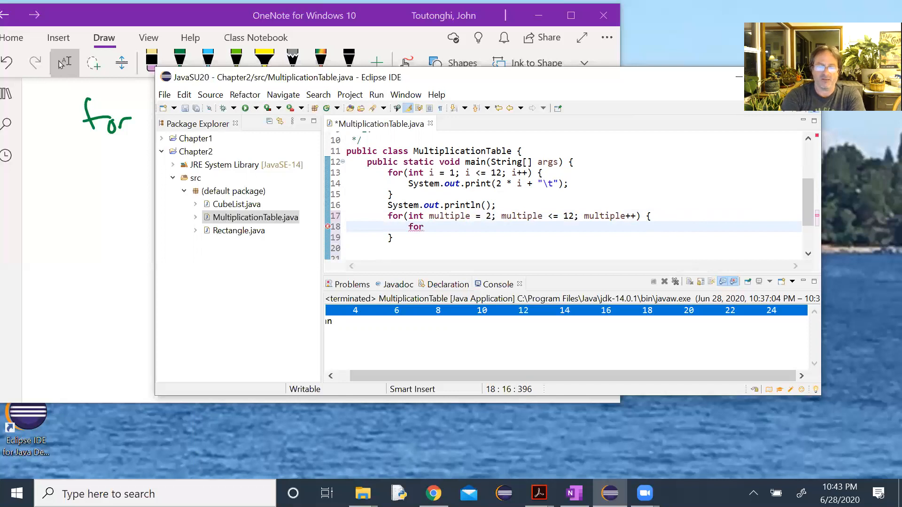
text((in)
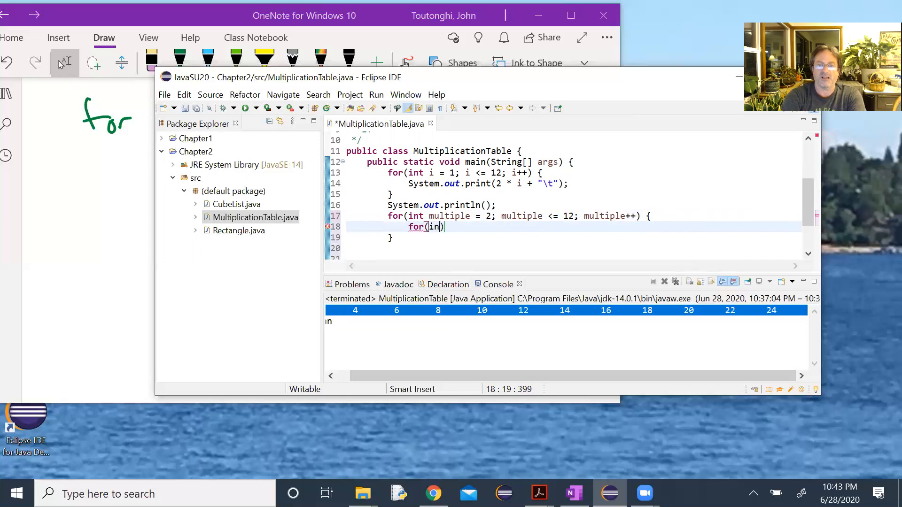
text(t column)
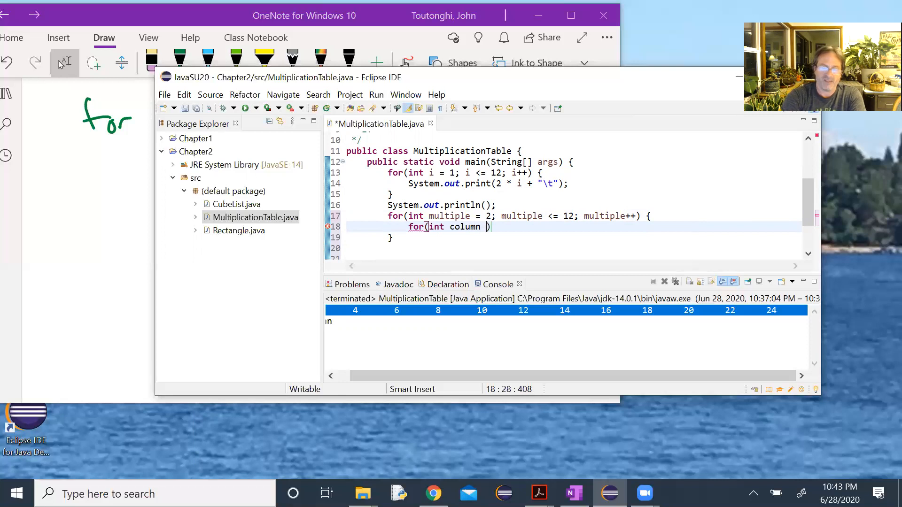
text(= 1; com)
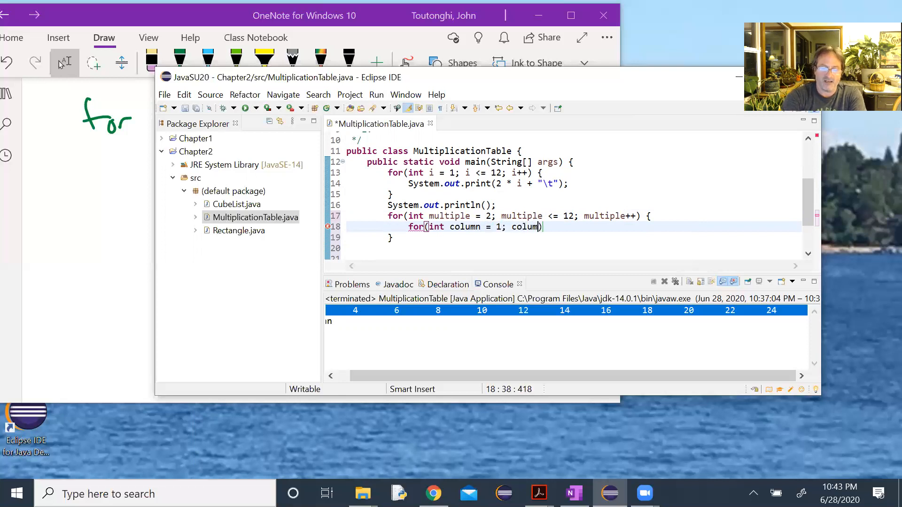
text(<= 12; column++)
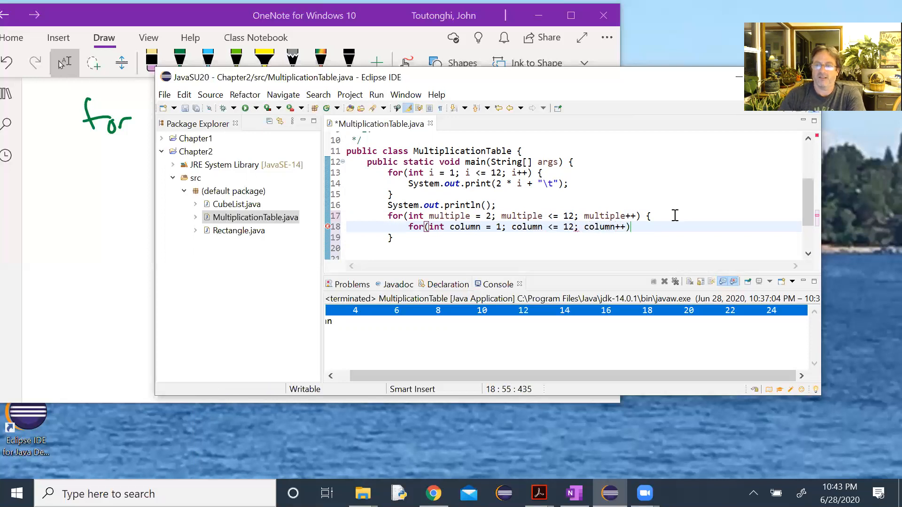
text({)
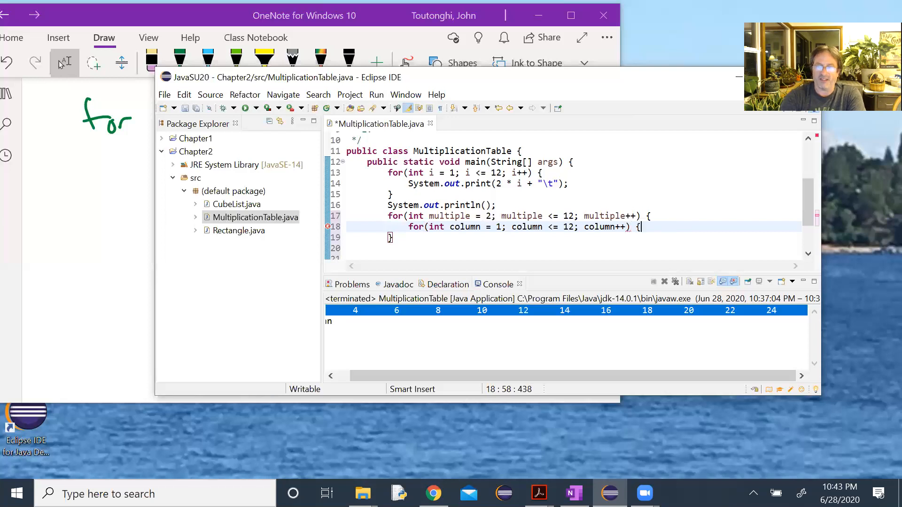
- Add an empty body line in the inner loop and a blank line before the nested loops
key(Return)
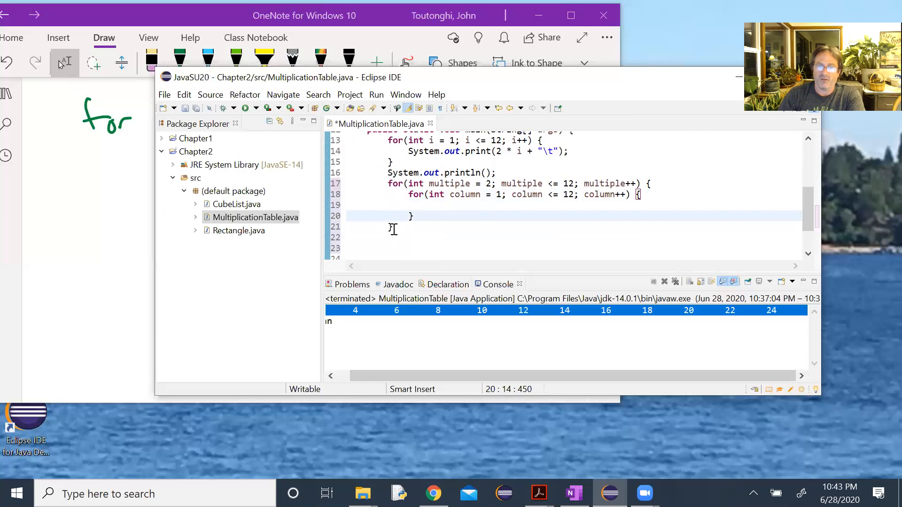
click(498, 173)
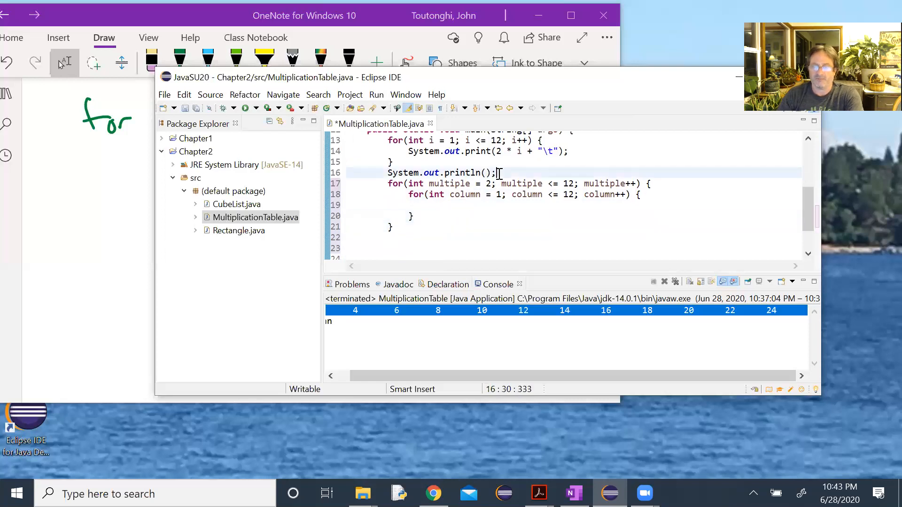
key(Return)
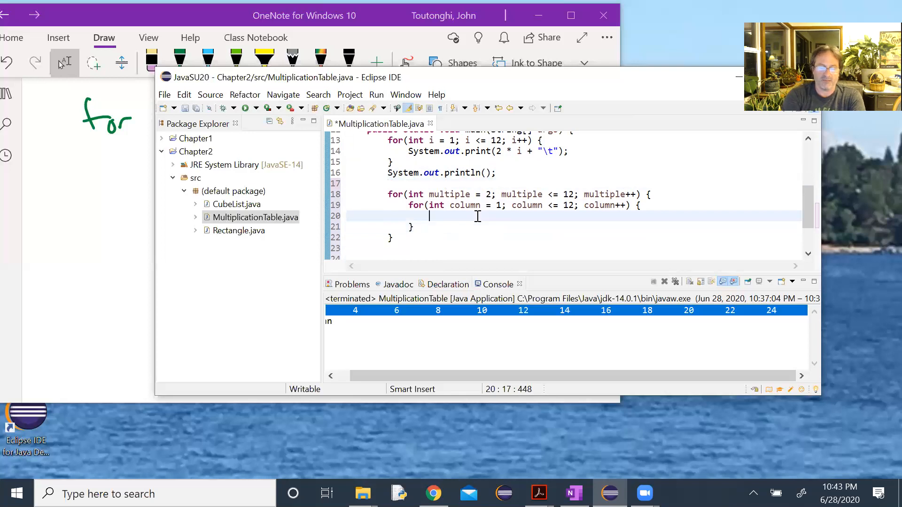
- Make the inner loop body System.out.print(multiple * column + "\t");
text(System.)
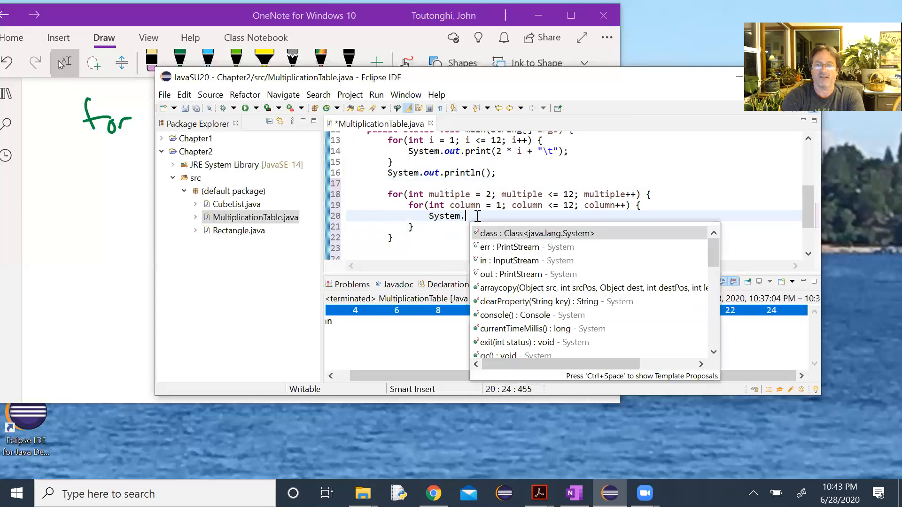
text(out.print(b);)
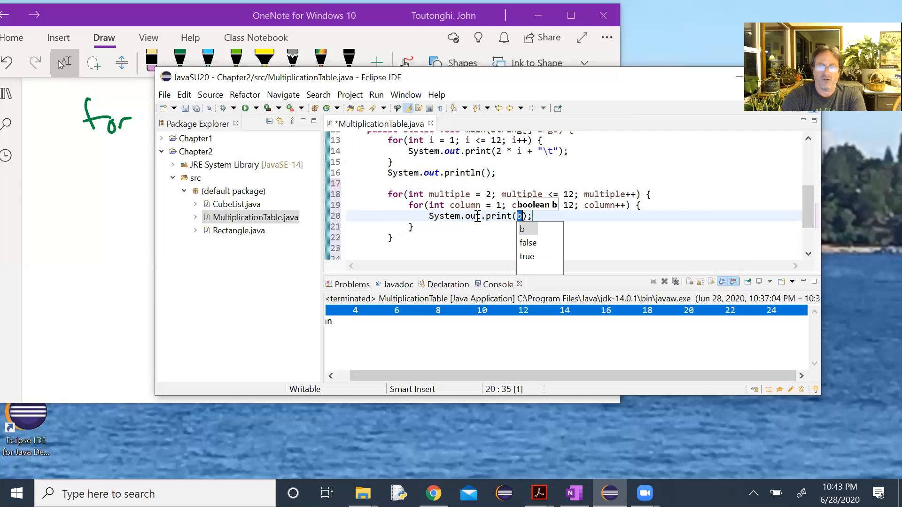
text(co)
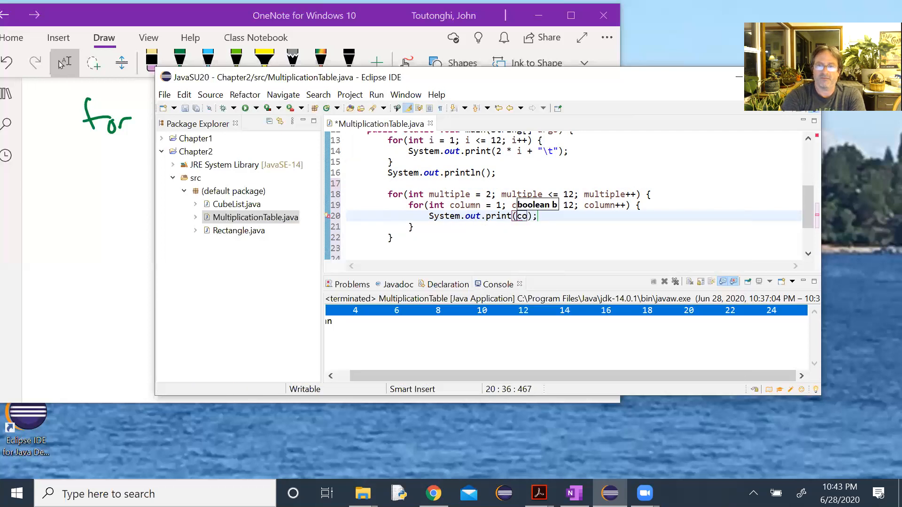
text(multiple)
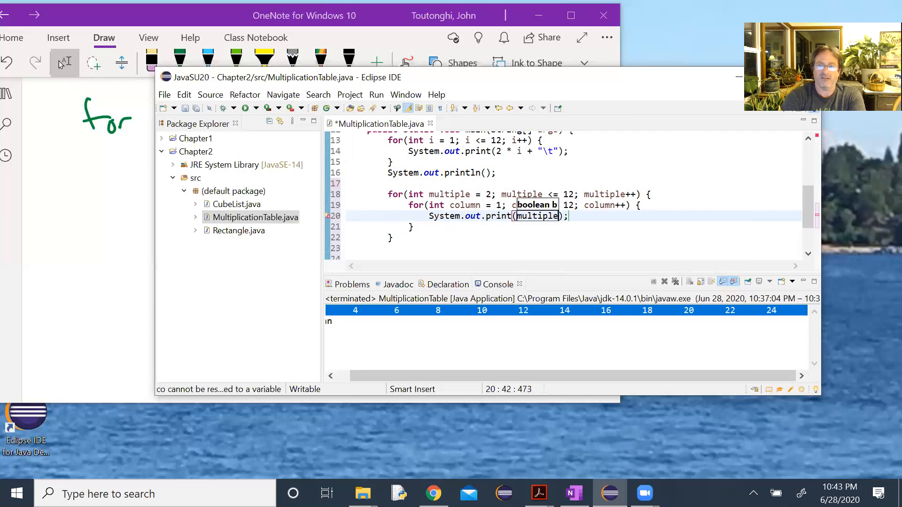
text(* c)
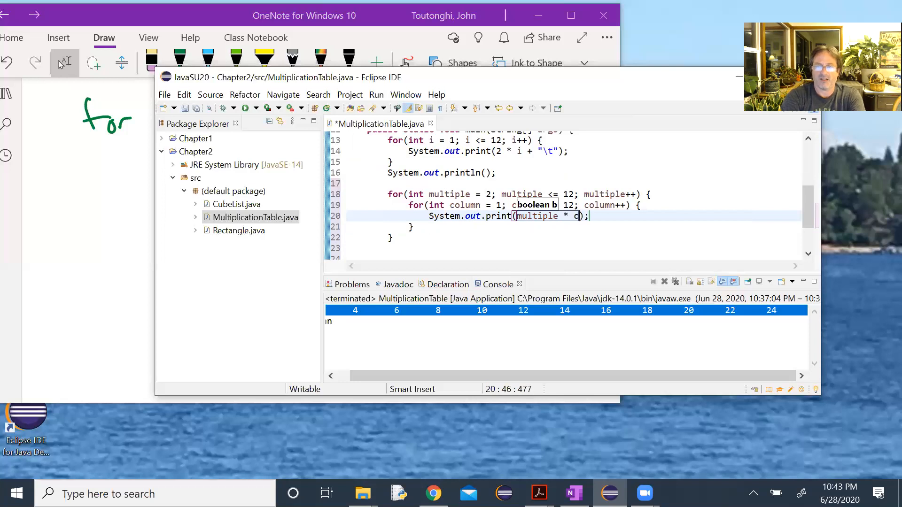
text(olumn +)
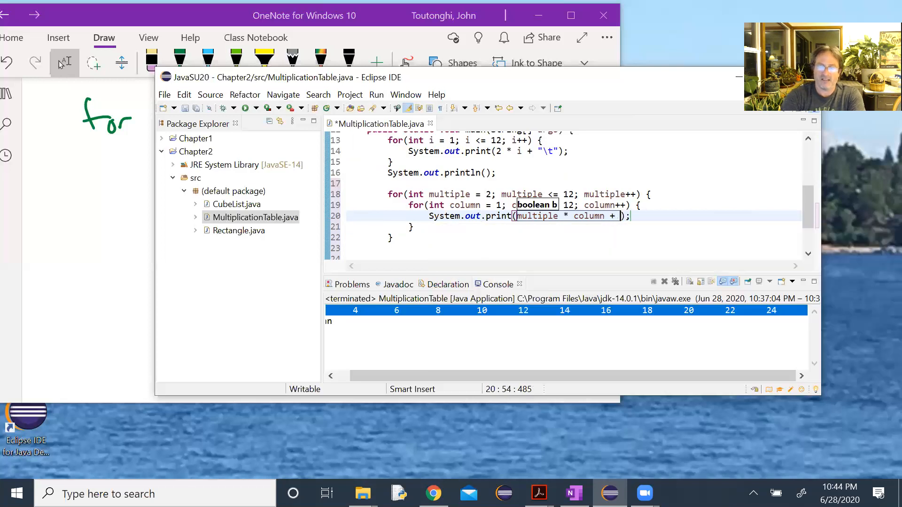
text(")
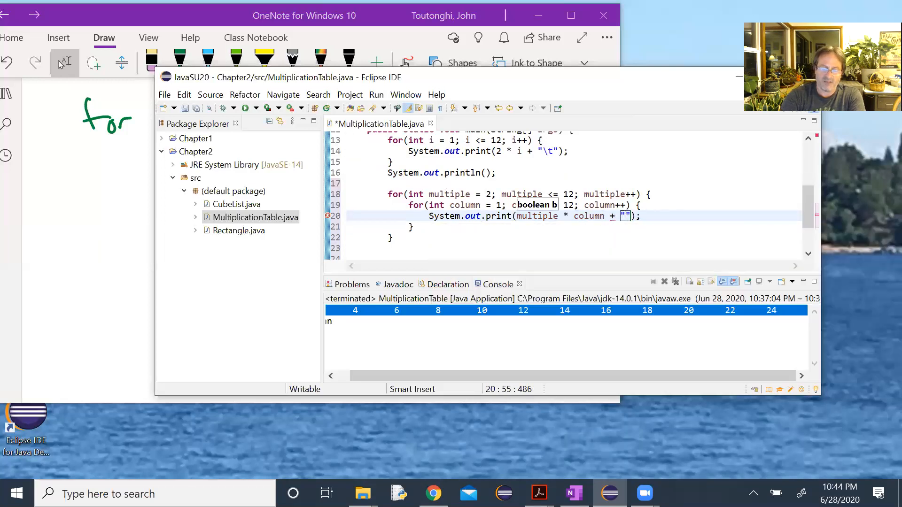
text(\t)
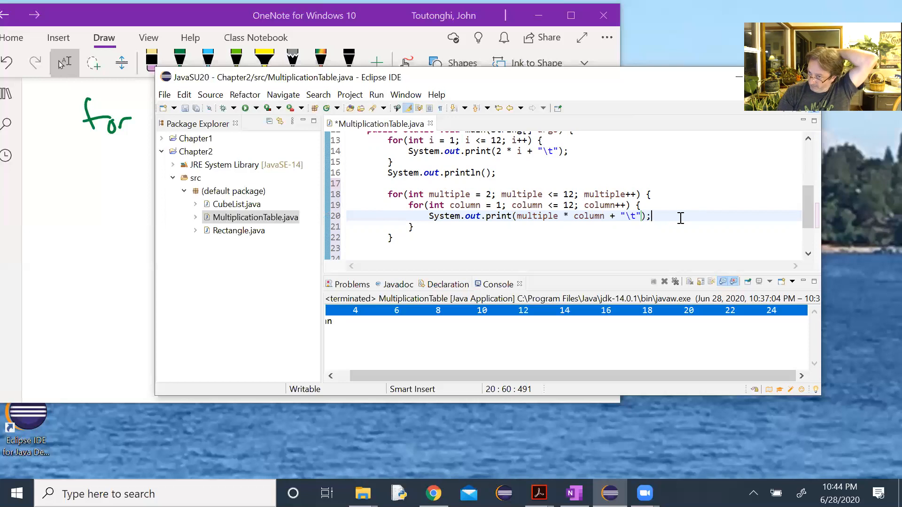
mouse_move(583, 155)
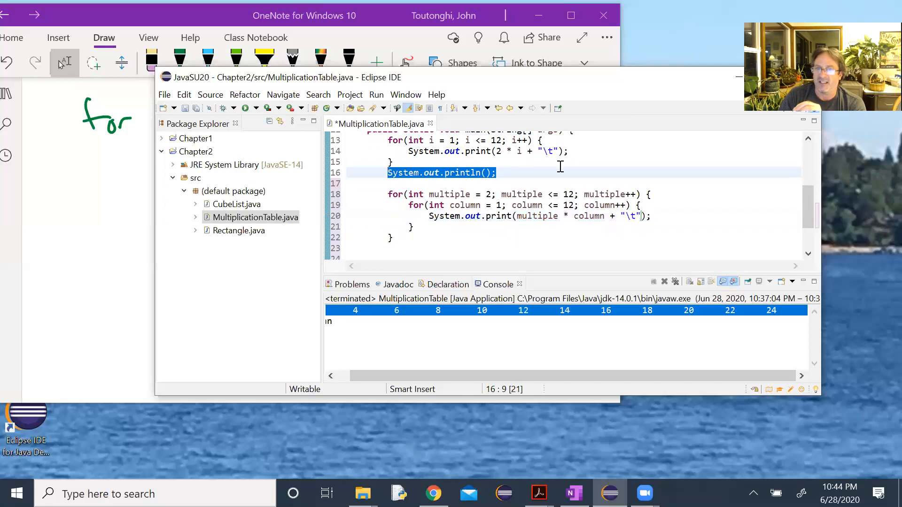
- Add System.out.println(); after the inner loop's closing brace to end each table row
click(412, 226)
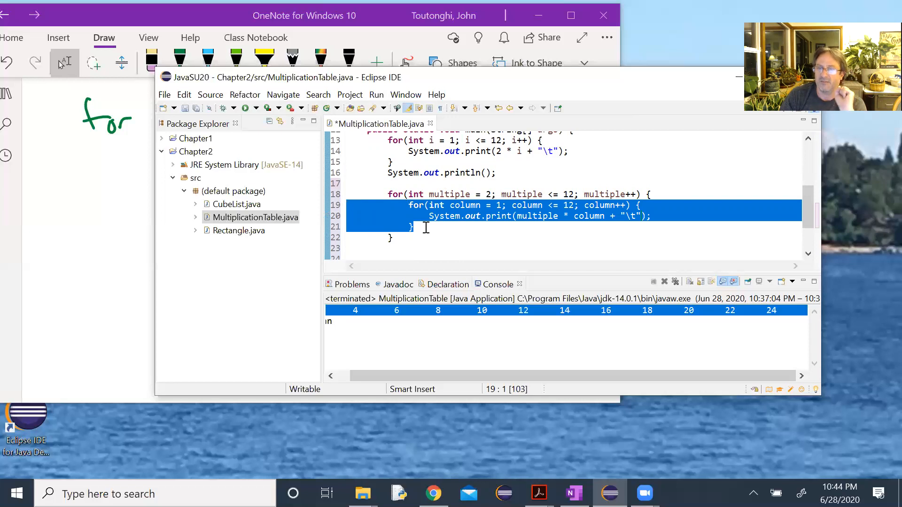
click(411, 226)
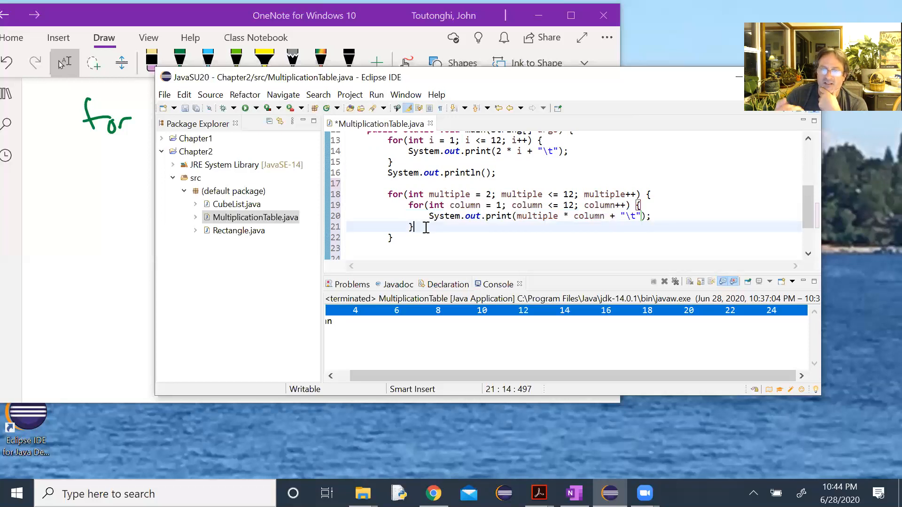
text(S)
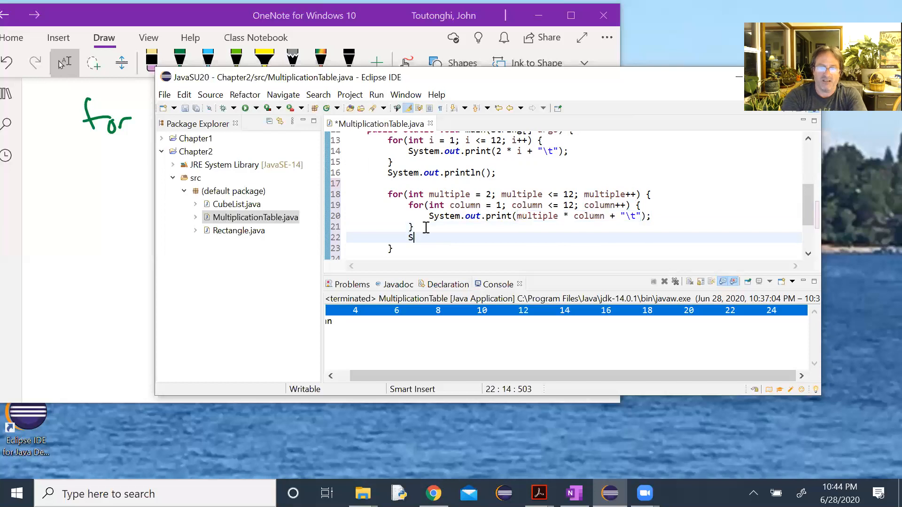
text(ystem.)
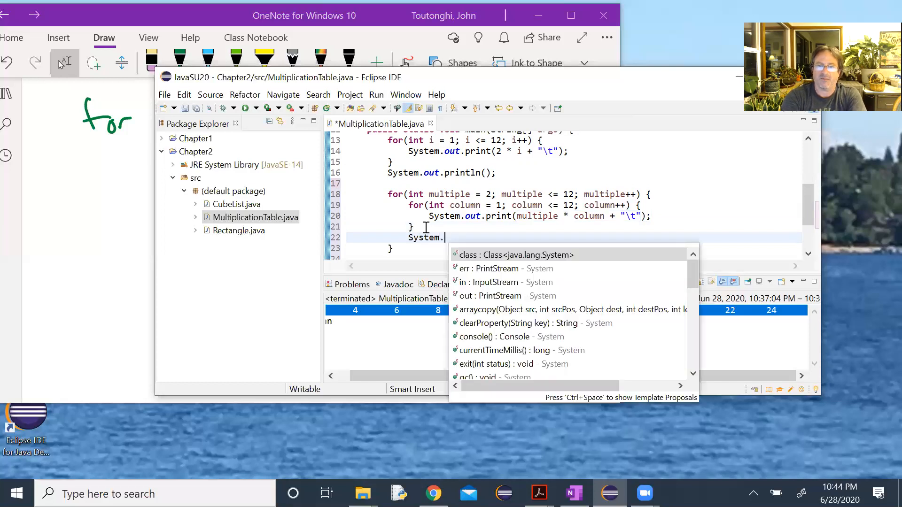
text(out.)
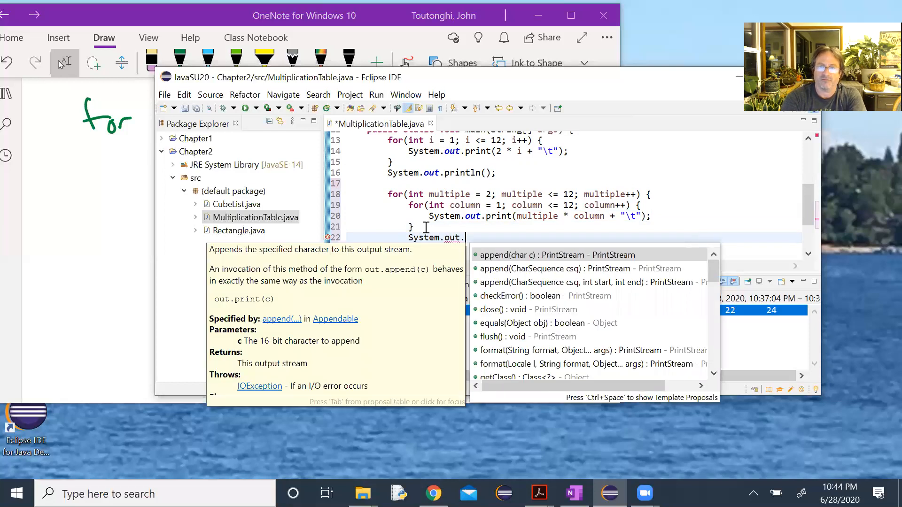
text(println();)
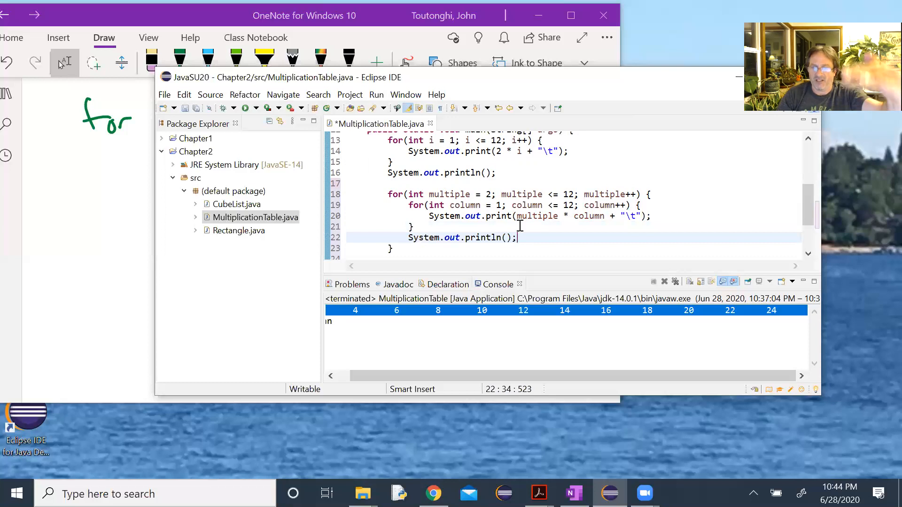
scroll(down, 3)
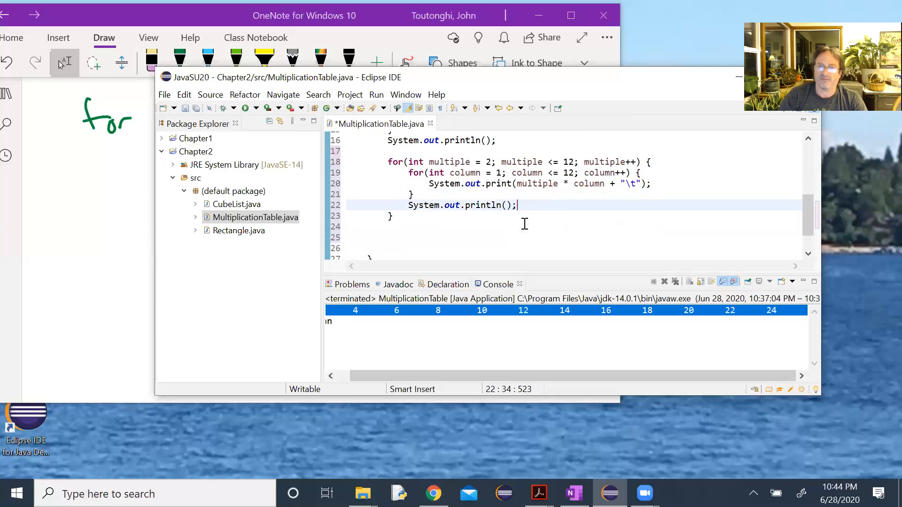
scroll(up, 3)
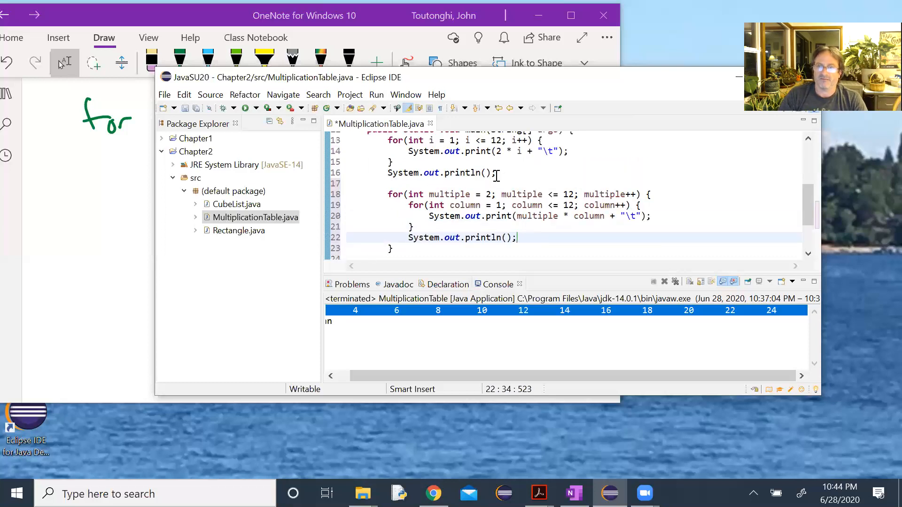
- Change the empty println before the nested loops to println("Part 2:")
click(486, 173)
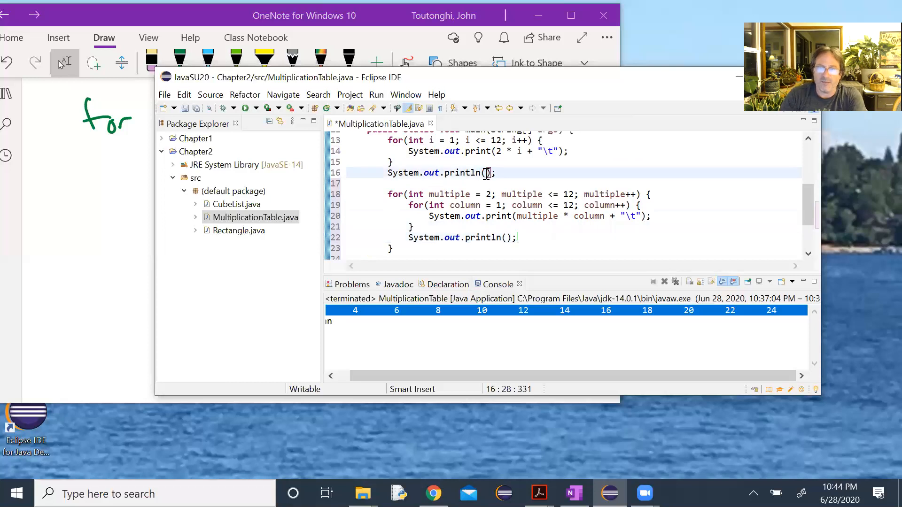
text("")
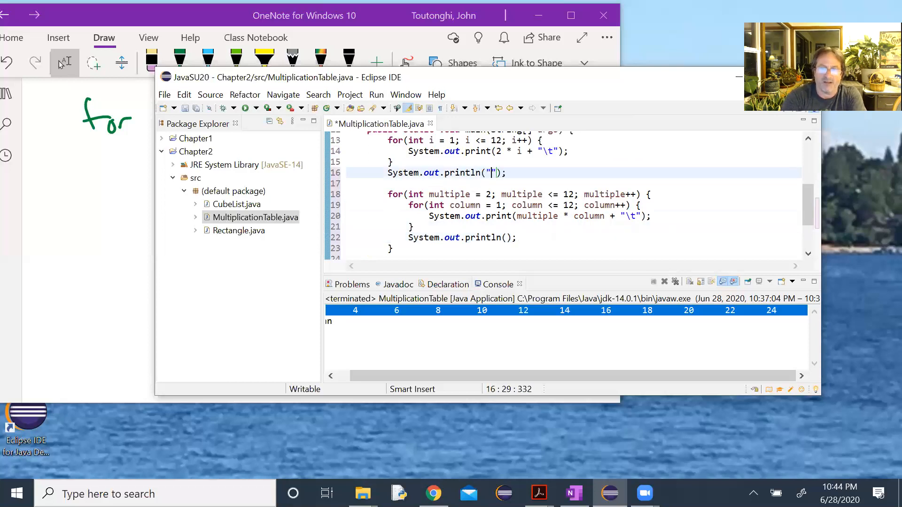
text(Parn)
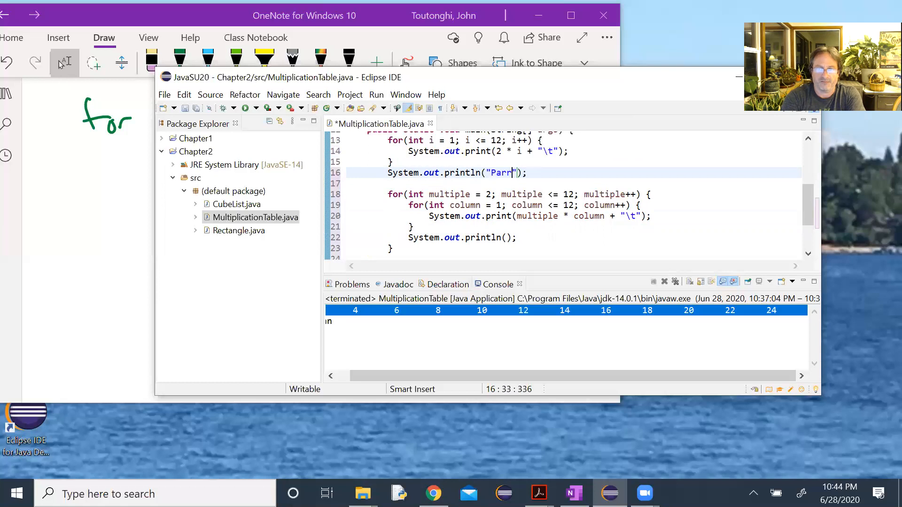
text(t)
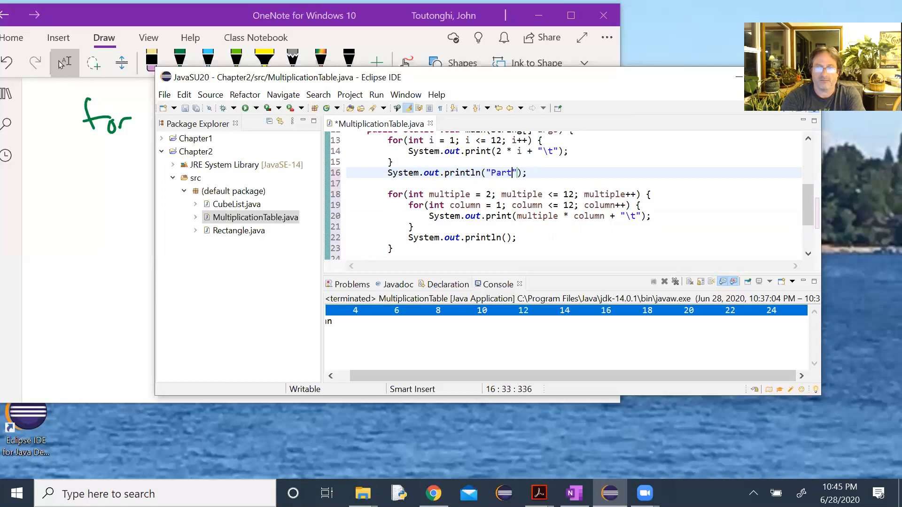
text(2:)
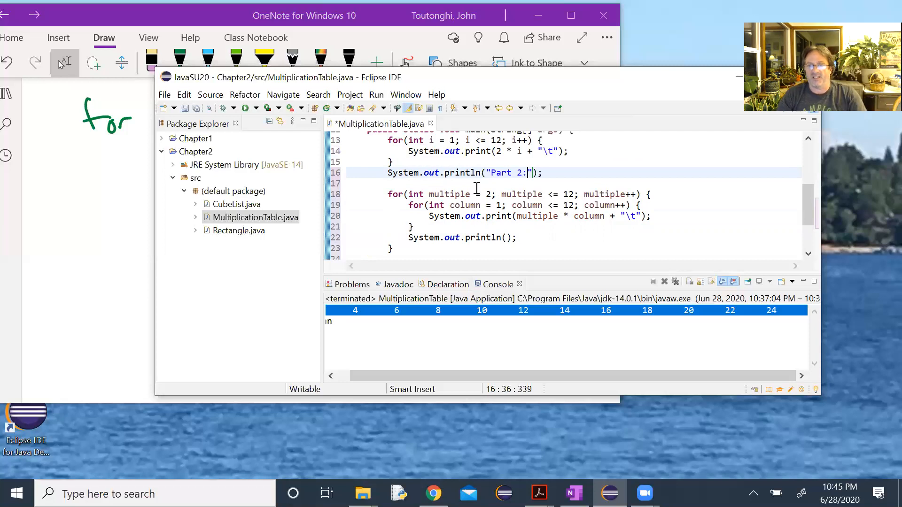
- Add System.out.println("Part 1:"); as the first line of main
scroll(up, 3)
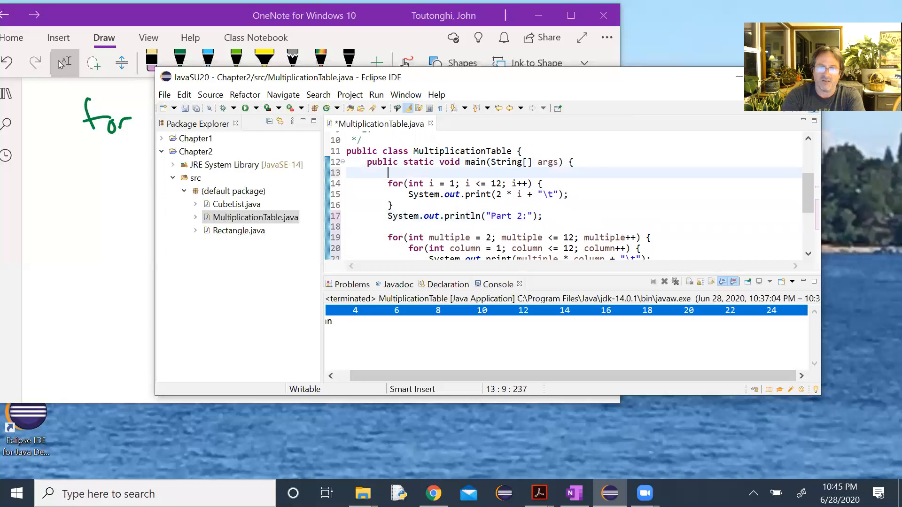
text(S)
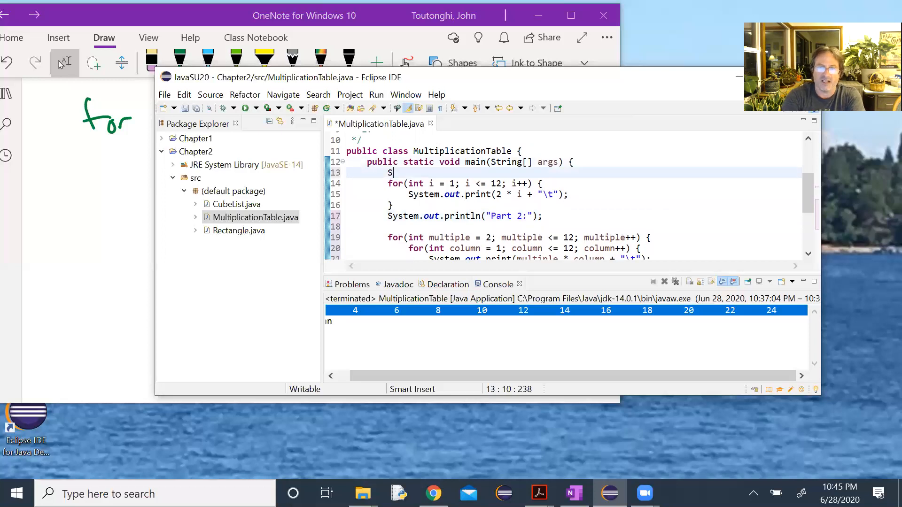
text(ystem)
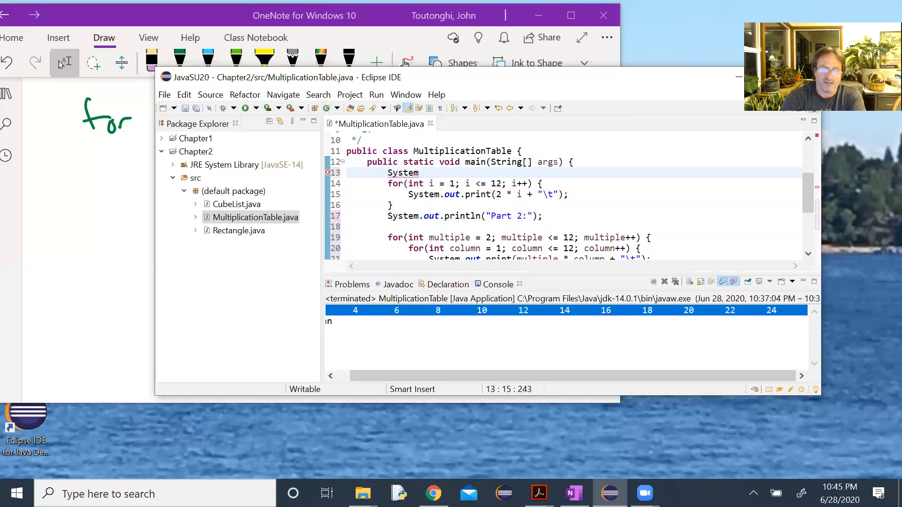
text(.out.println("Part)
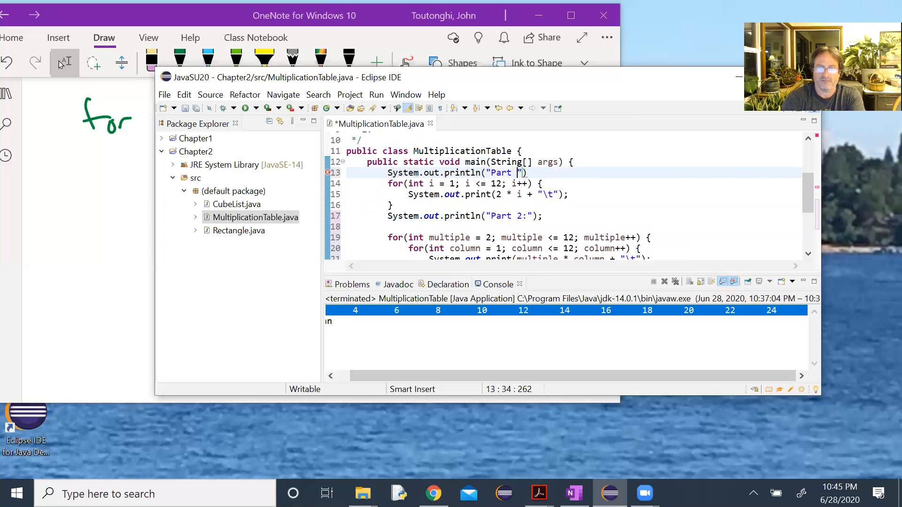
text(1:)
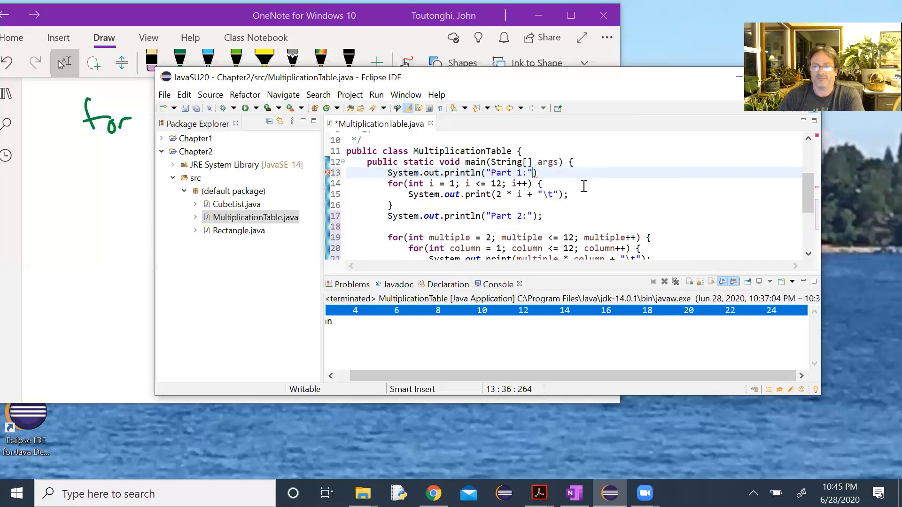
text(;)
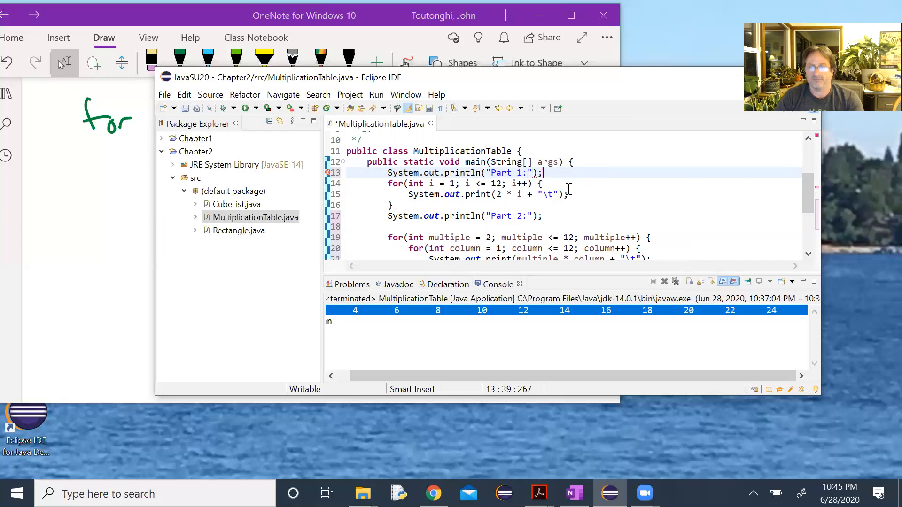
mouse_move(260, 111)
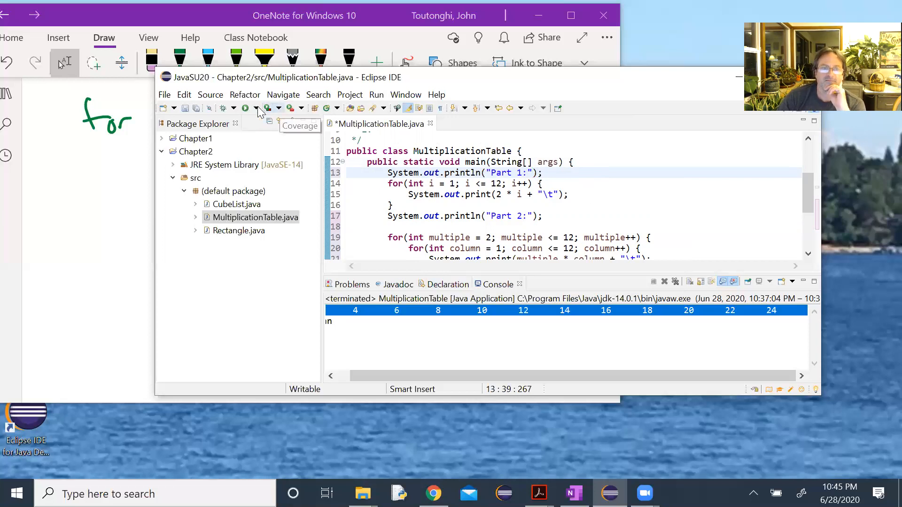
- Run MultiplicationTable and check the Part 1 and Part 2 console output
click(244, 108)
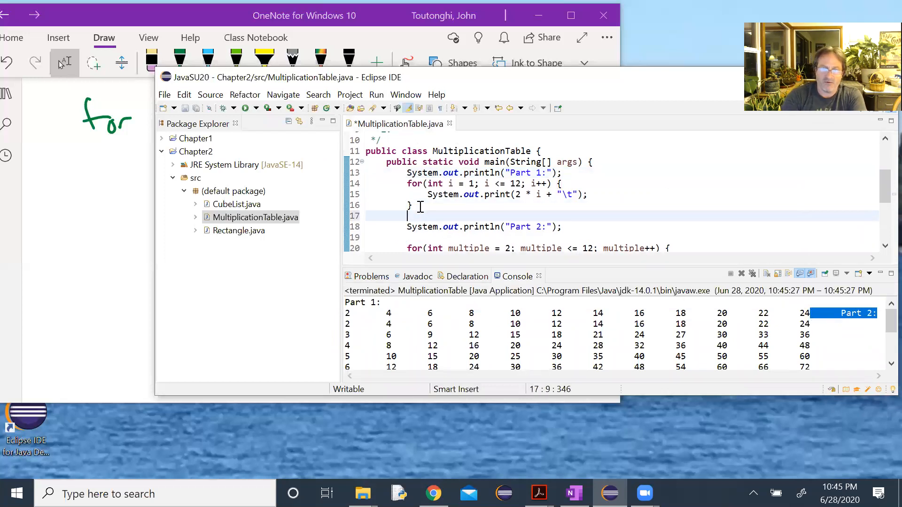
- Add System.out.println(); after the Part 1 loop so "Part 2:" starts on its own line
text(Sys)
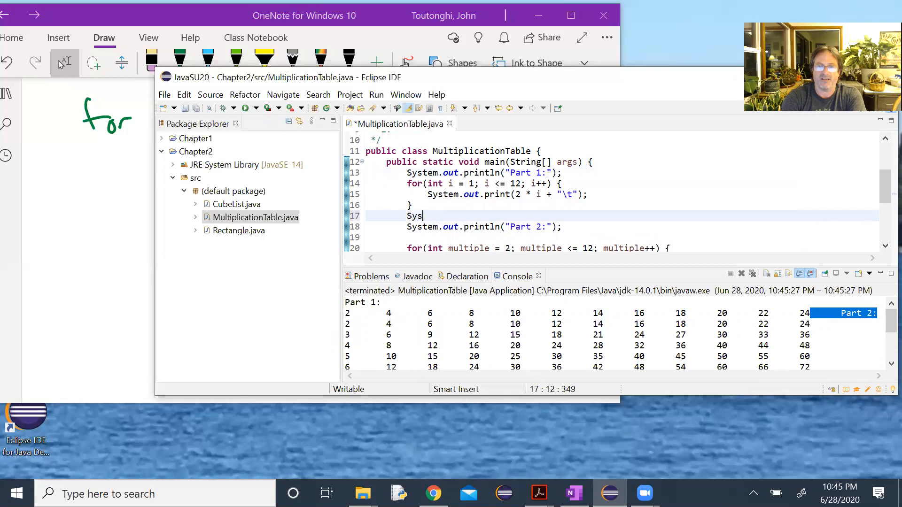
text(tem.our)
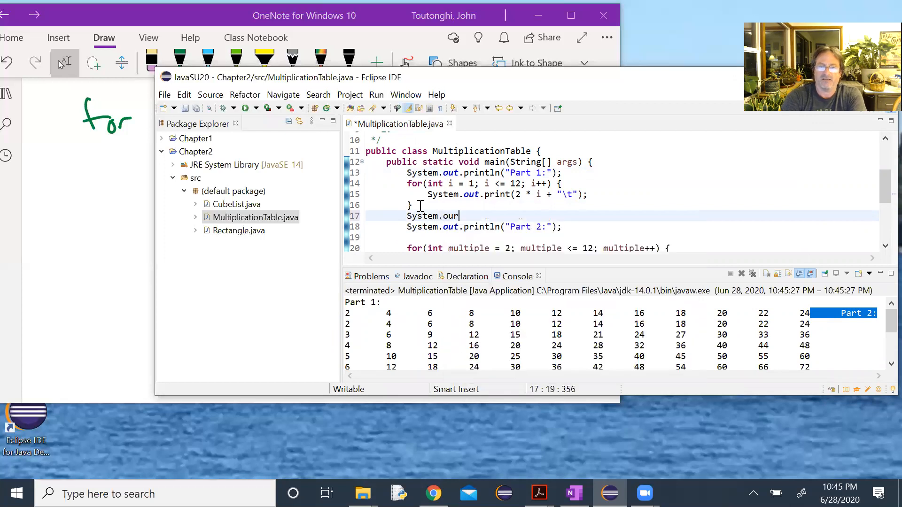
text(.prin)
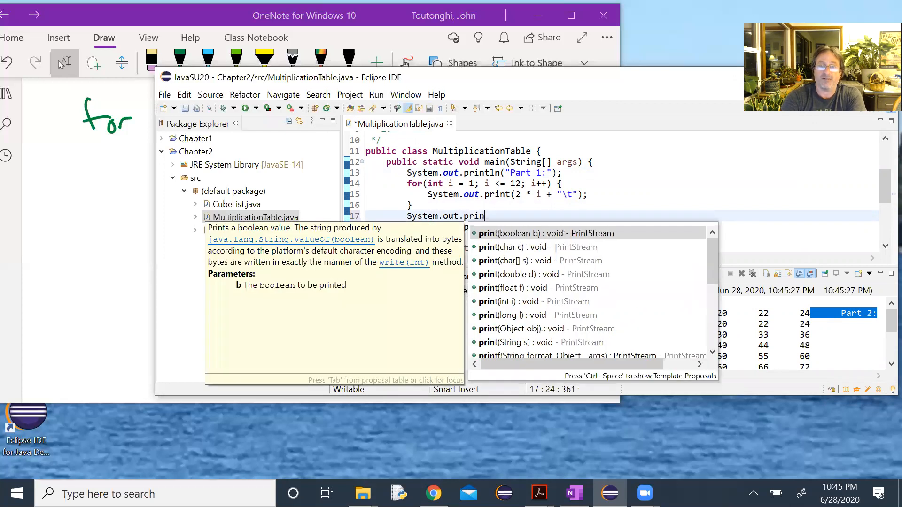
text(tln();)
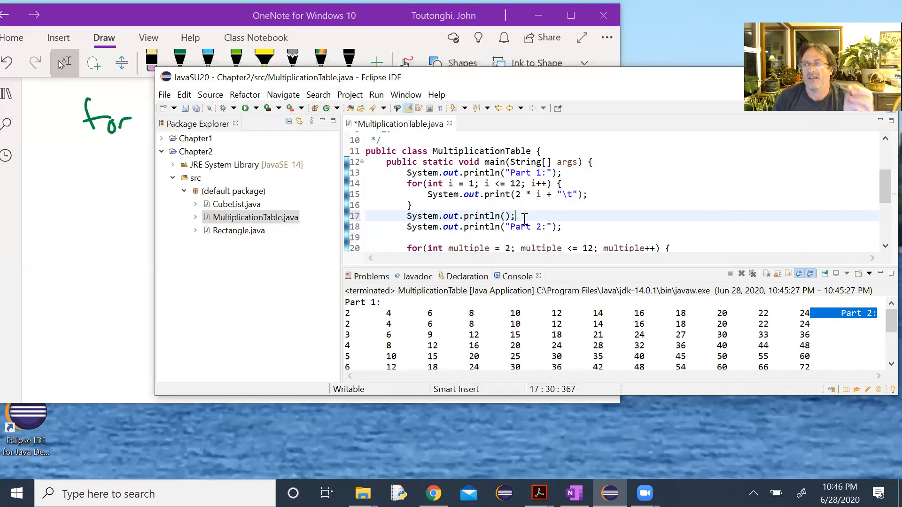
mouse_move(808, 5)
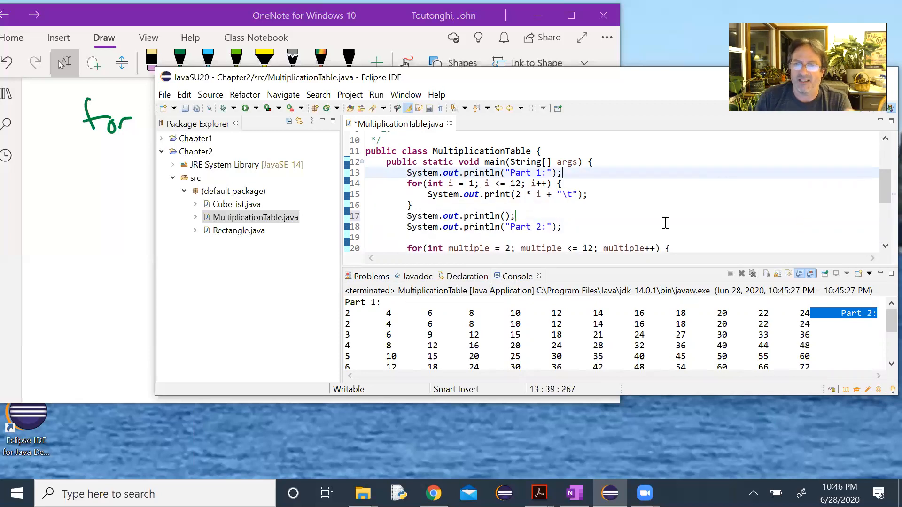
- Highlight the row-ending println in the nested loops to review the Part 2 code
double_click(518, 226)
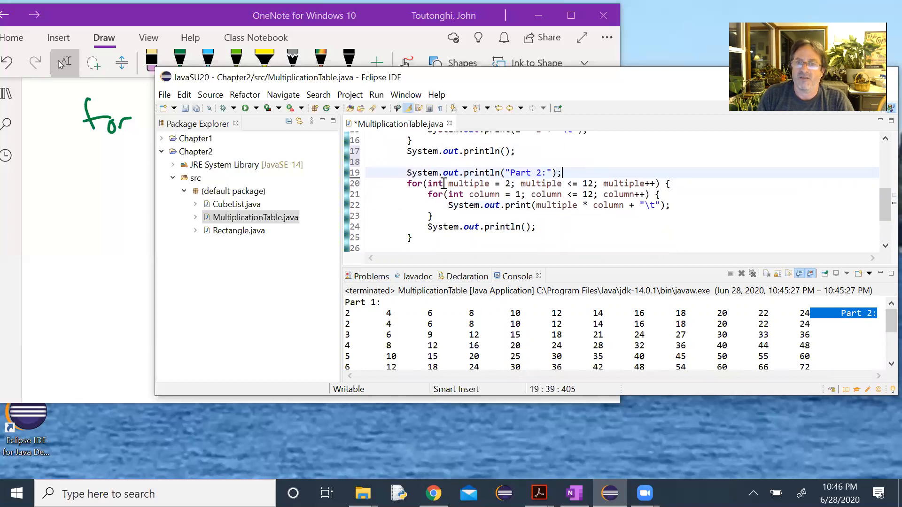
mouse_move(563, 214)
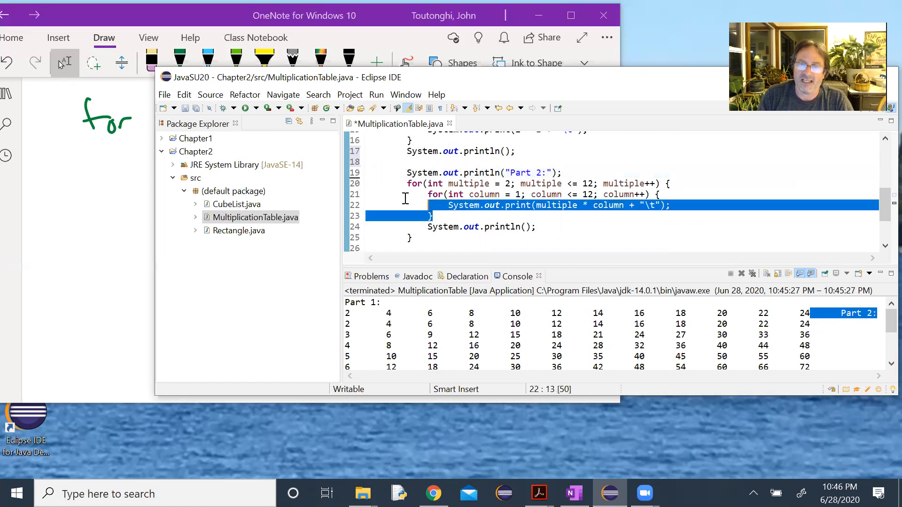
double_click(512, 226)
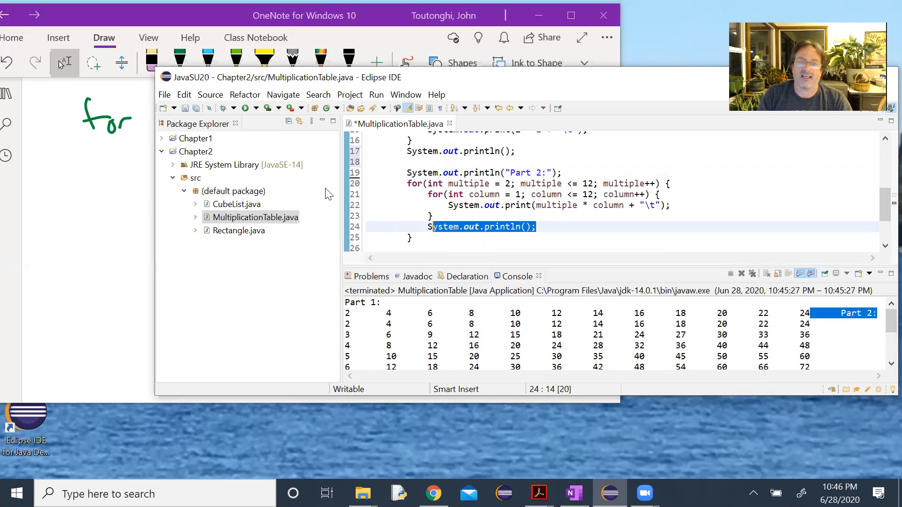
mouse_move(248, 121)
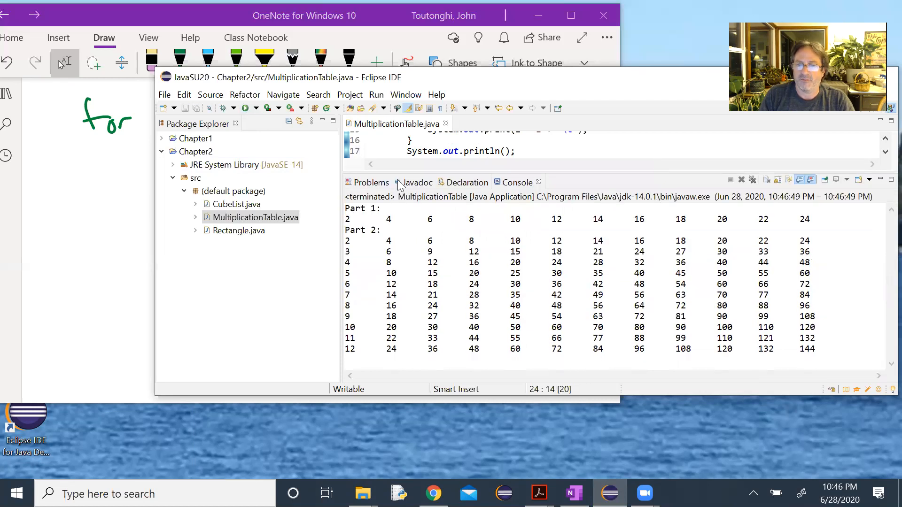
mouse_move(811, 222)
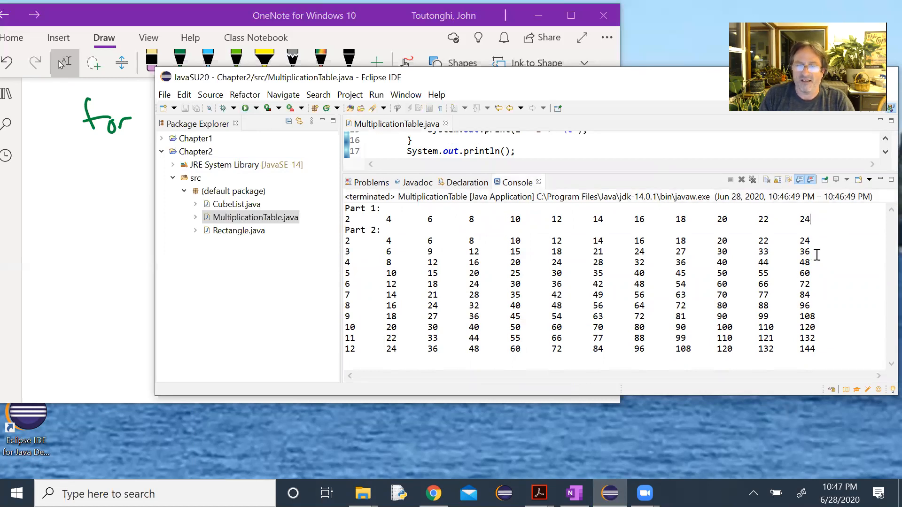
mouse_move(436, 317)
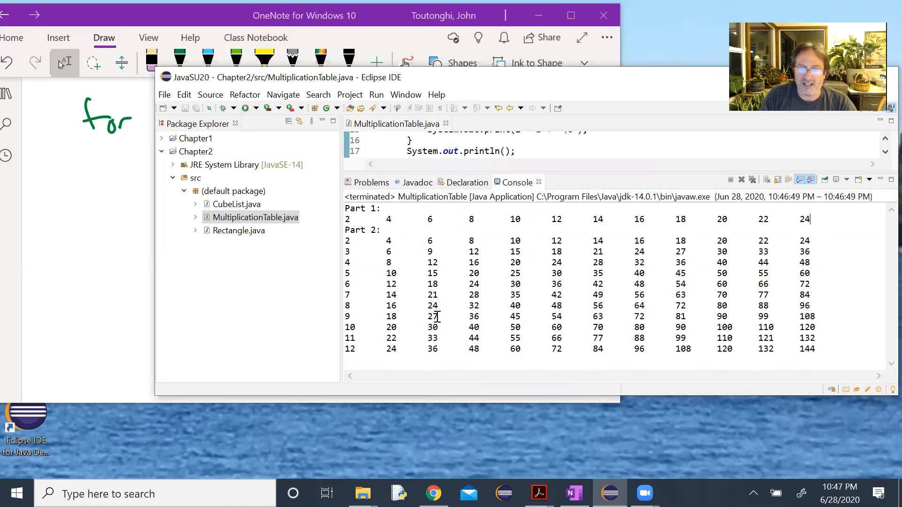
mouse_move(523, 284)
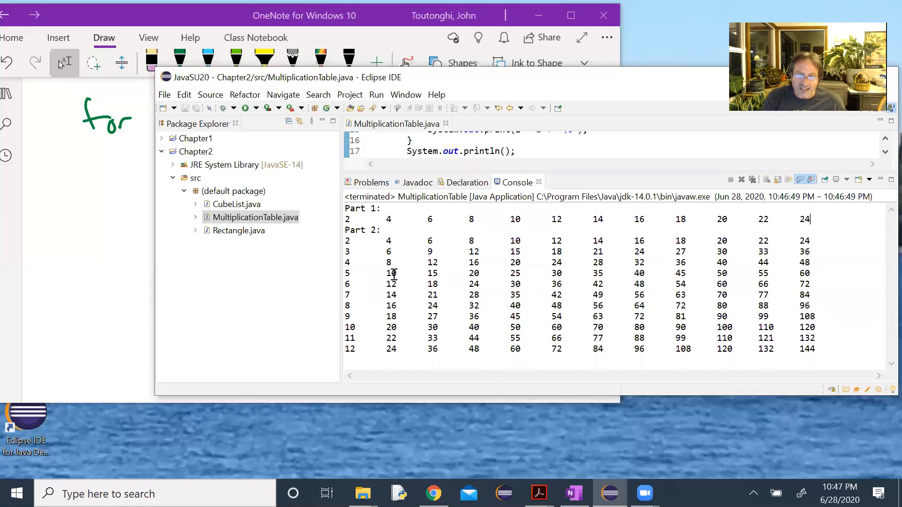
double_click(391, 273)
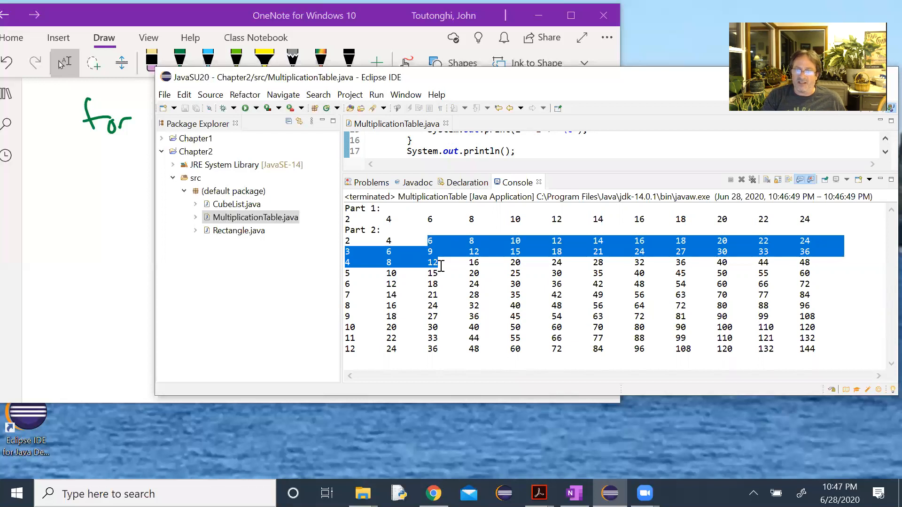
mouse_move(466, 316)
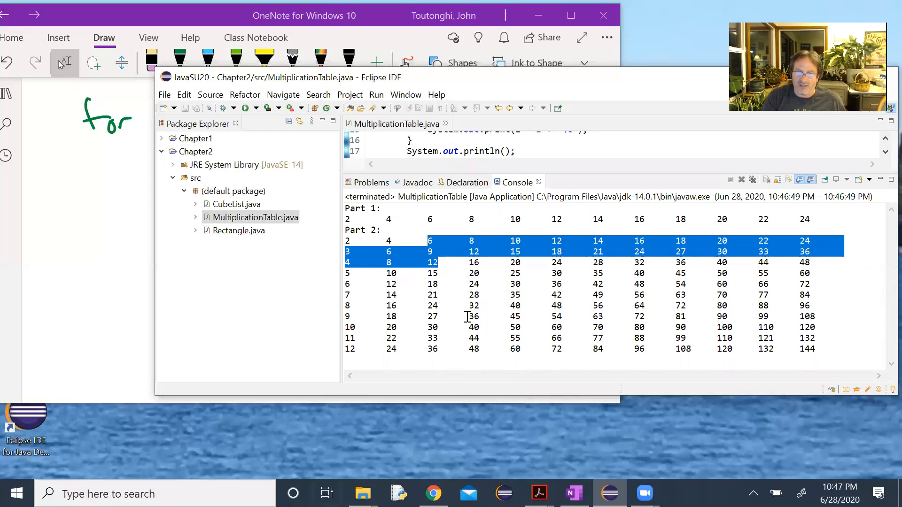
mouse_move(649, 79)
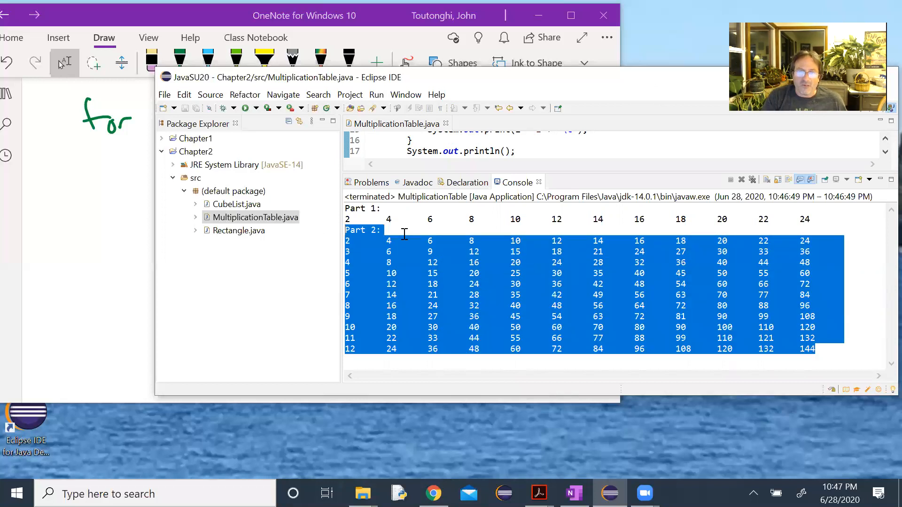
click(379, 219)
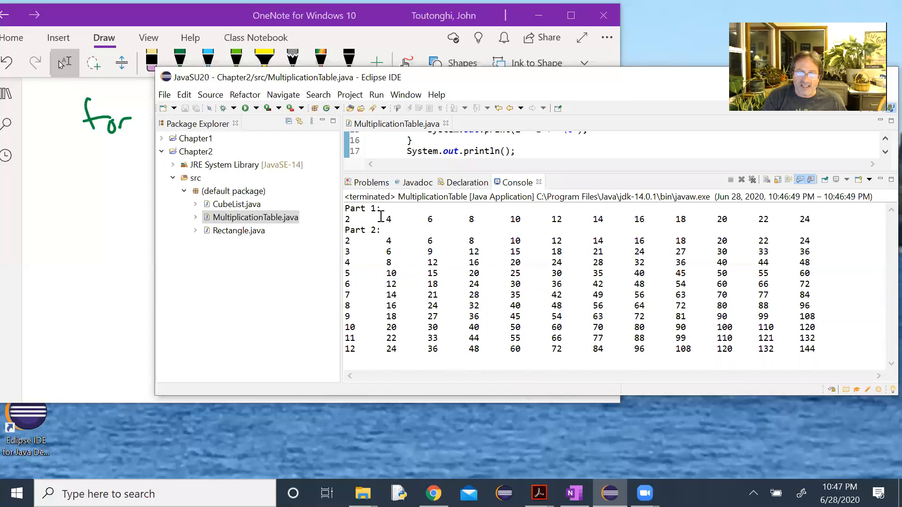
mouse_move(491, 227)
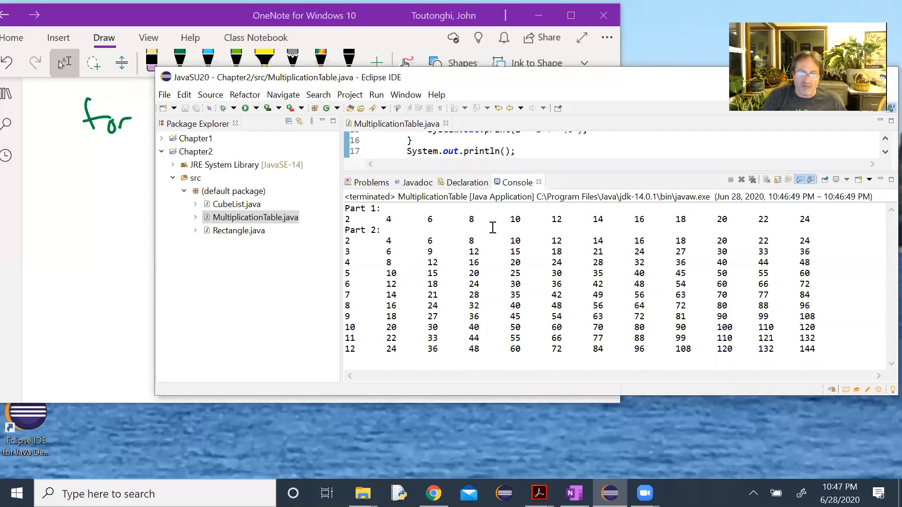
mouse_move(572, 177)
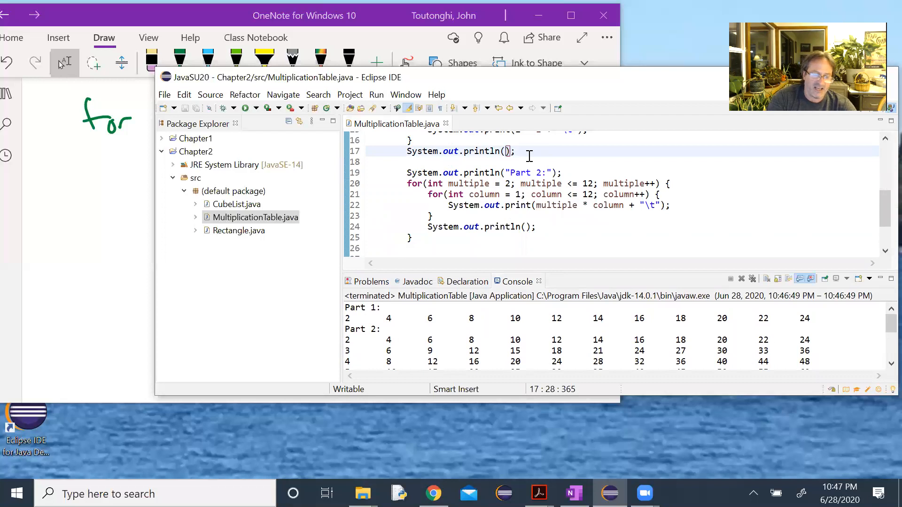
- Change the println after the Part 1 loop to println("\n") and rerun to confirm the blank line before Part 2
text("")
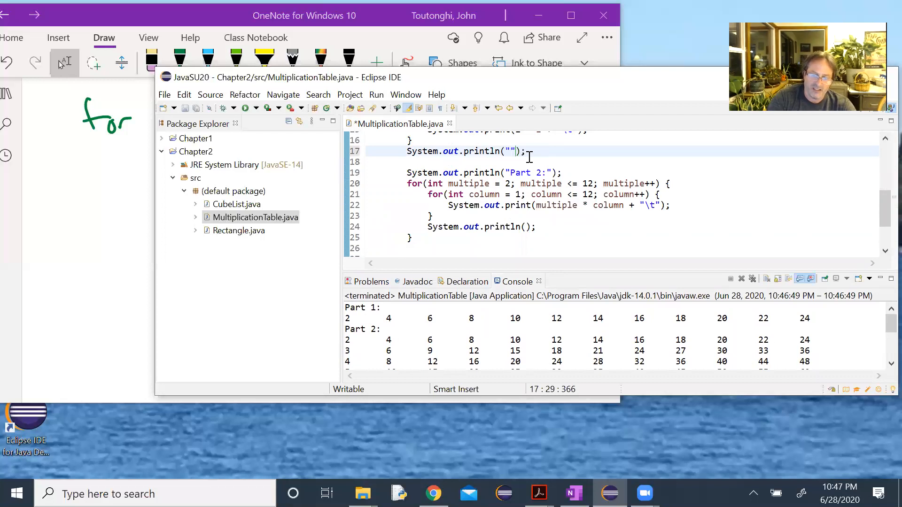
text(\n)
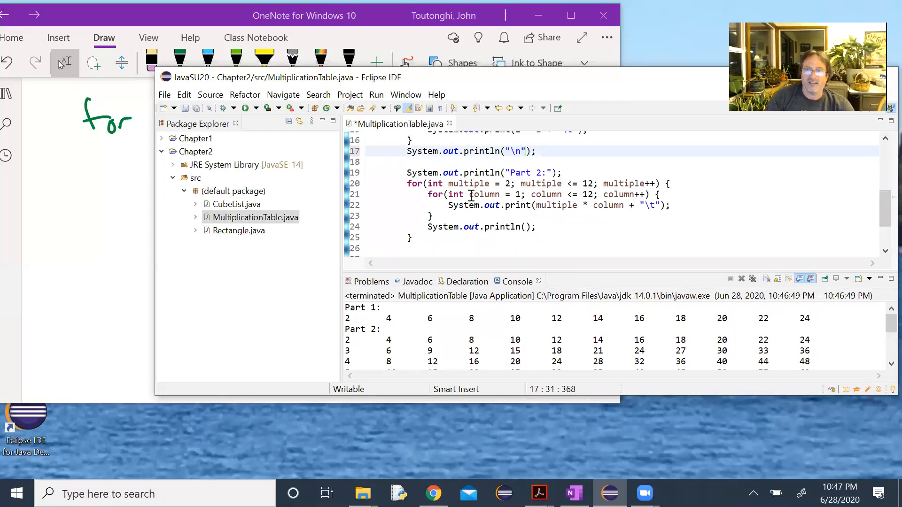
mouse_move(245, 107)
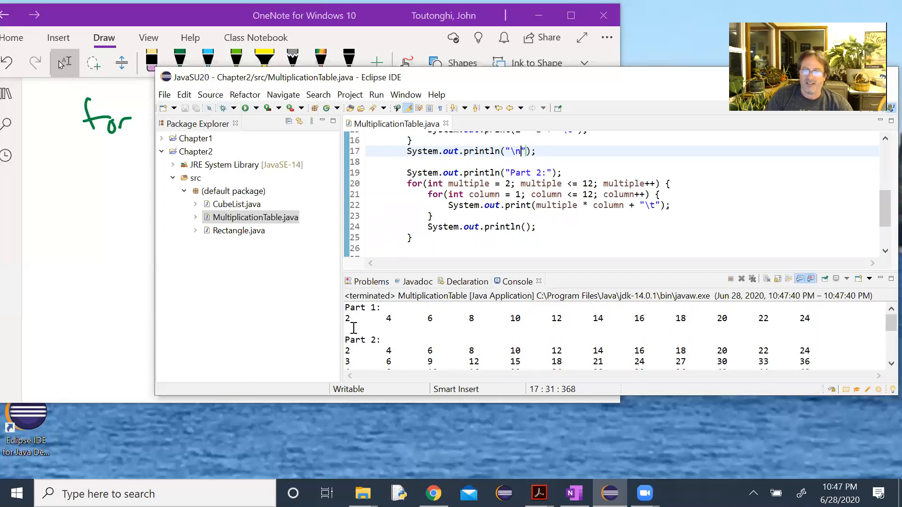
scroll(down, 3)
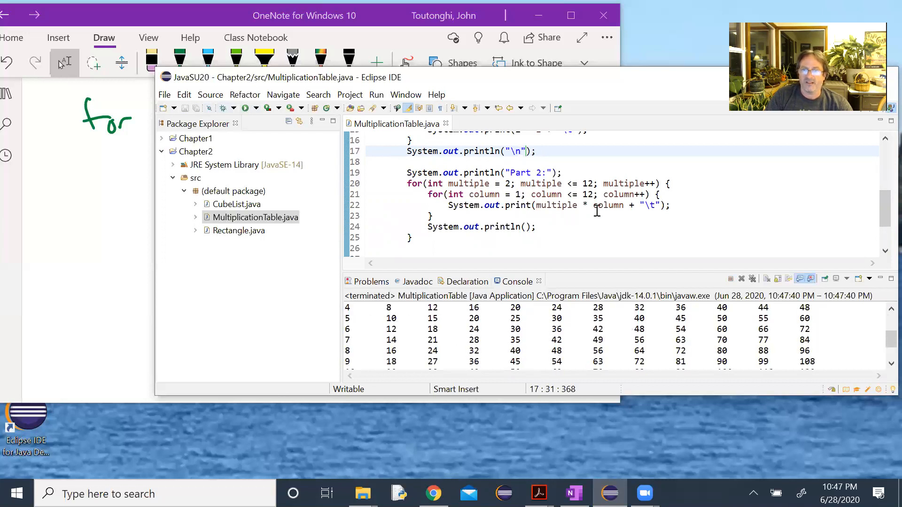
mouse_move(624, 279)
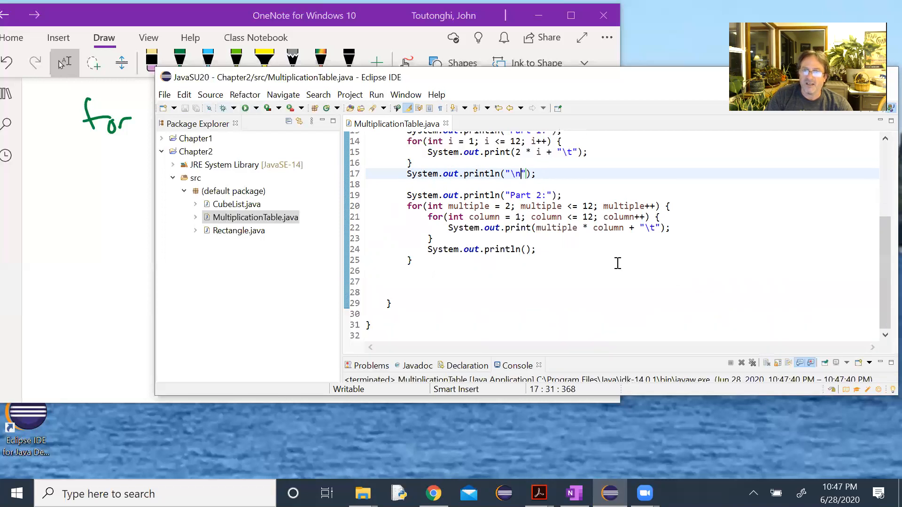
scroll(up, 3)
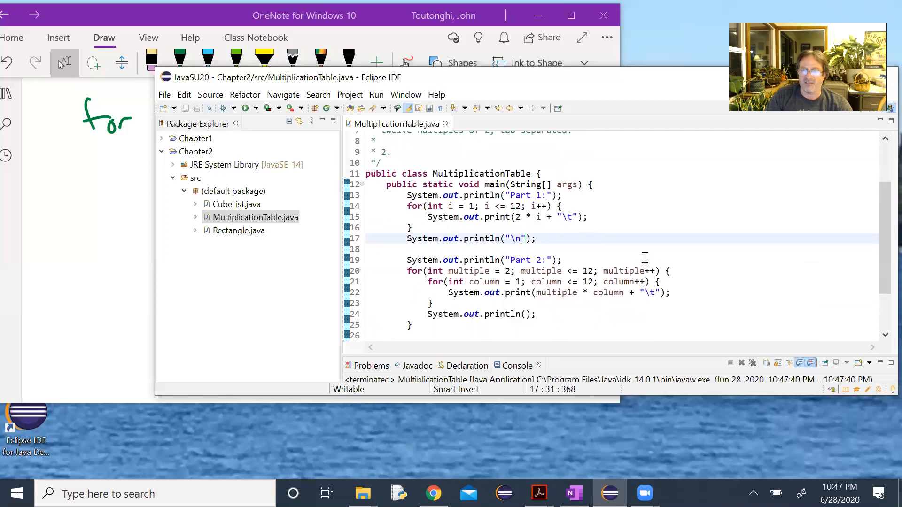
- Finish comment item 2: nested loops print a multiplication table with 12 multiples of 2 thru 12
click(393, 151)
text( Use nested loops to)
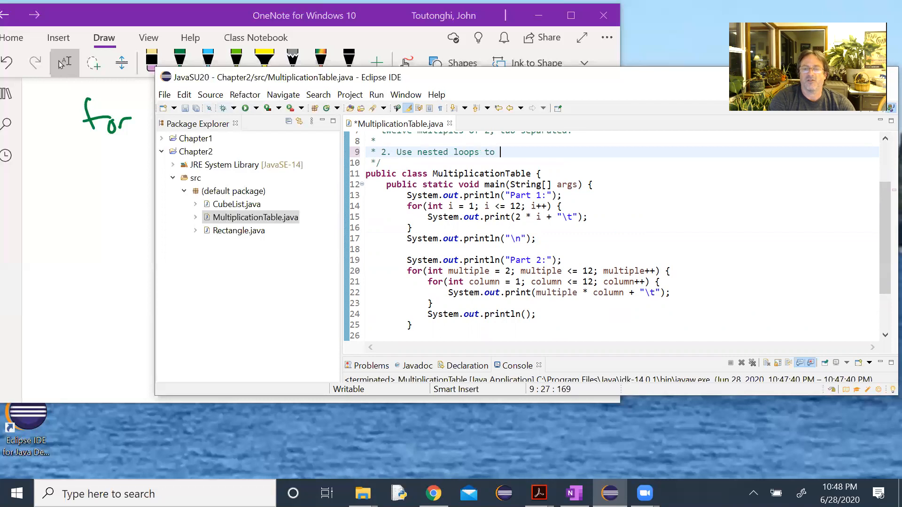
text(print a multiplicat)
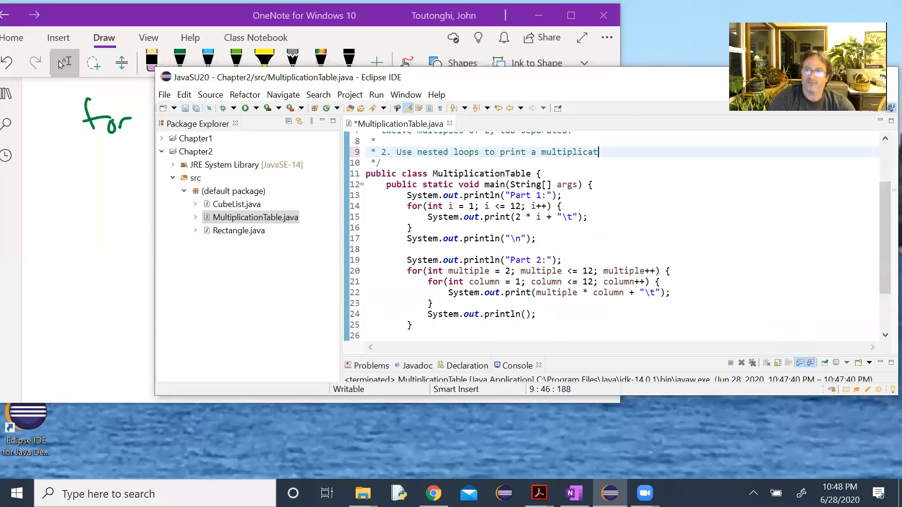
text(ion table)
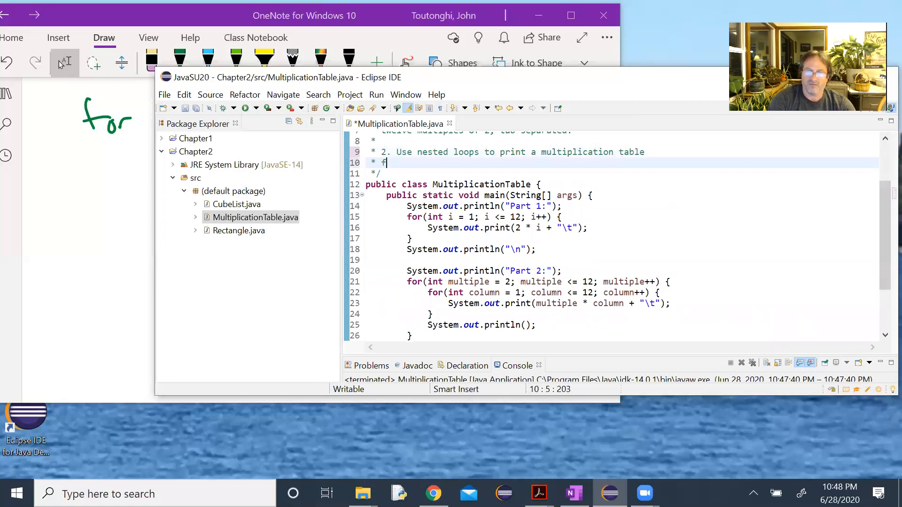
text(with m)
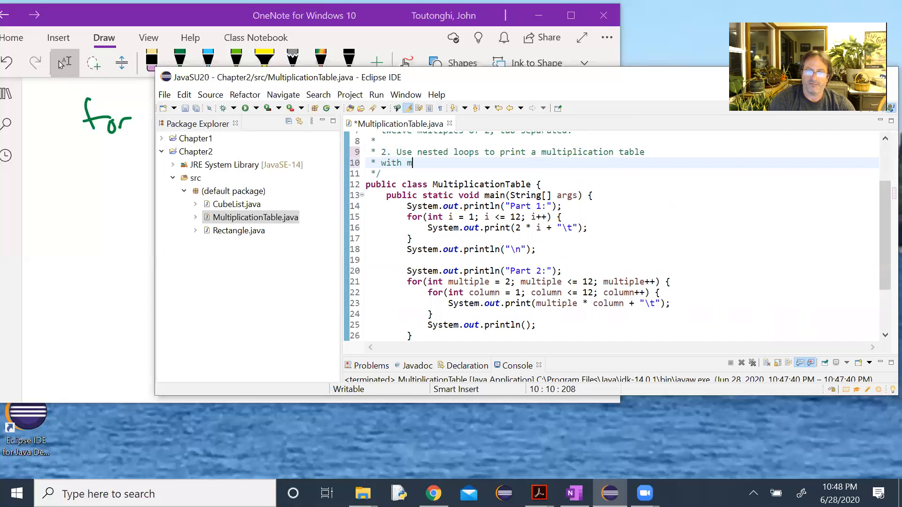
text(12)
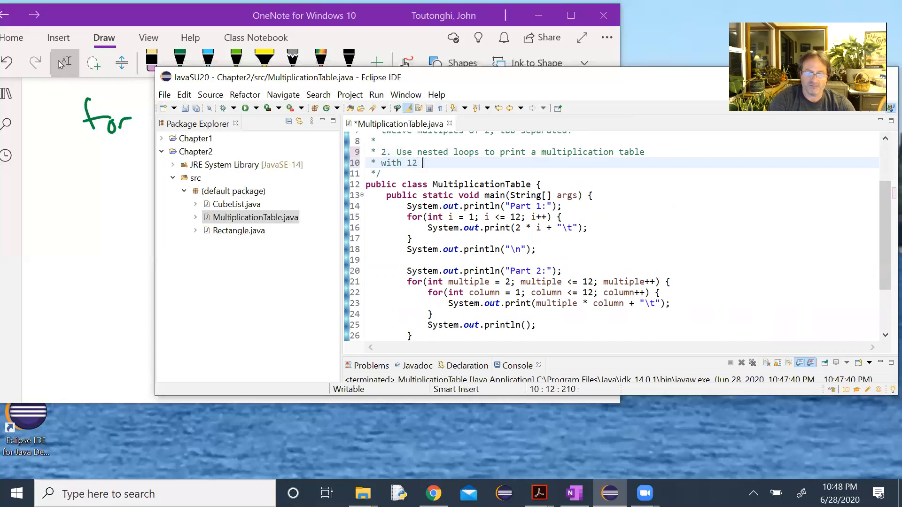
text(multiples of)
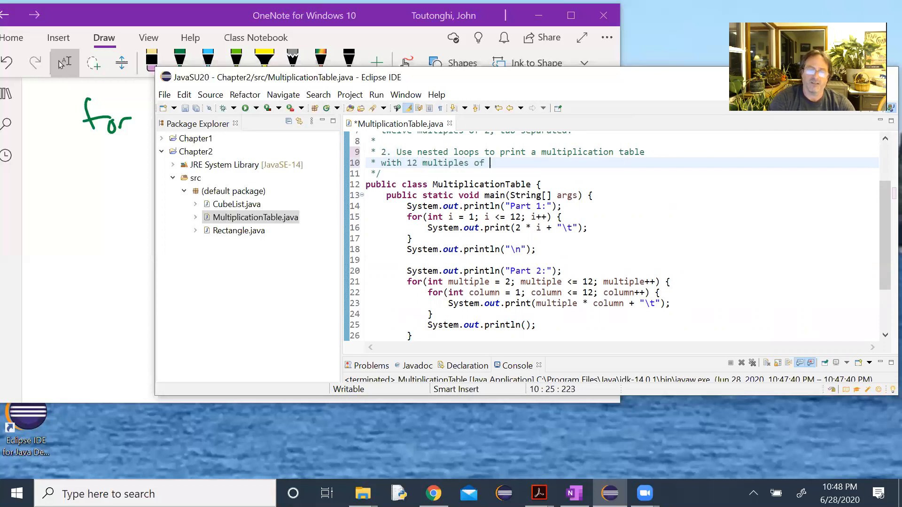
text(2 thru)
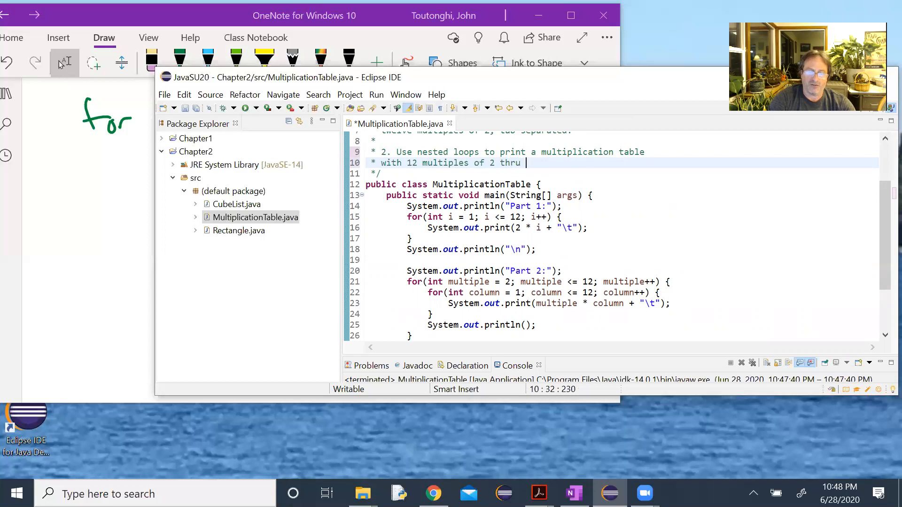
text(12.)
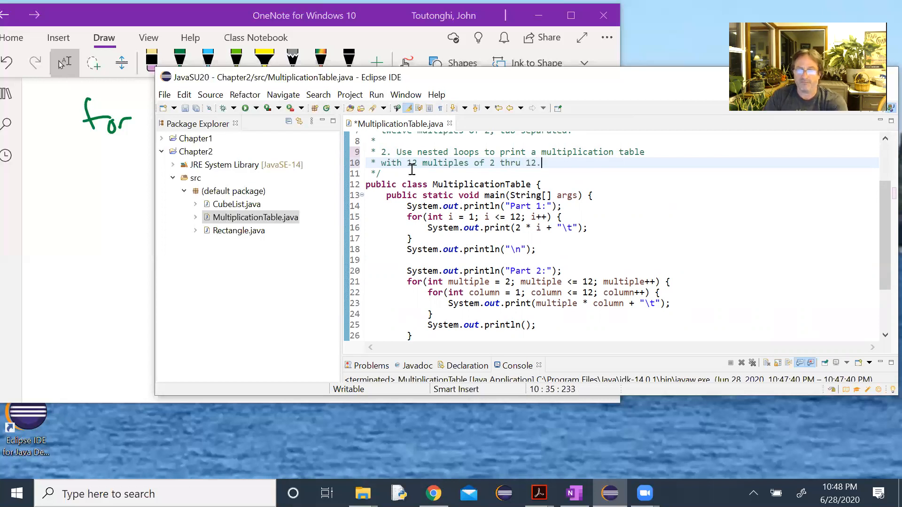
scroll(up, 3)
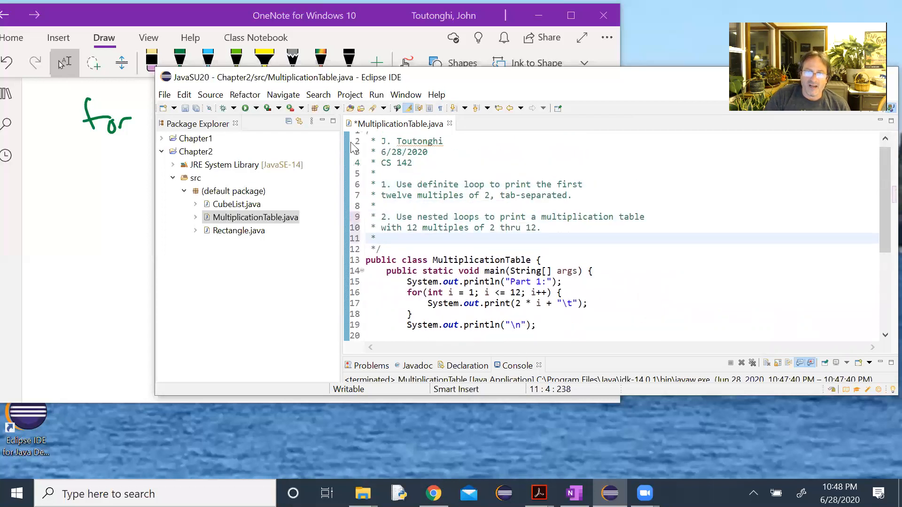
scroll(up, 3)
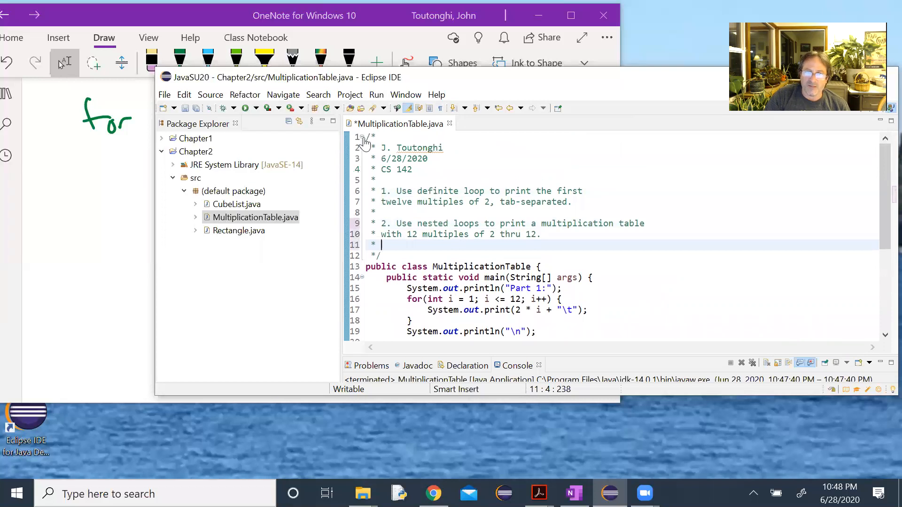
scroll(down, 3)
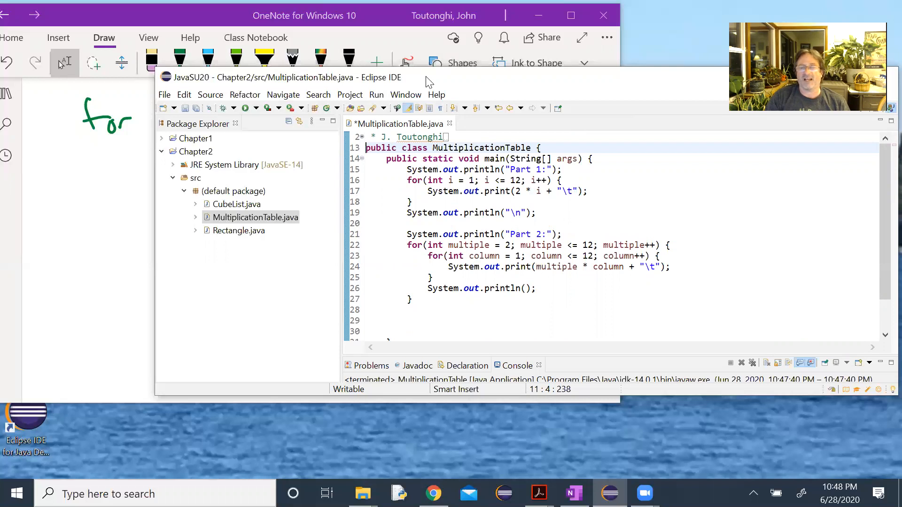
mouse_move(423, 78)
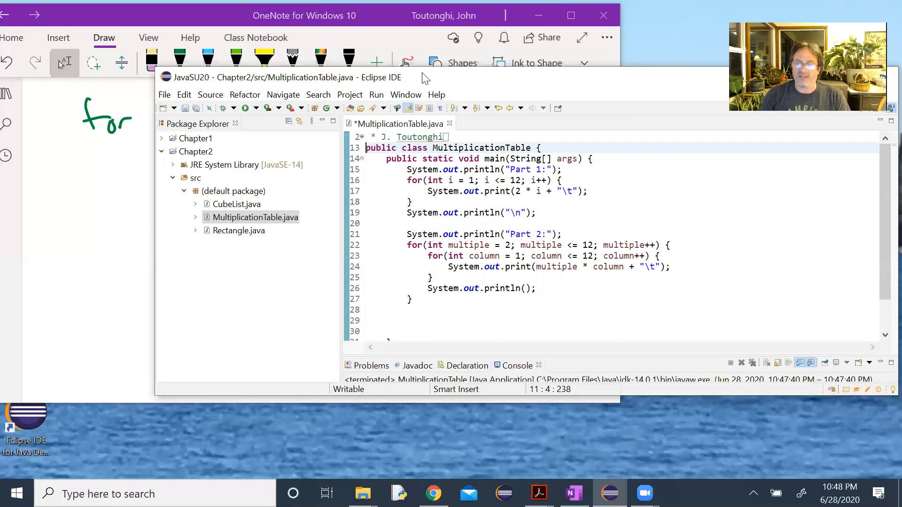
click(478, 245)
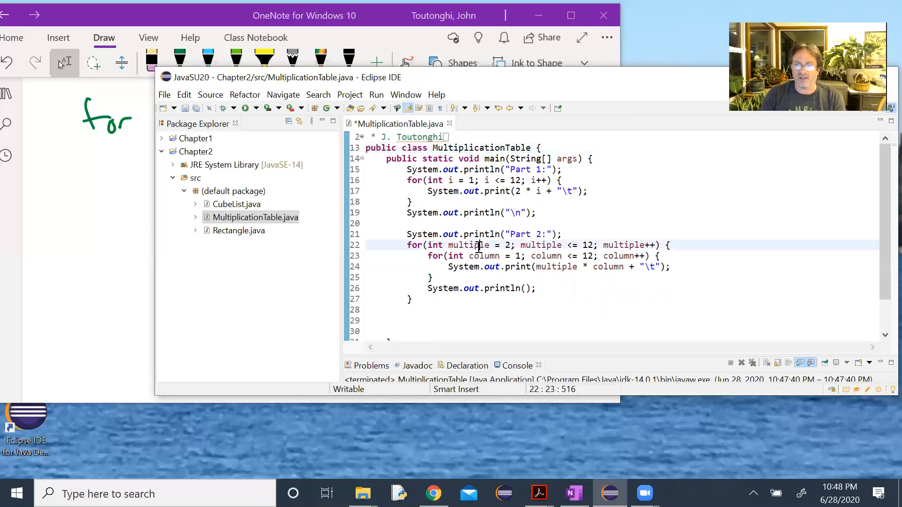
double_click(468, 245)
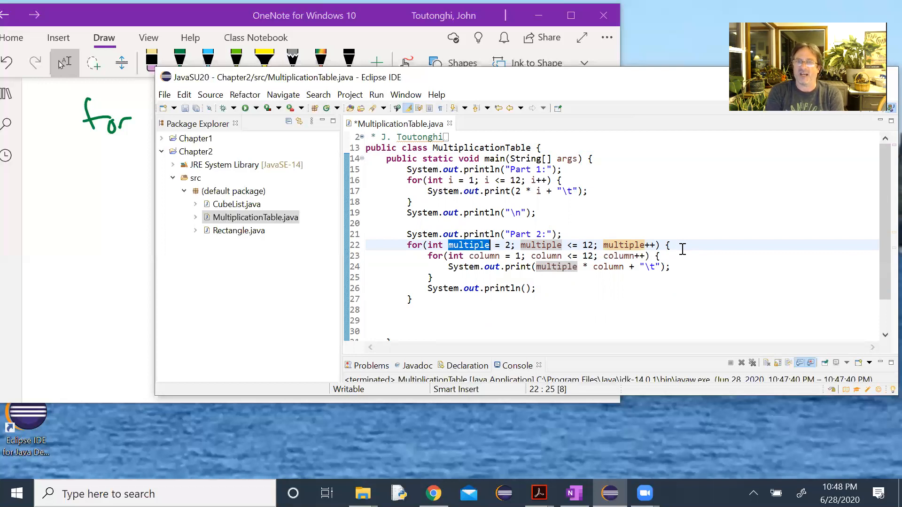
mouse_move(393, 214)
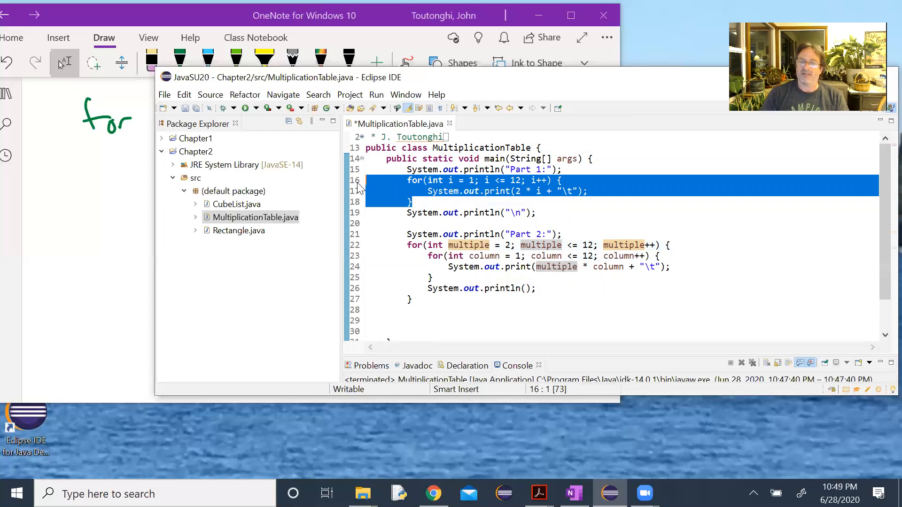
double_click(468, 246)
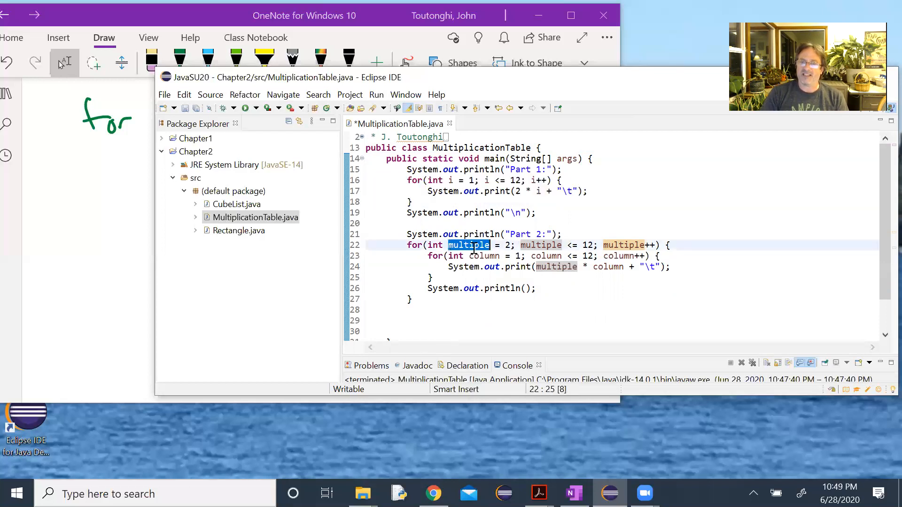
double_click(484, 256)
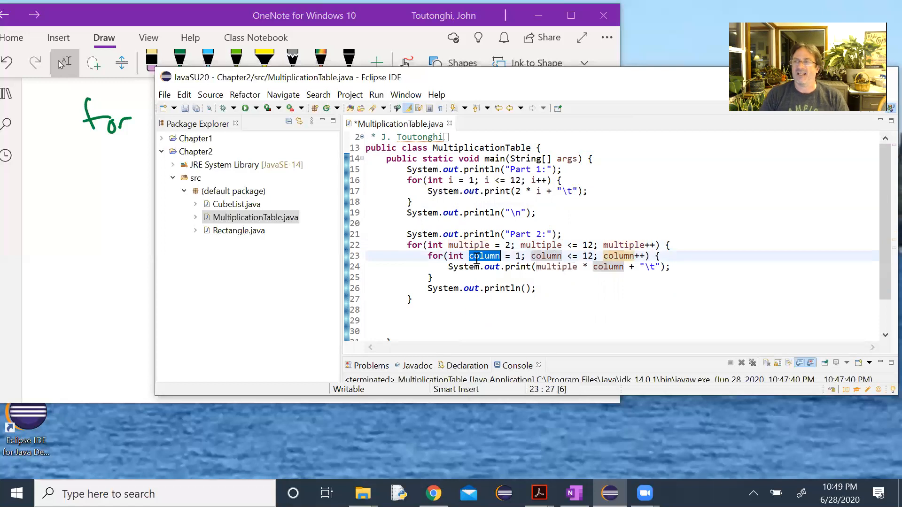
mouse_move(485, 256)
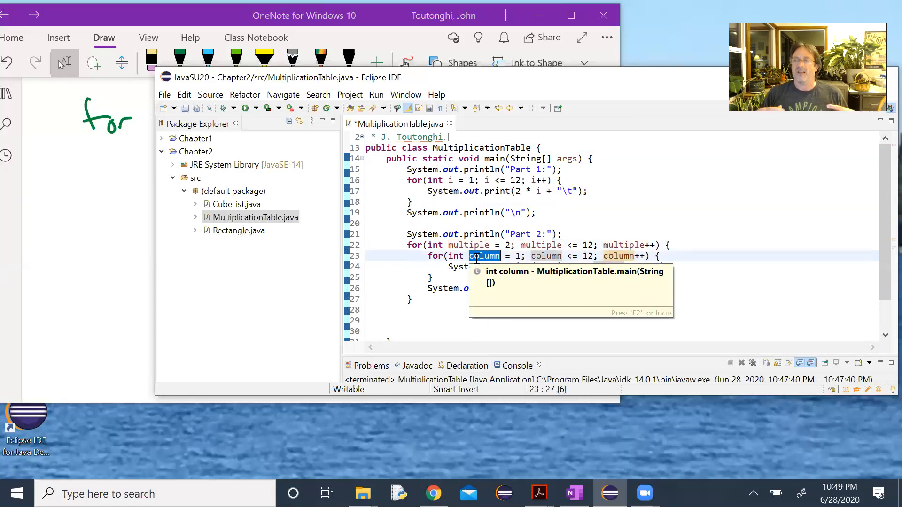